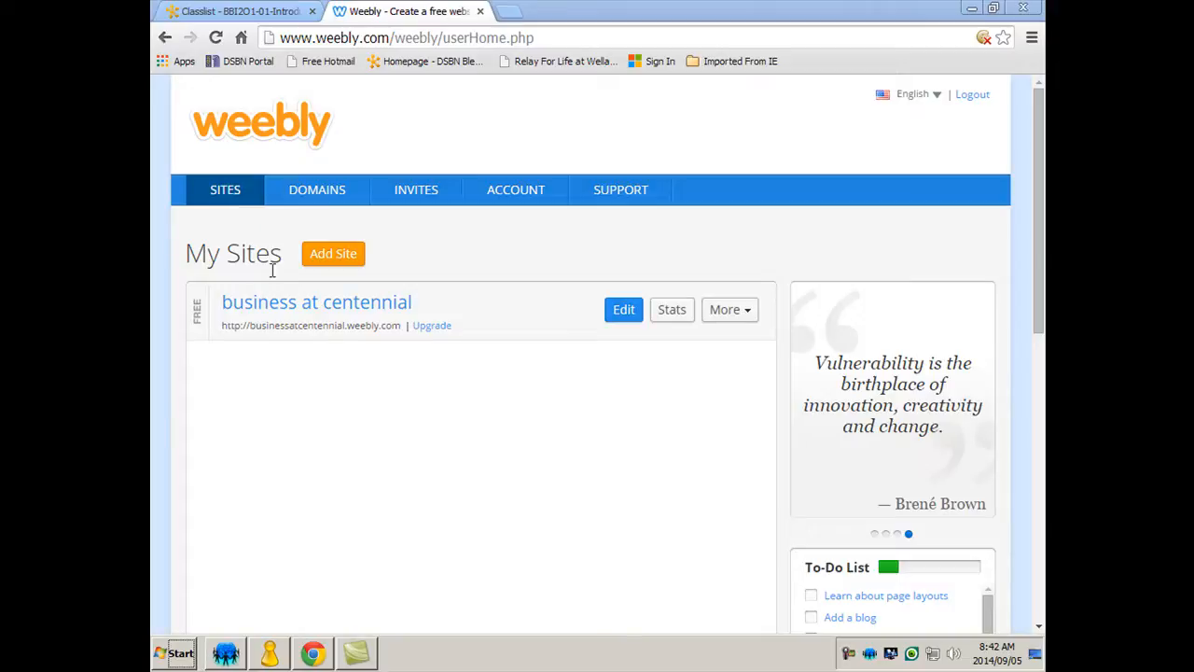
# - Add a new site from My Sites and pick its focus tile on the onboarding page
pyautogui.click(333, 253)
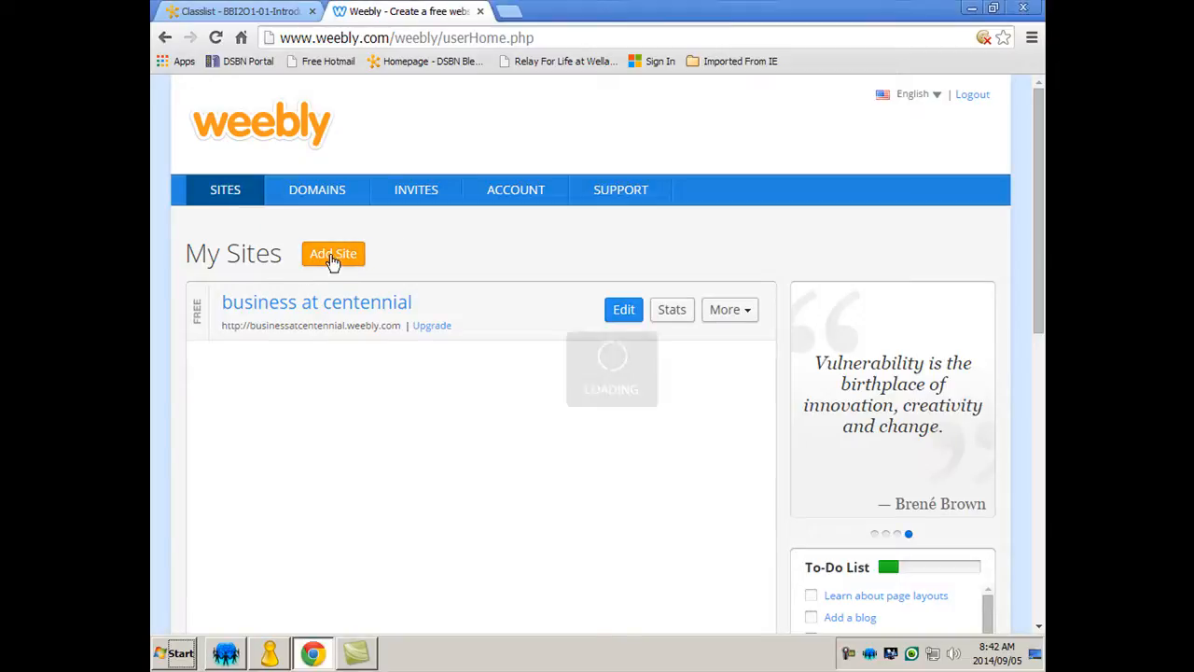
pyautogui.click(333, 253)
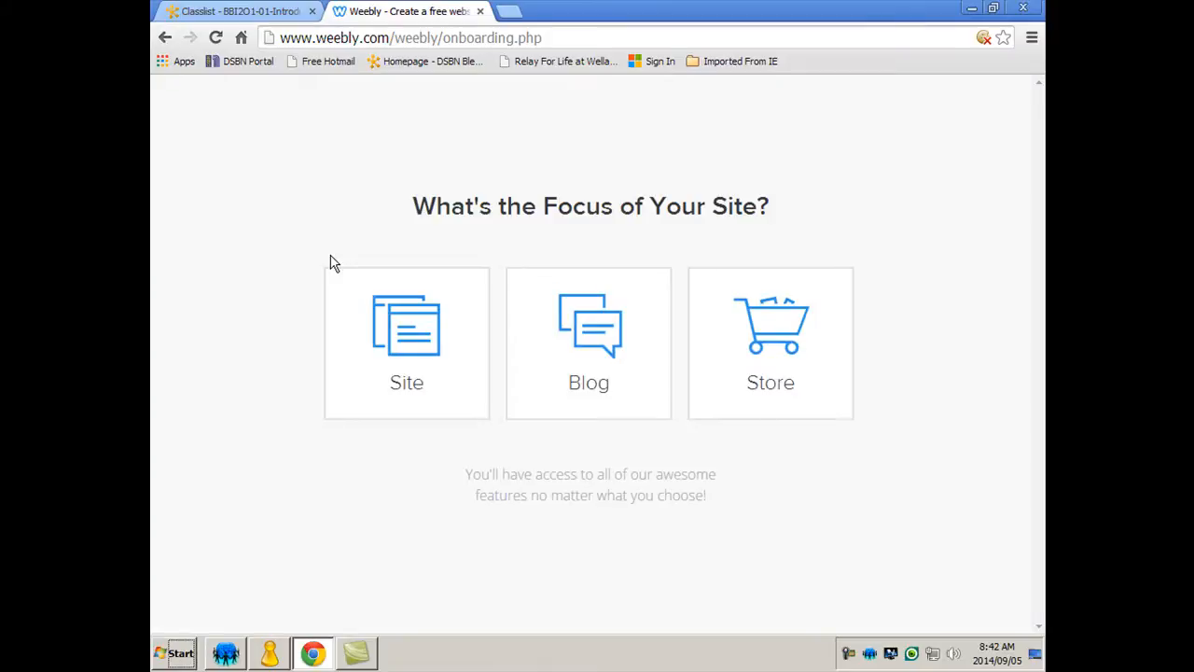
pyautogui.moveTo(328, 261)
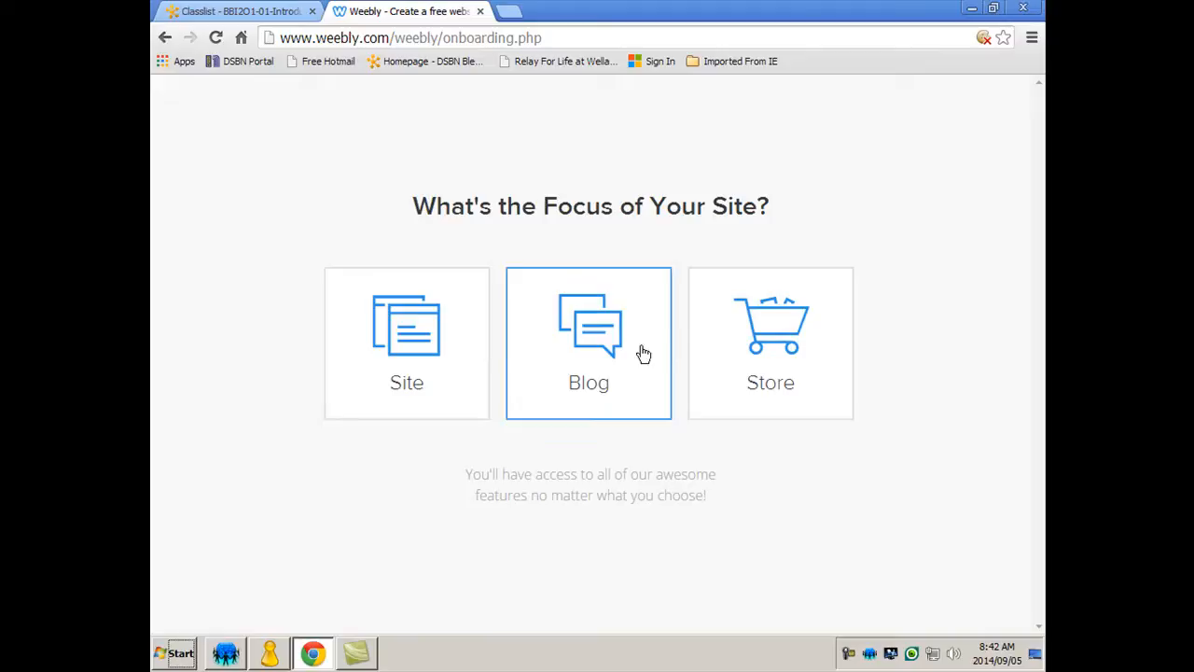
pyautogui.click(589, 342)
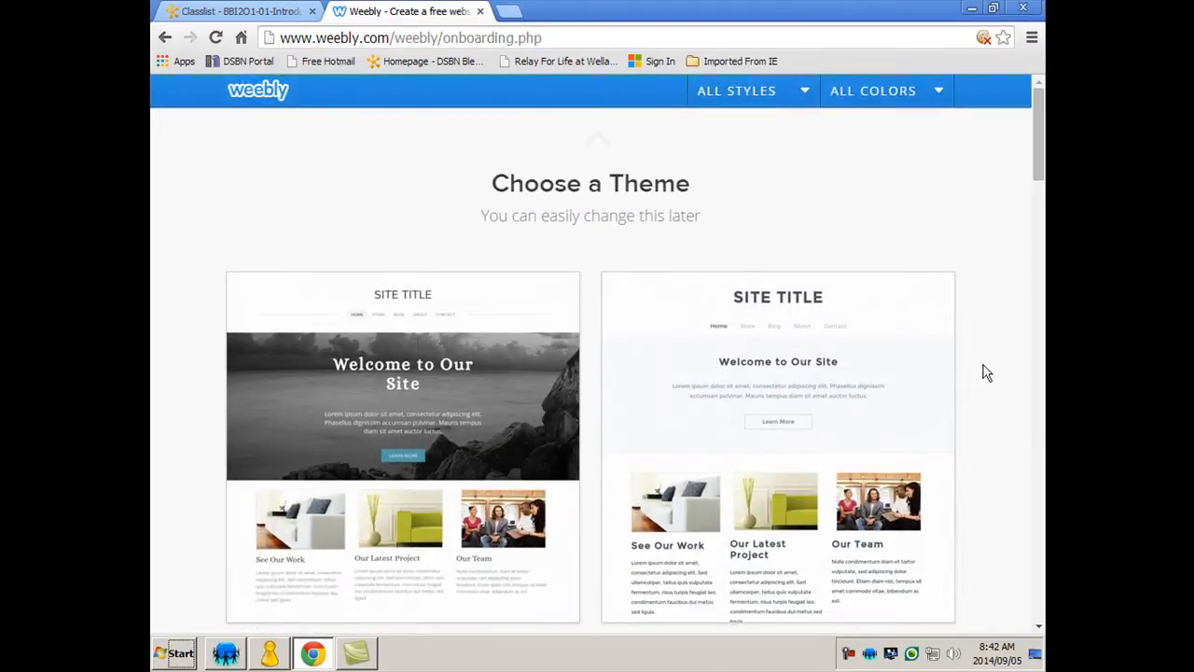
# - Browse the theme gallery and choose the theme with two laughing women in sunglasses
pyautogui.scroll(-3)
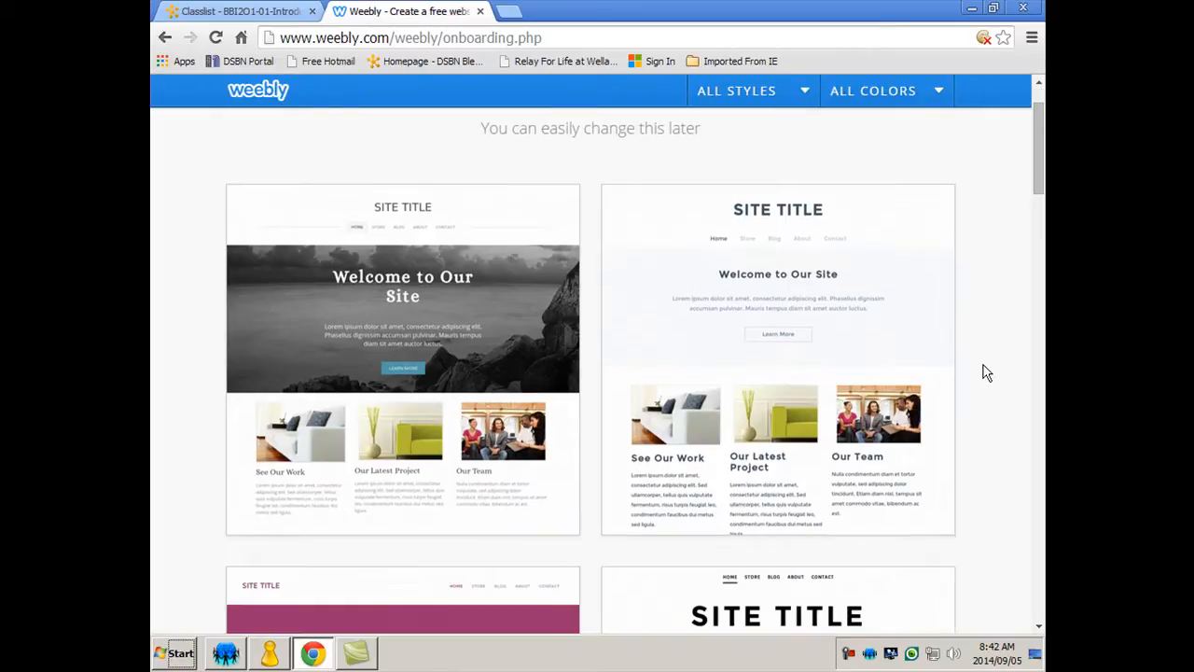
pyautogui.scroll(-3)
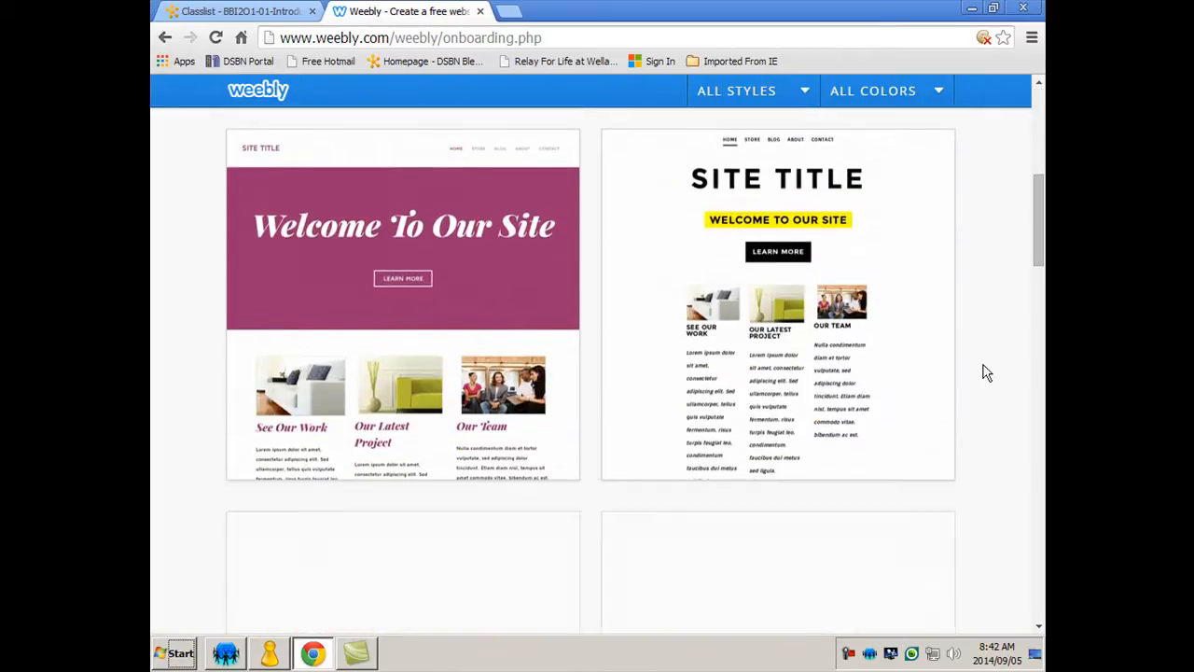
pyautogui.scroll(-3)
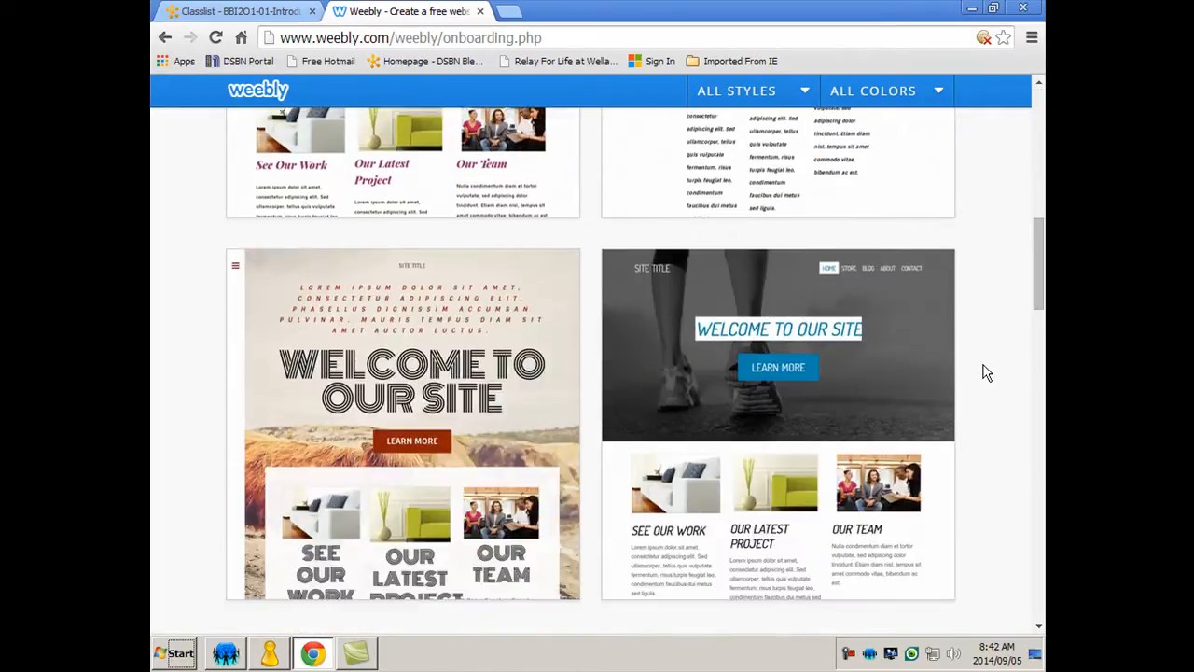
pyautogui.scroll(-3)
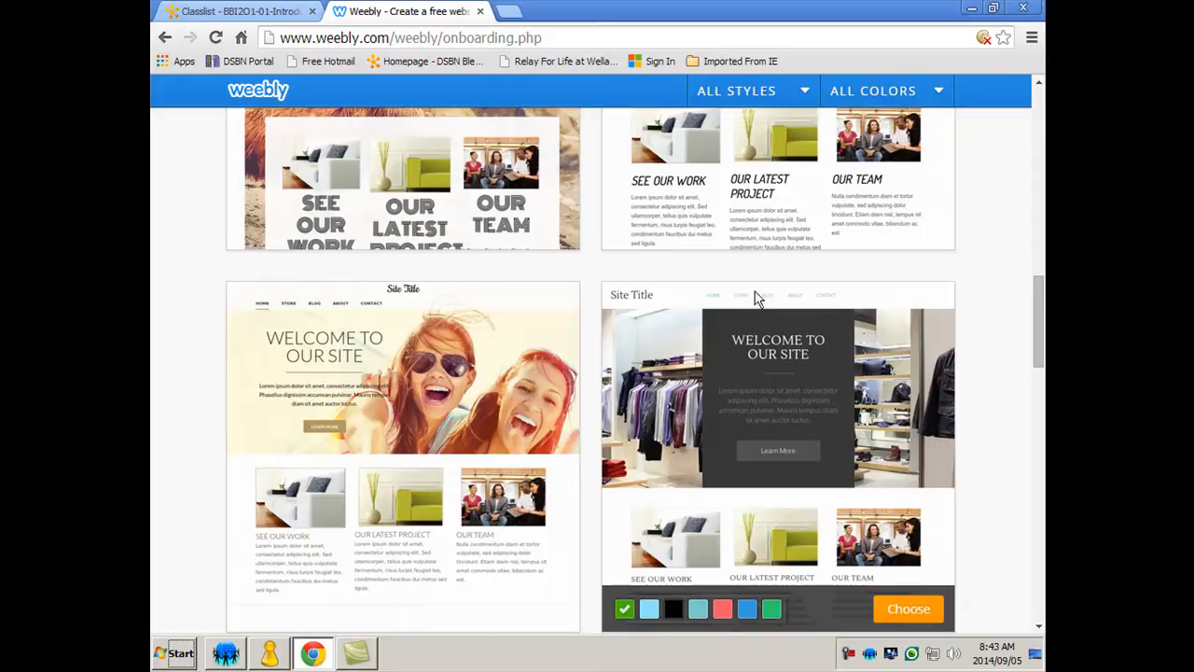
pyautogui.moveTo(779, 309)
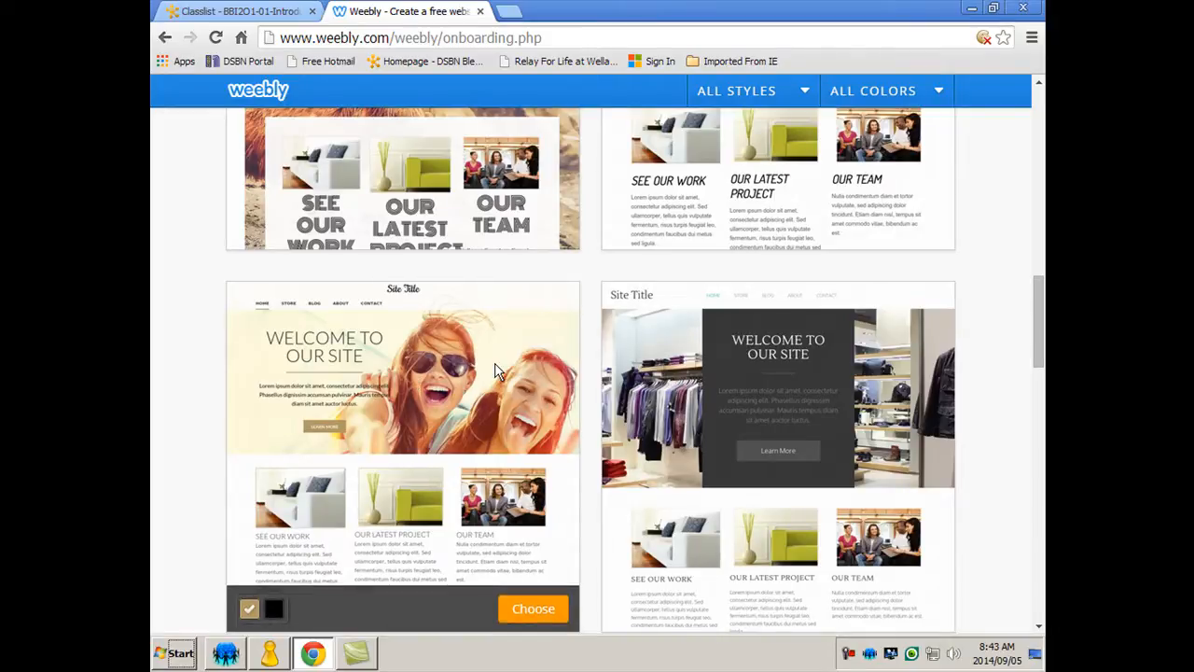
pyautogui.moveTo(457, 415)
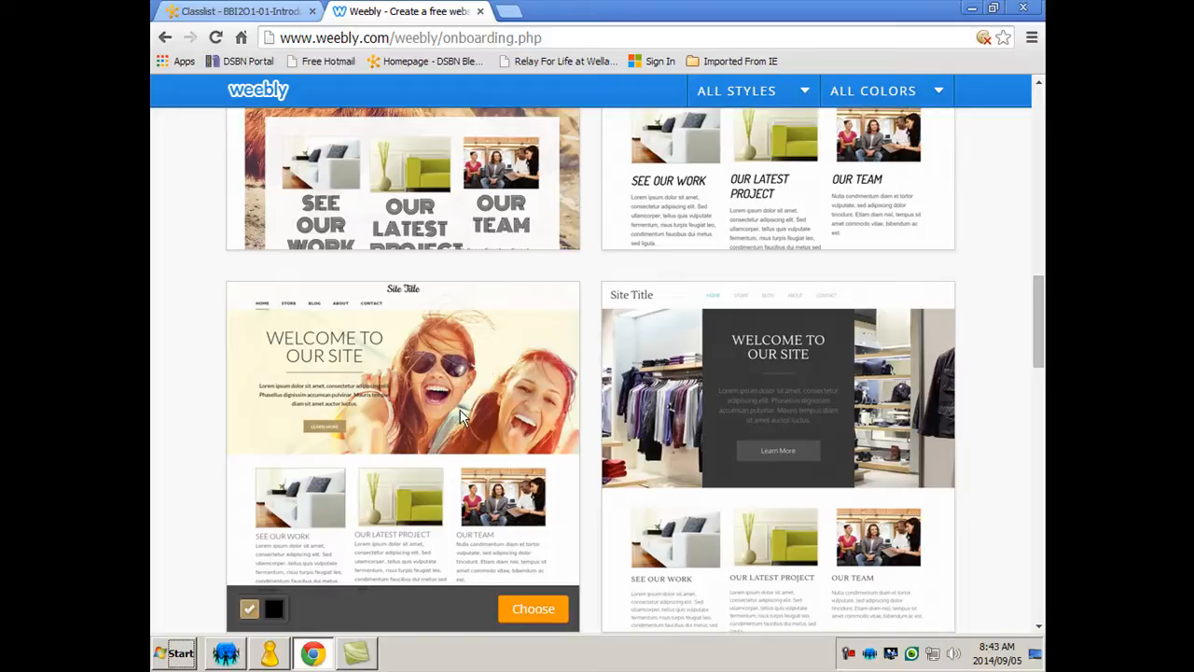
pyautogui.click(532, 608)
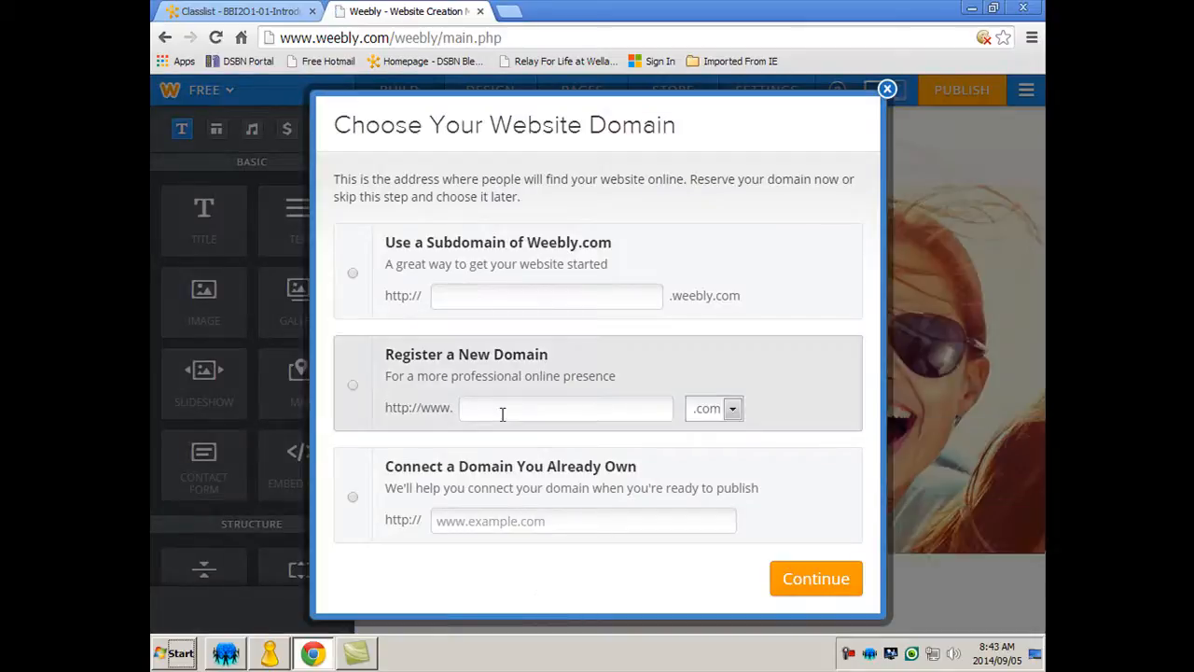
pyautogui.moveTo(509, 386)
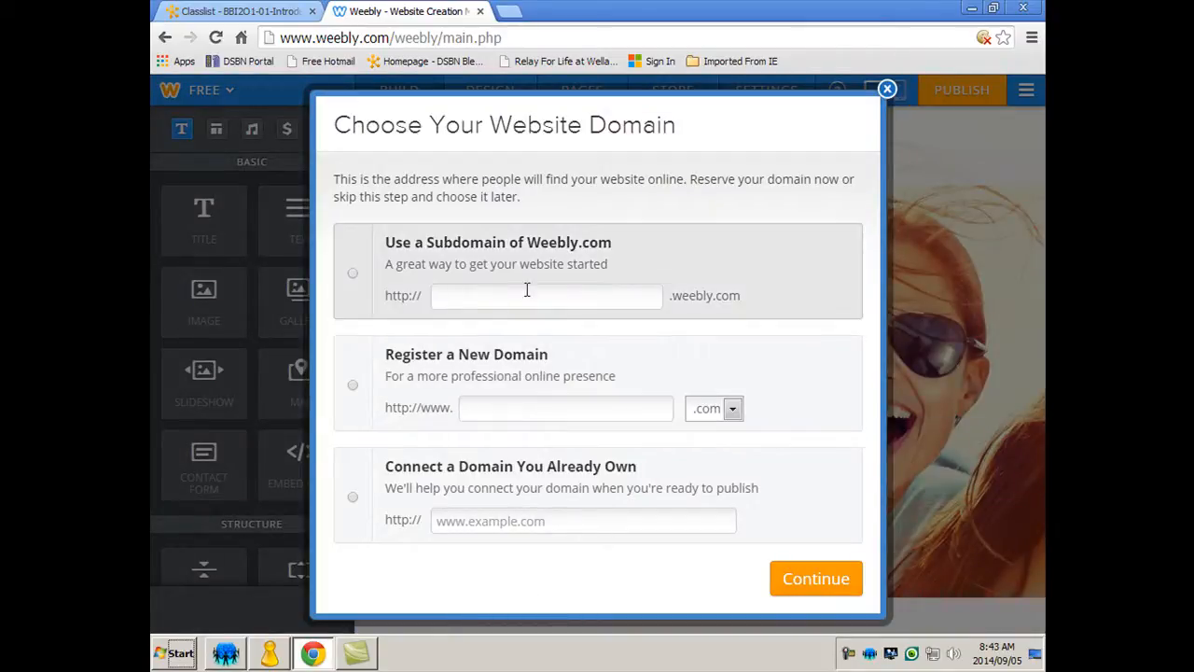
pyautogui.moveTo(500, 308)
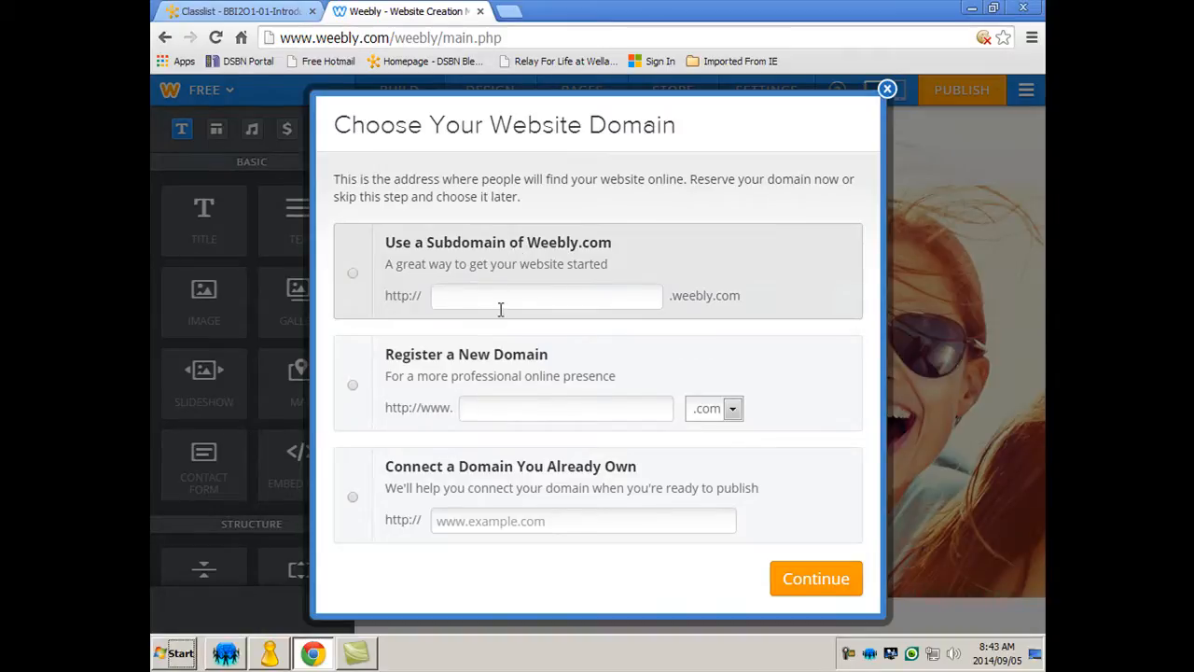
# - Use the free Weebly subdomain 'buzinessclass' once it shows Available, and continue
pyautogui.click(352, 273)
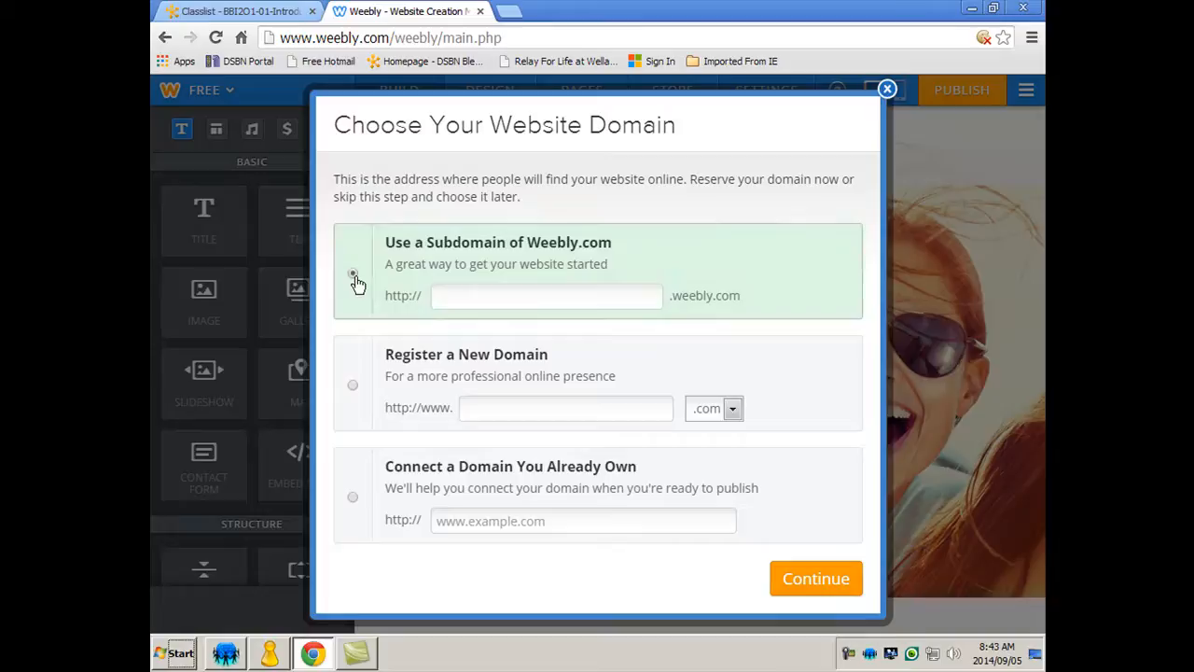
pyautogui.click(352, 272)
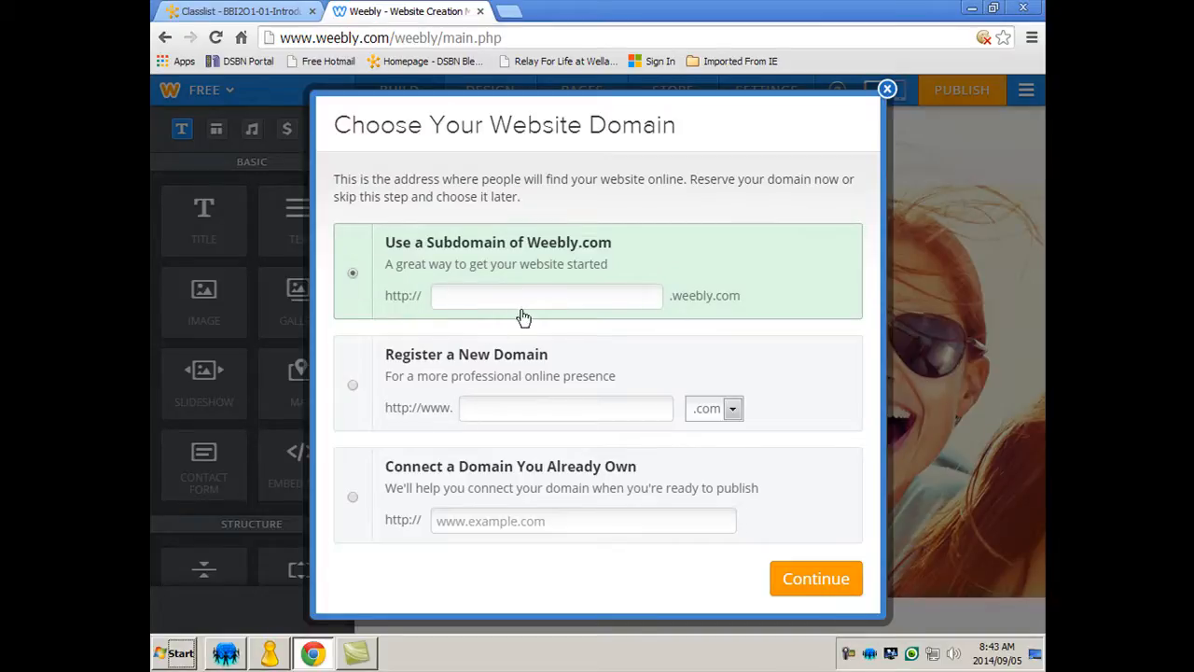
pyautogui.moveTo(718, 313)
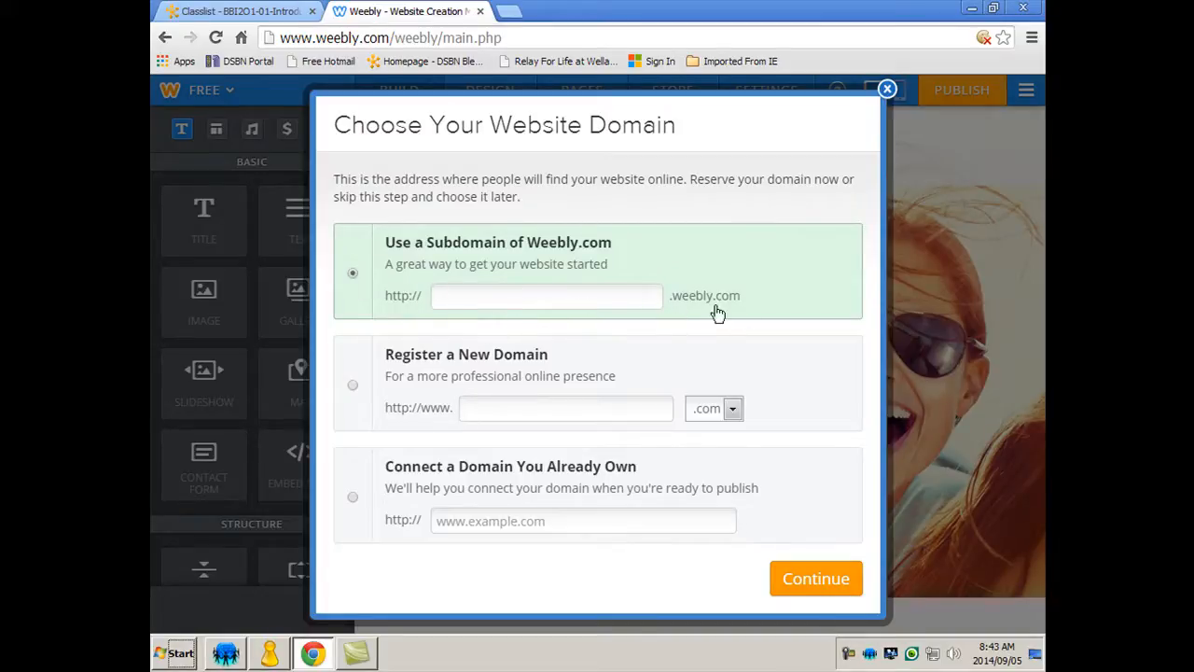
pyautogui.moveTo(688, 313)
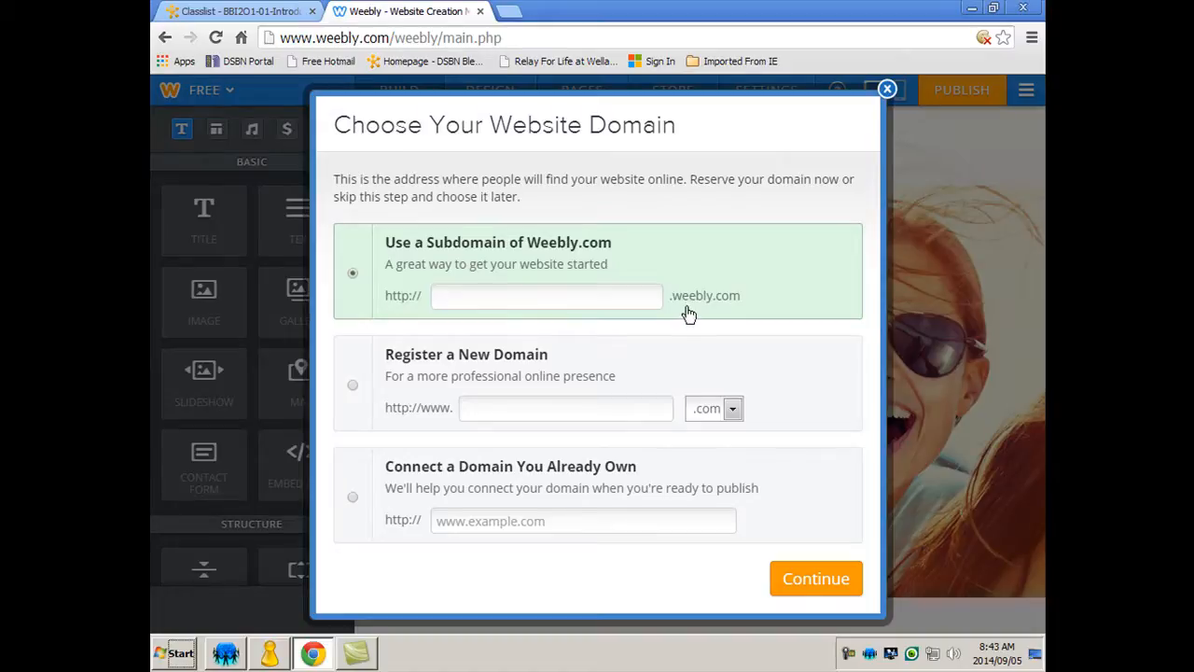
pyautogui.moveTo(639, 388)
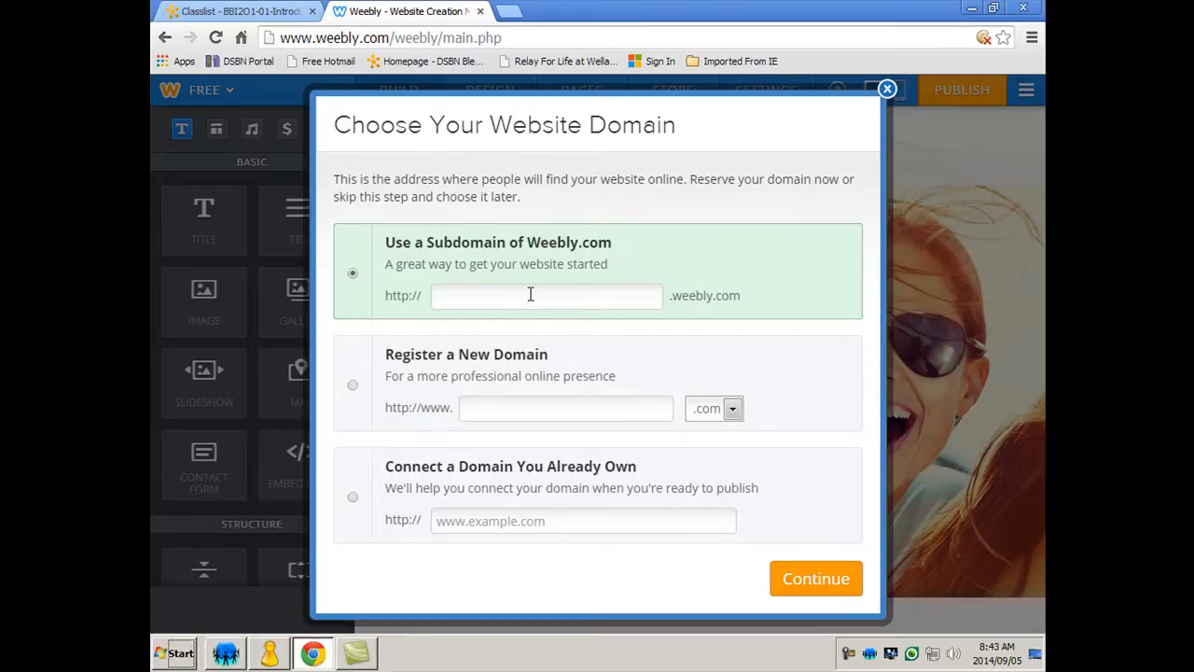
pyautogui.click(546, 295)
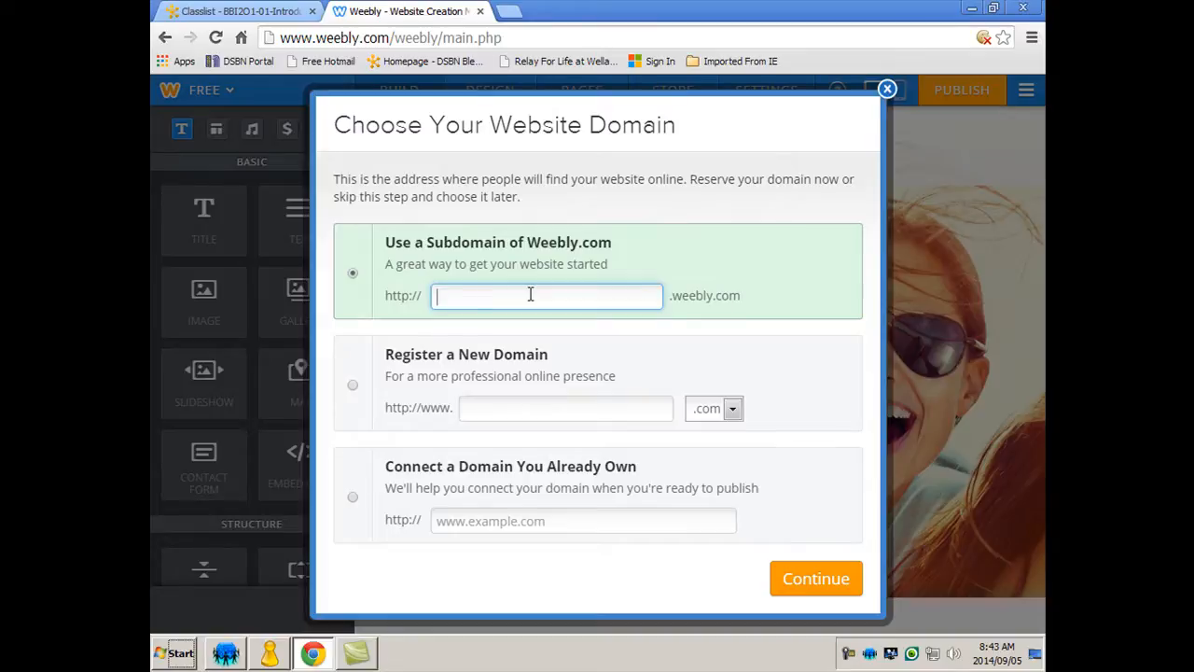
pyautogui.write('buziness')
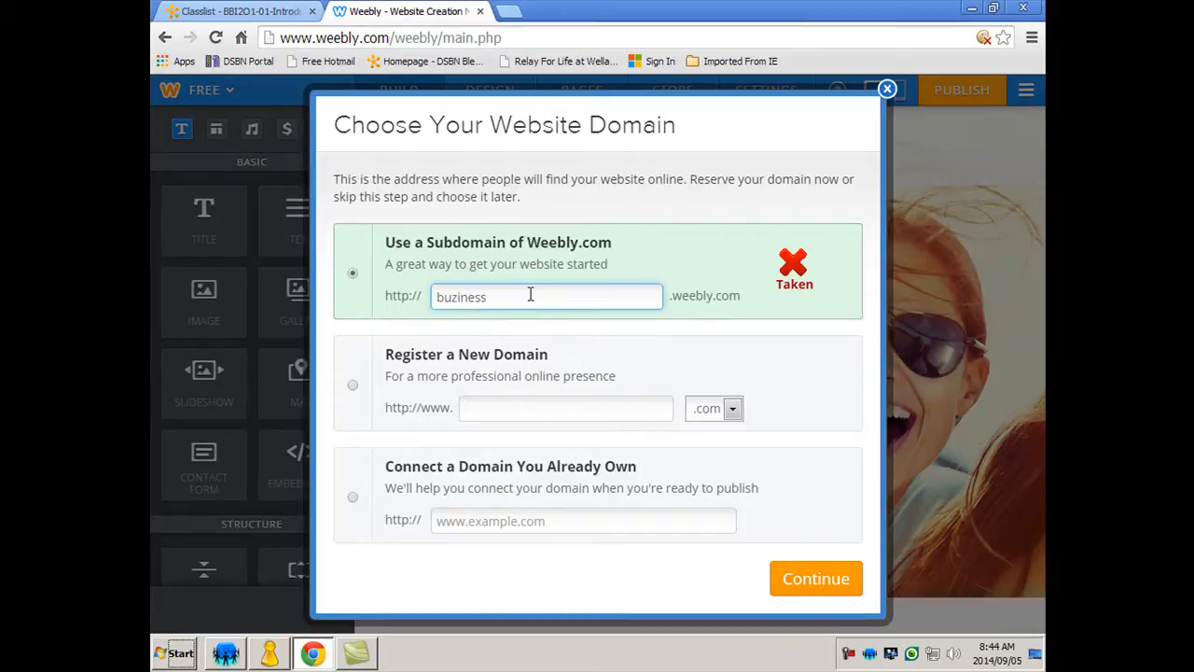
pyautogui.write('class')
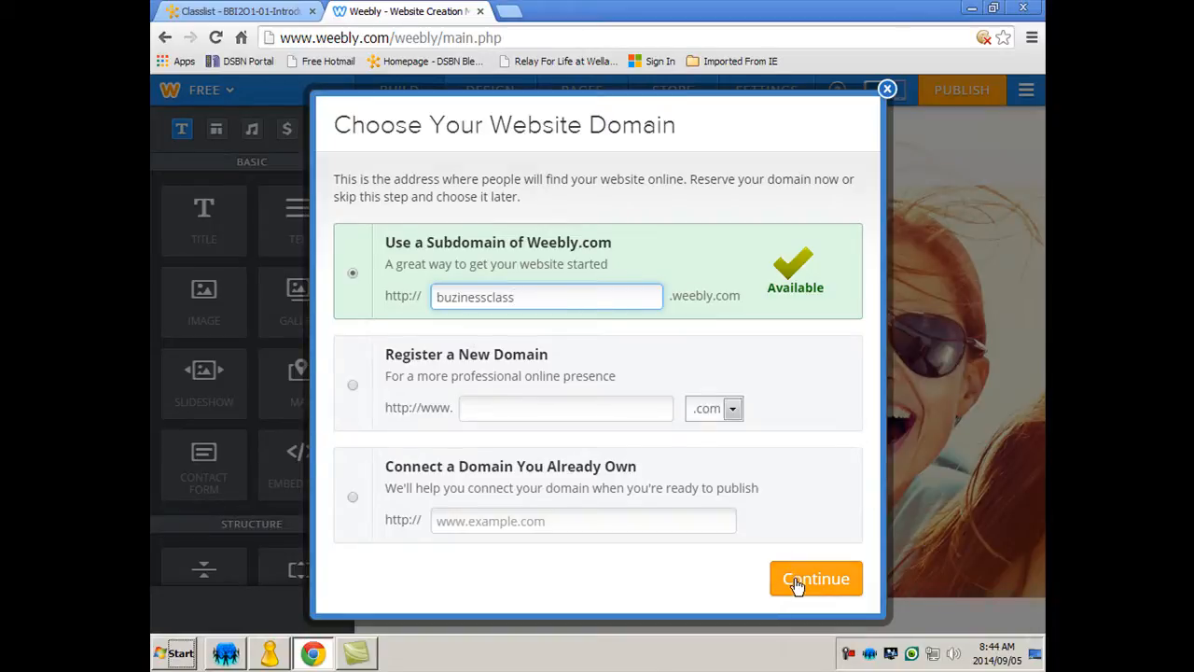
pyautogui.click(815, 578)
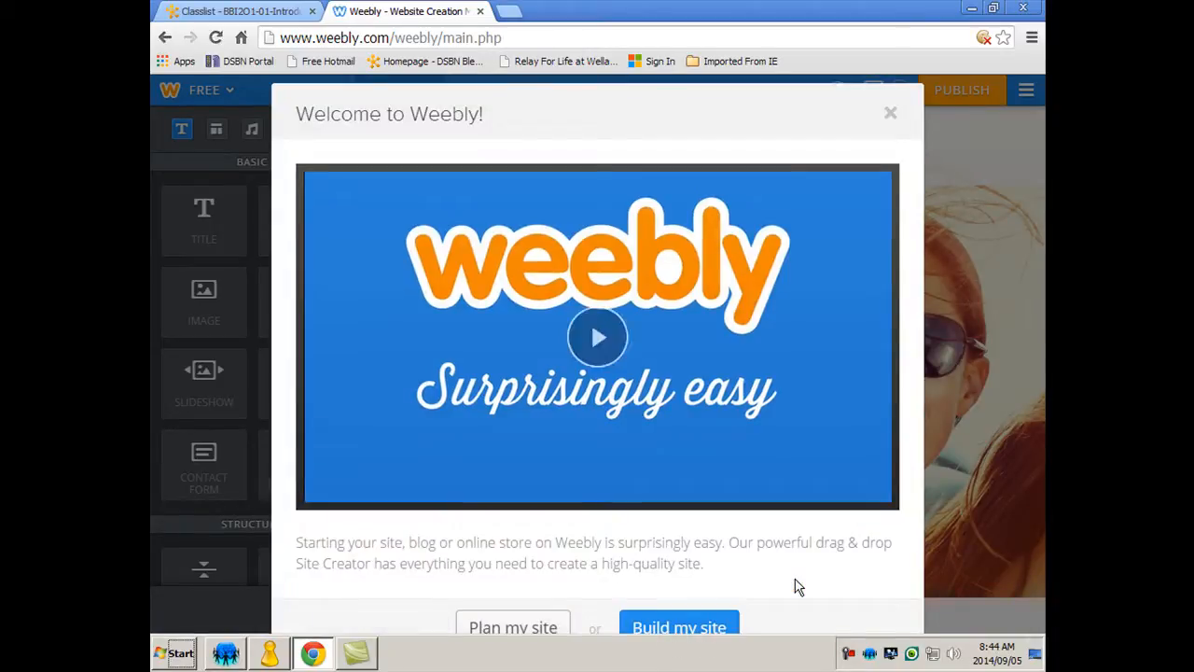
pyautogui.moveTo(597, 337)
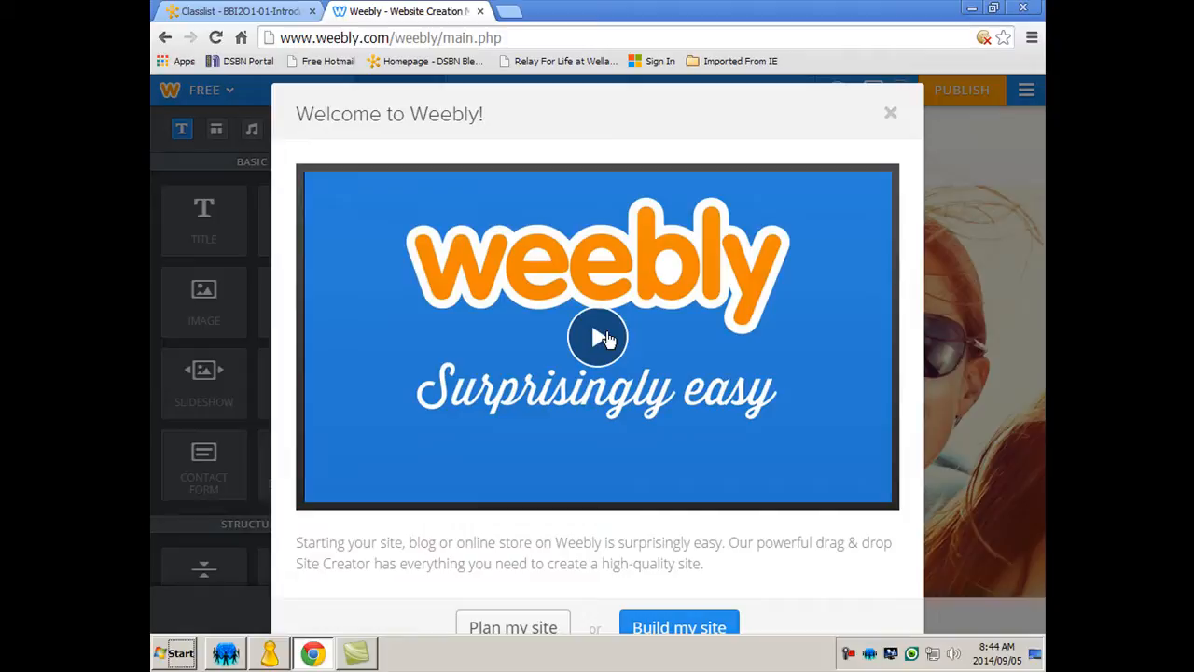
pyautogui.moveTo(611, 343)
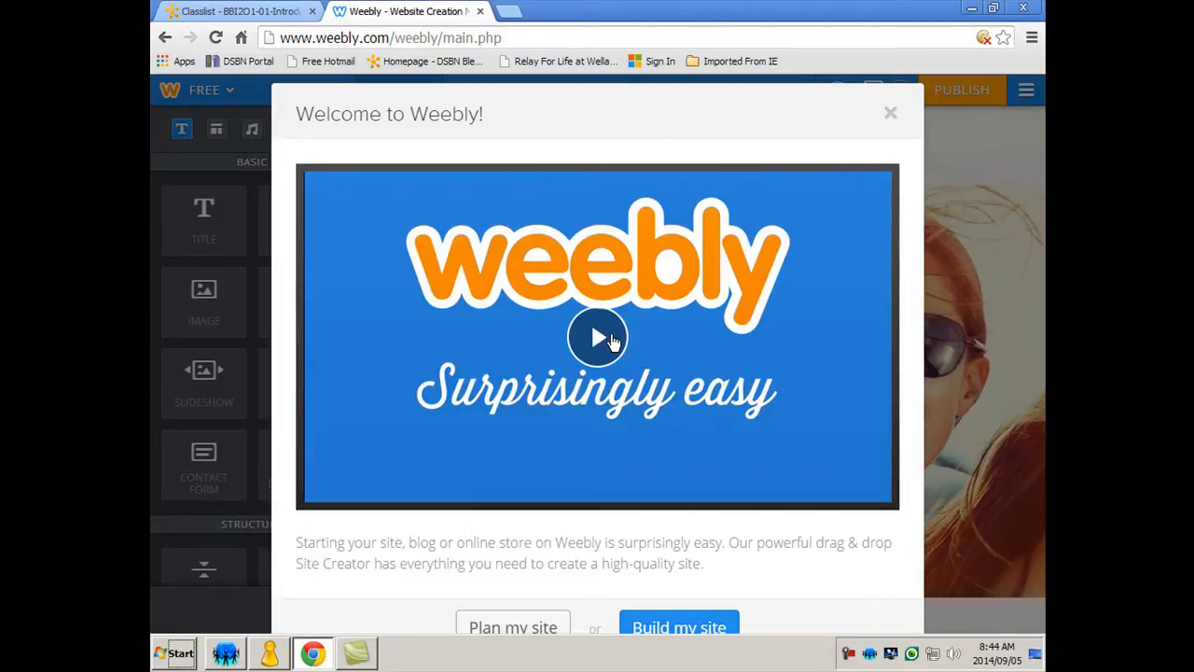
pyautogui.moveTo(891, 116)
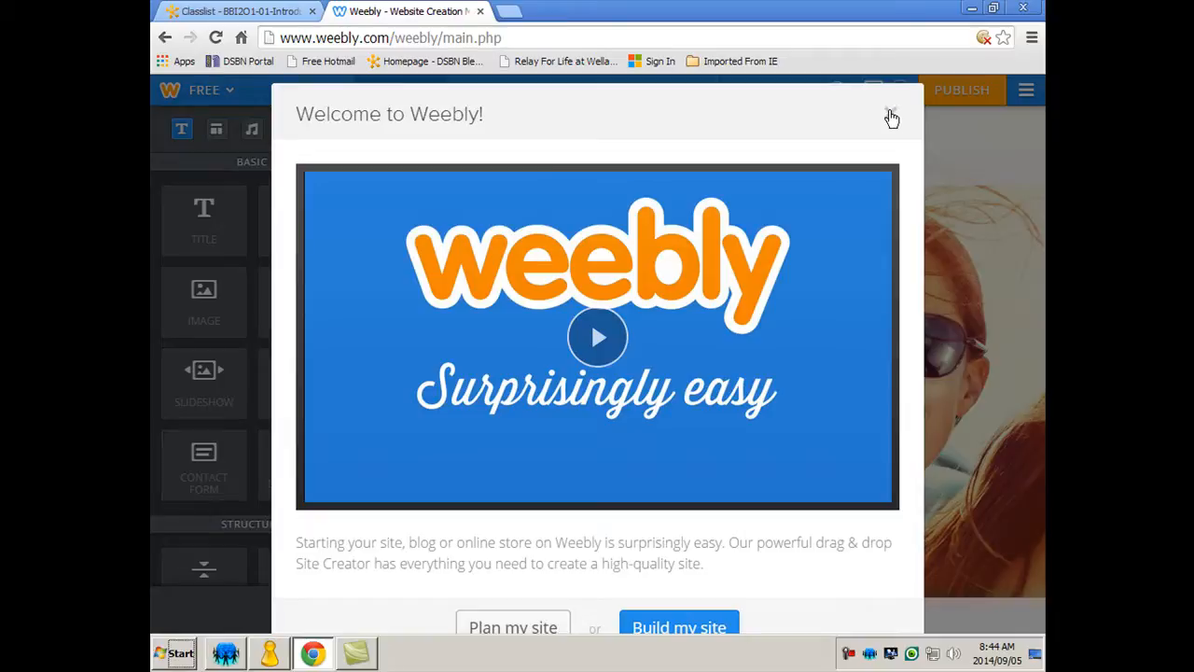
# - Close the Welcome to Weebly dialog and go to the Pages area
pyautogui.click(892, 117)
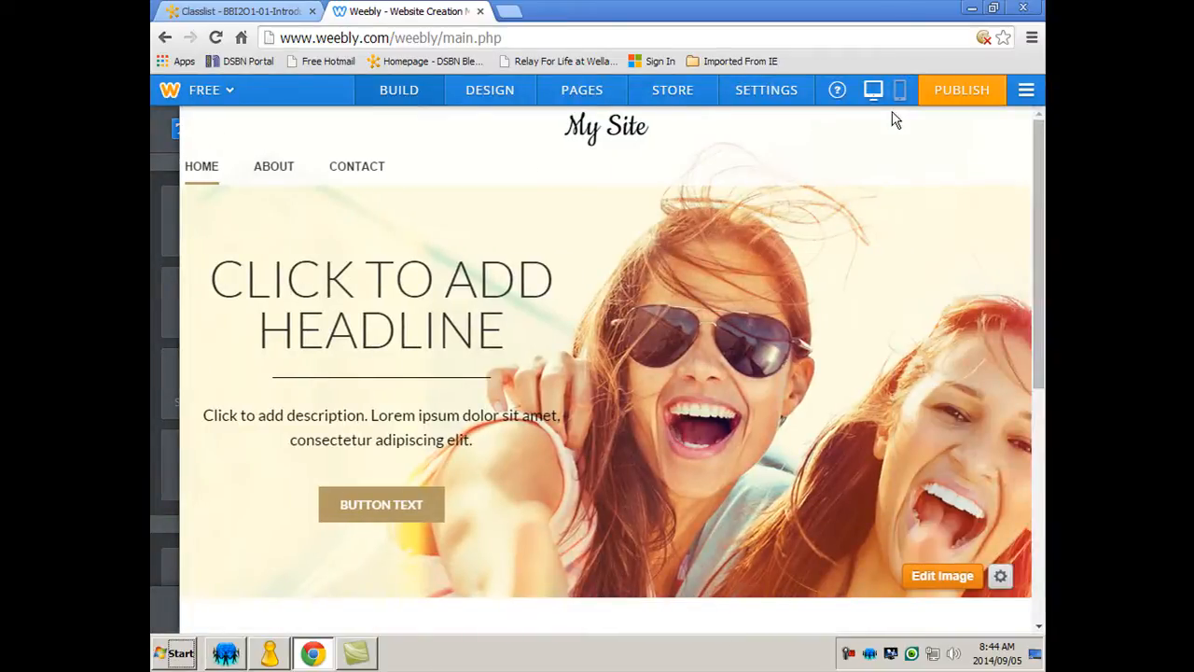
pyautogui.click(605, 126)
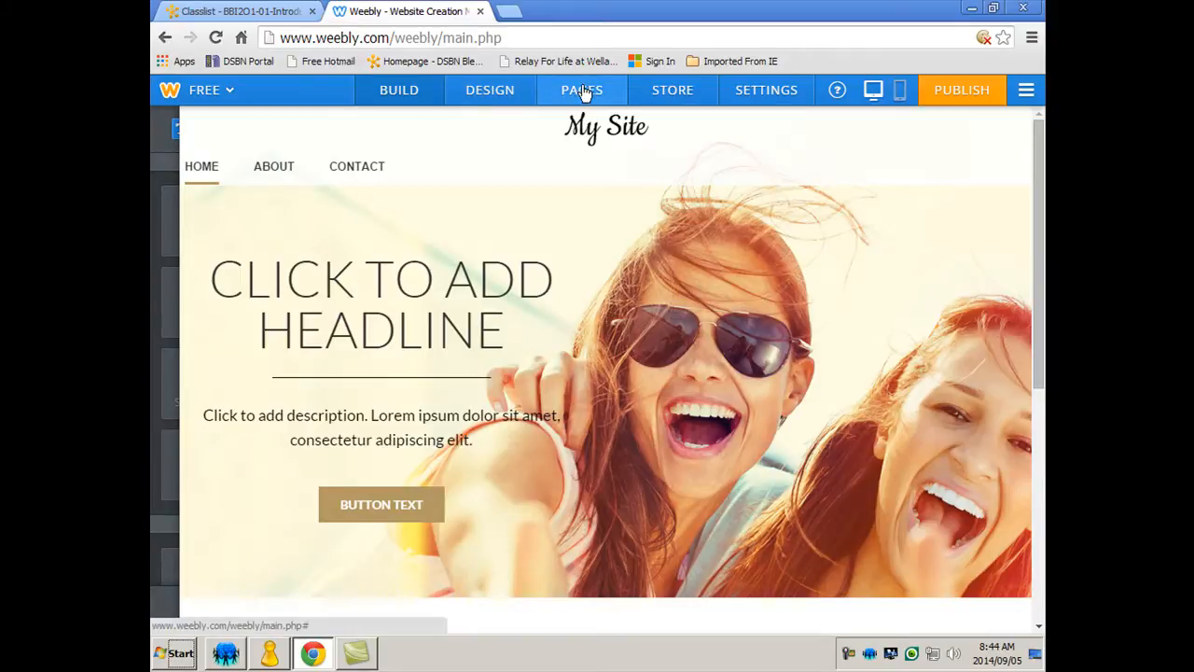
pyautogui.click(581, 89)
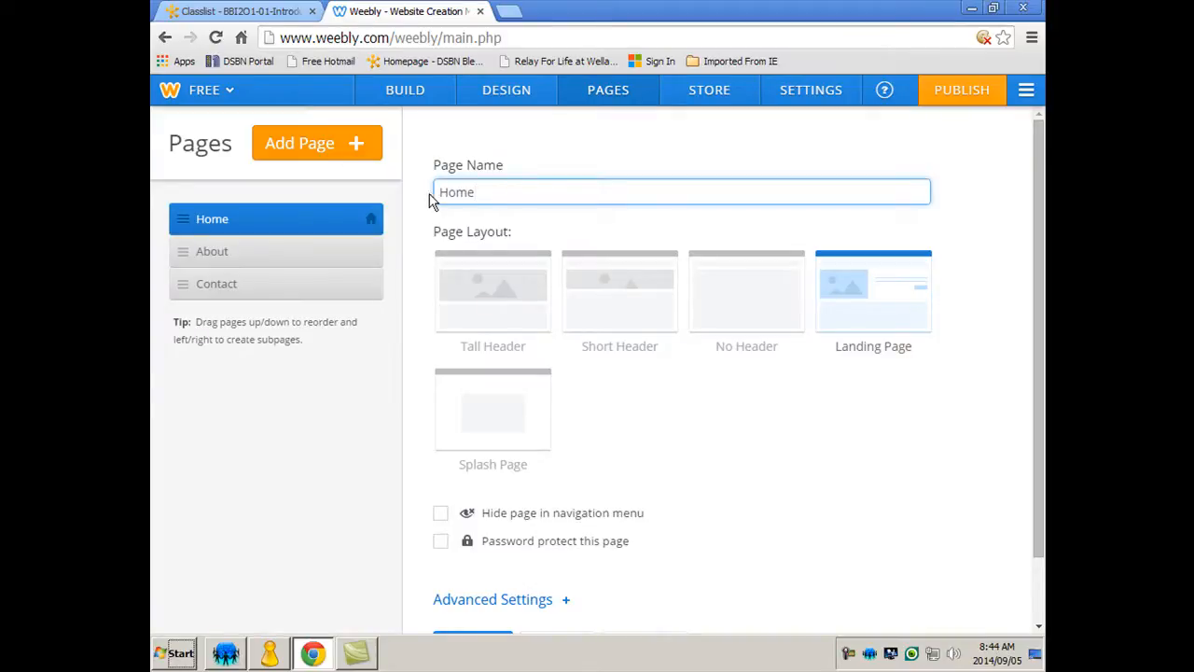
# - Add standard pages named Grade 9 and Grade 10
pyautogui.click(317, 143)
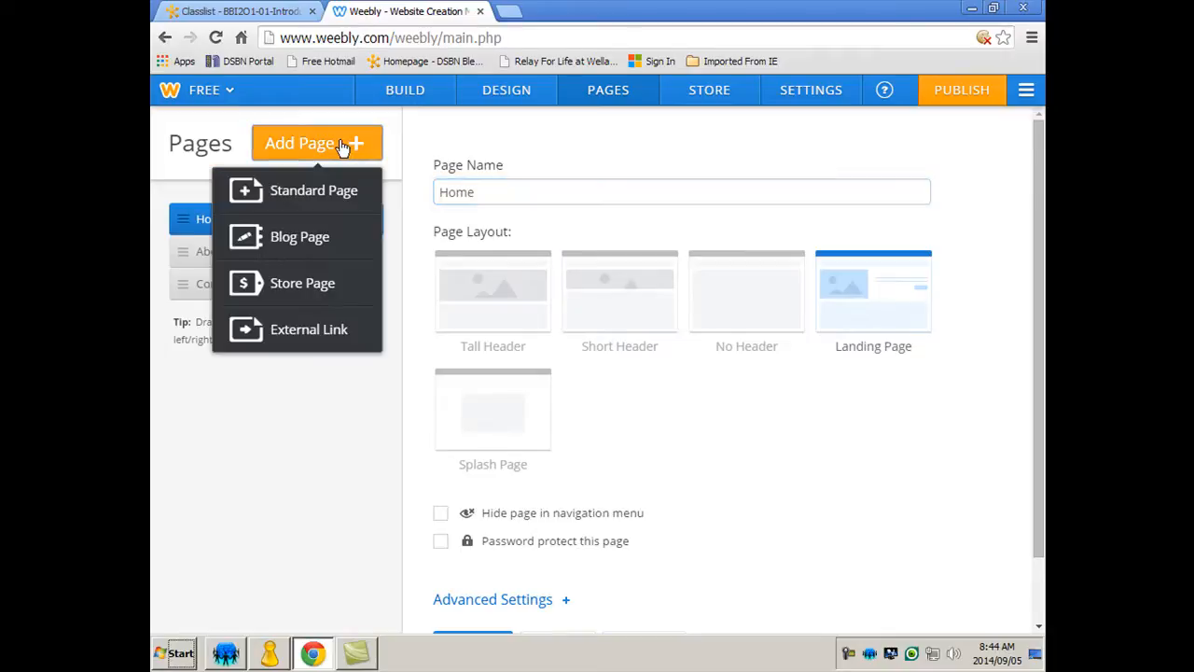
pyautogui.moveTo(299, 191)
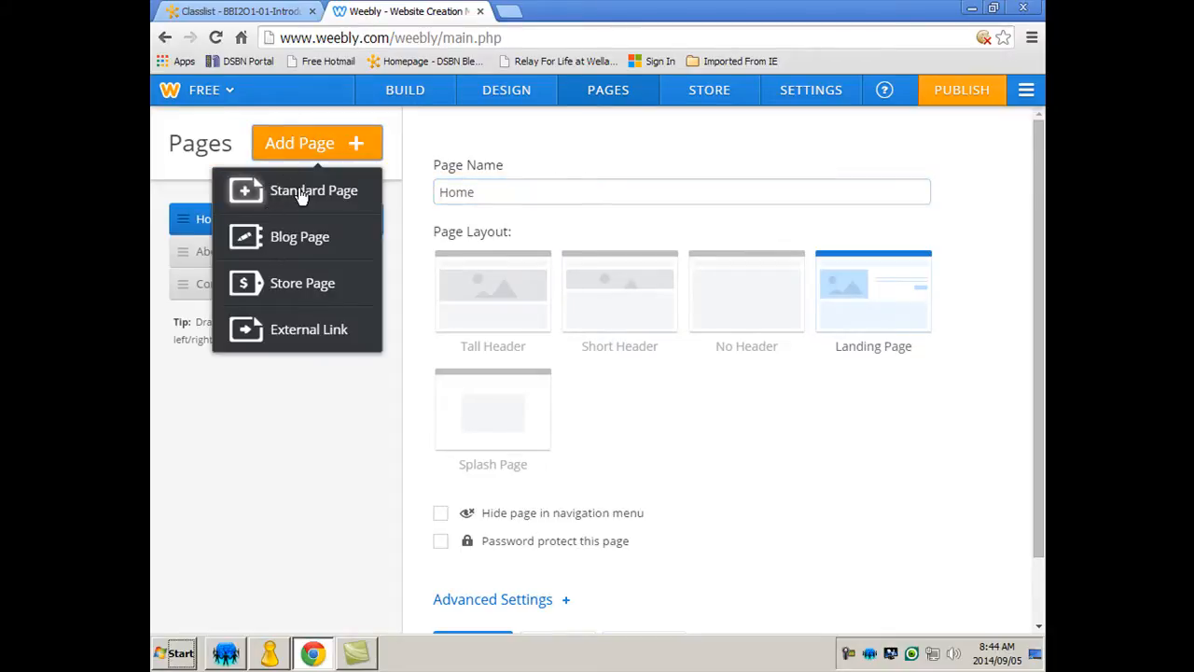
pyautogui.click(313, 190)
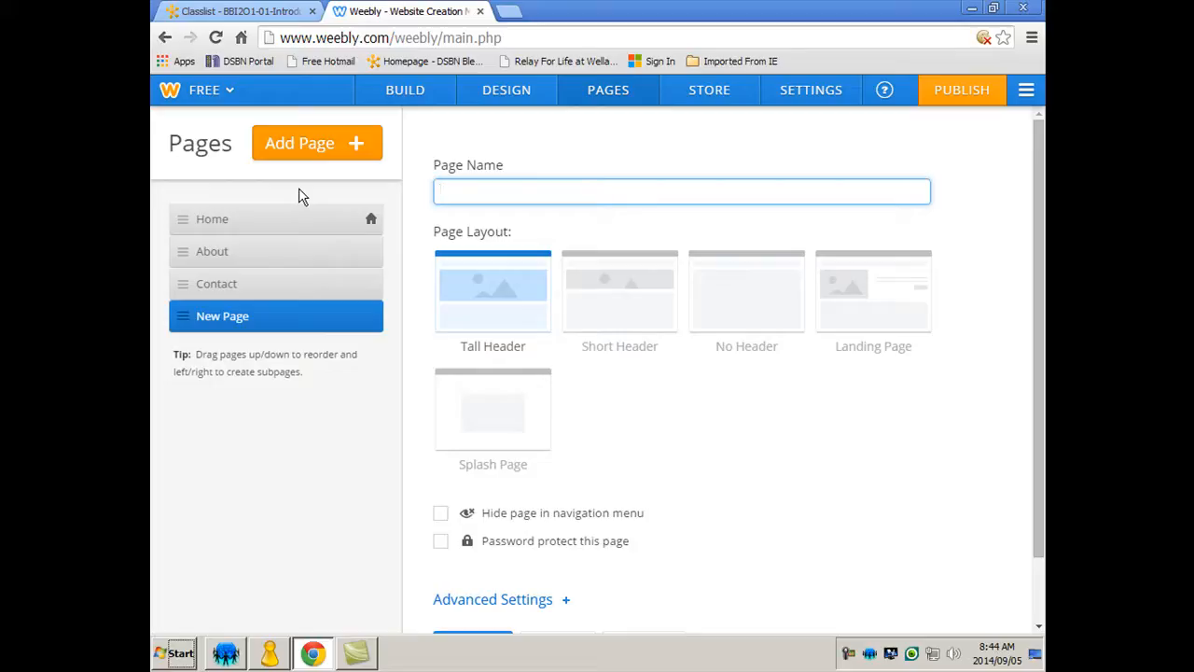
pyautogui.write('Grade')
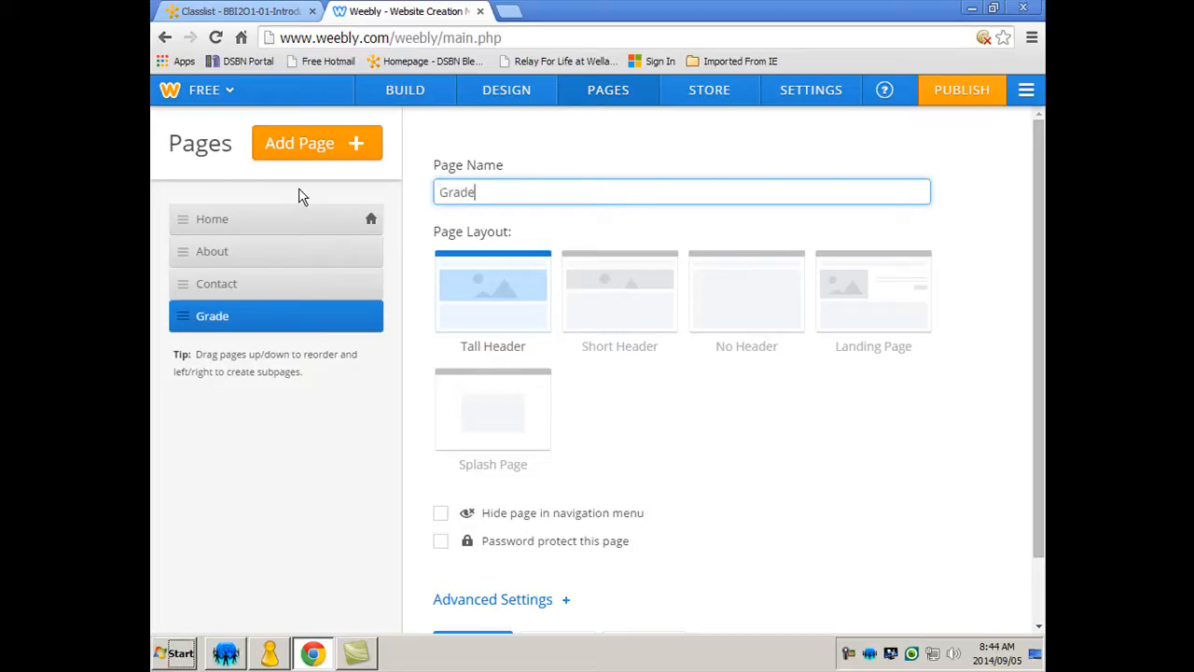
pyautogui.write('" "')
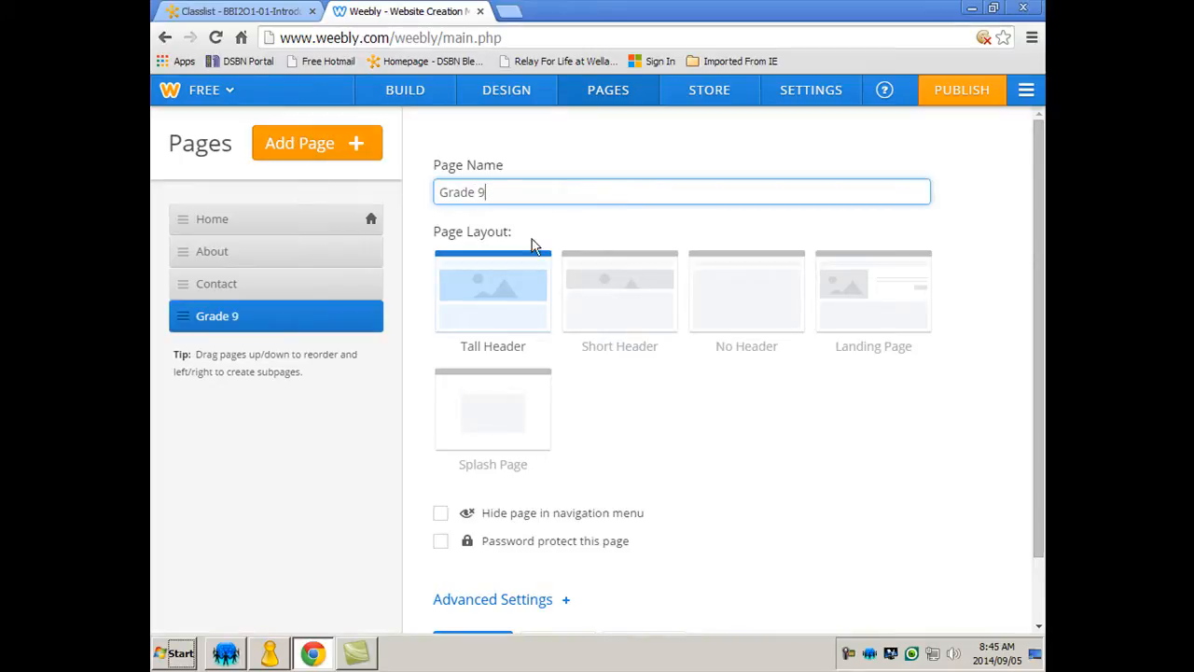
pyautogui.click(317, 142)
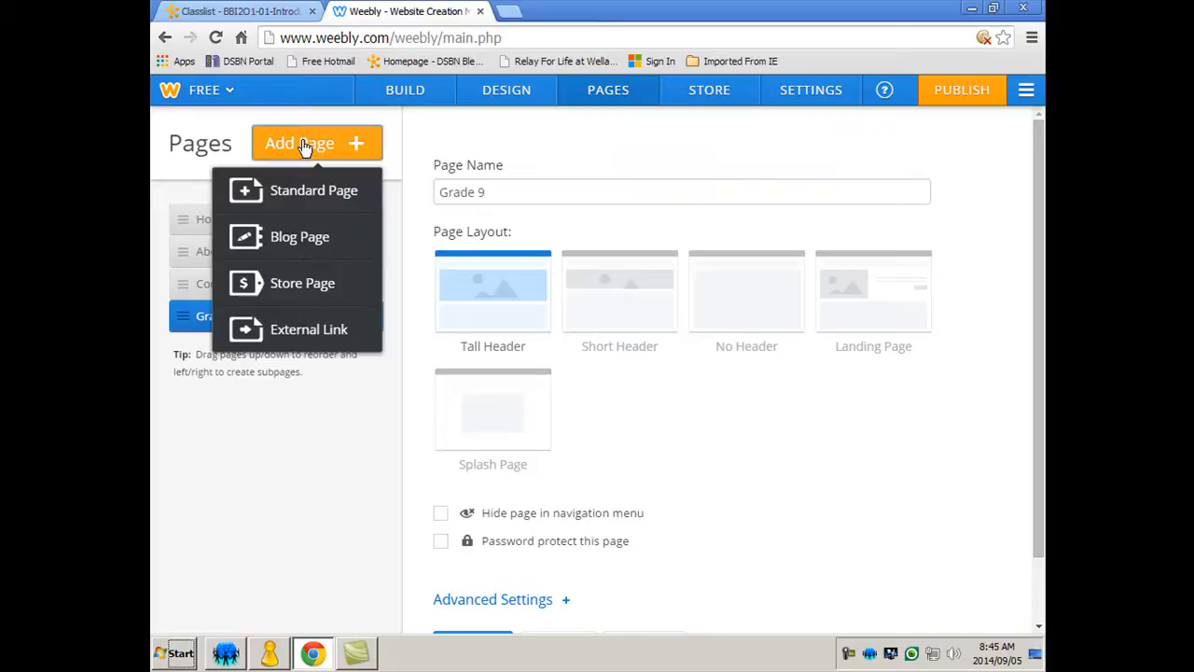
pyautogui.click(314, 190)
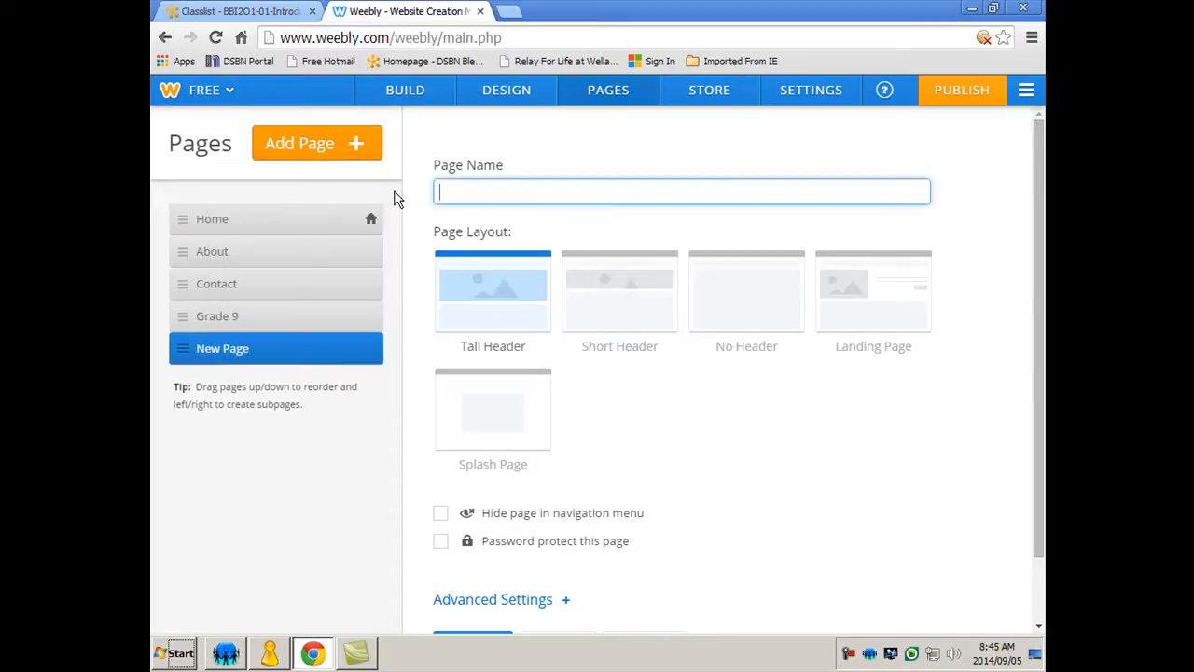
pyautogui.write('Grade')
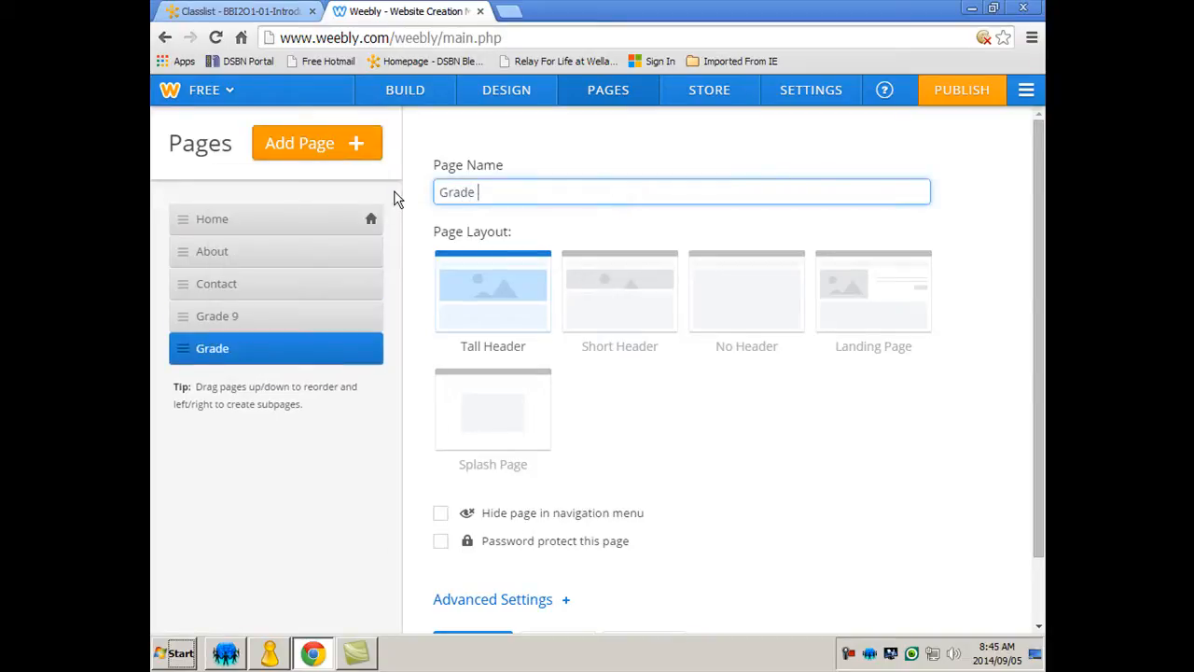
# - Add Grade 11 and Grade 12 pages plus one more untitled page
pyautogui.click(313, 143)
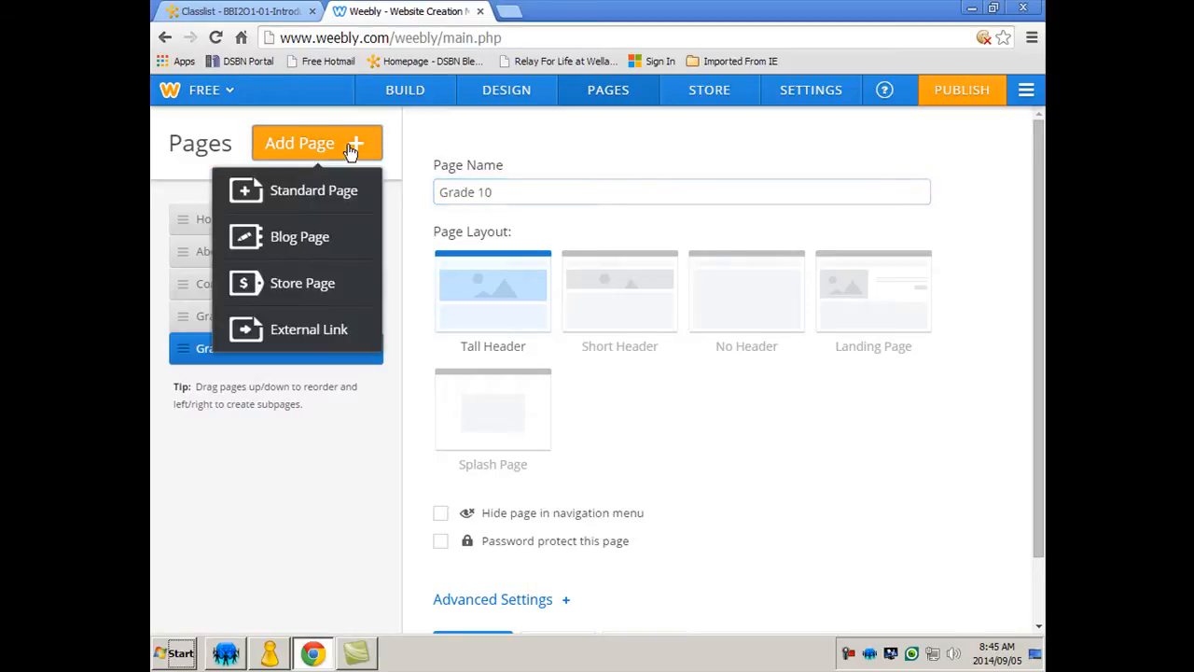
pyautogui.click(314, 190)
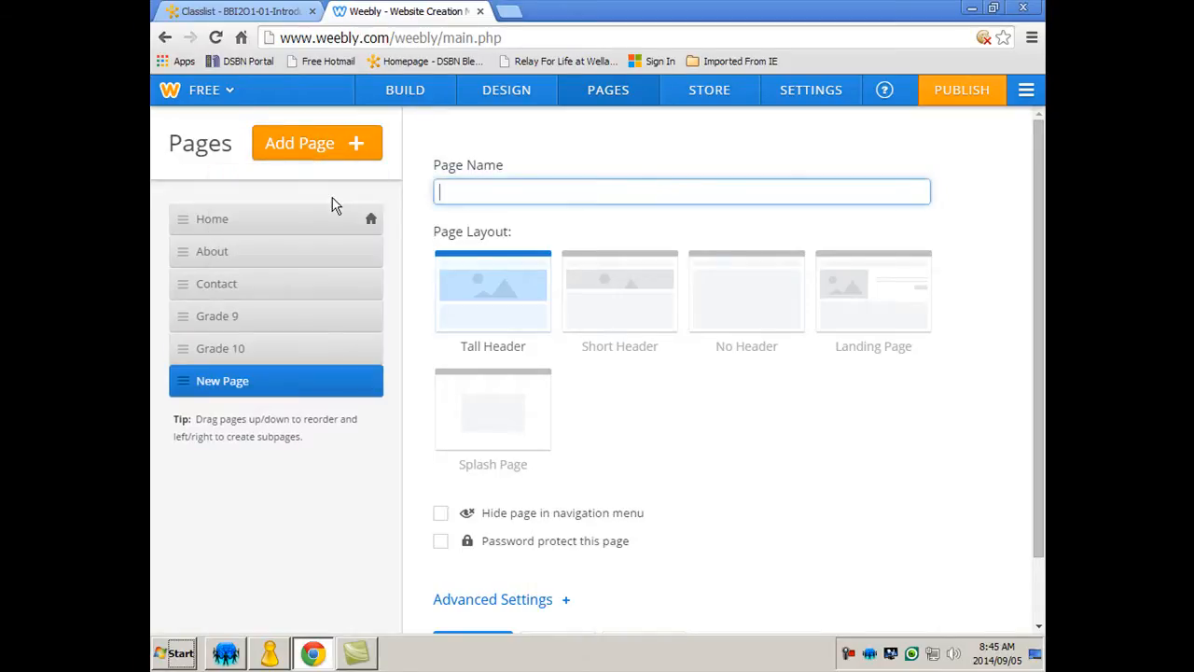
pyautogui.write('Grade 1')
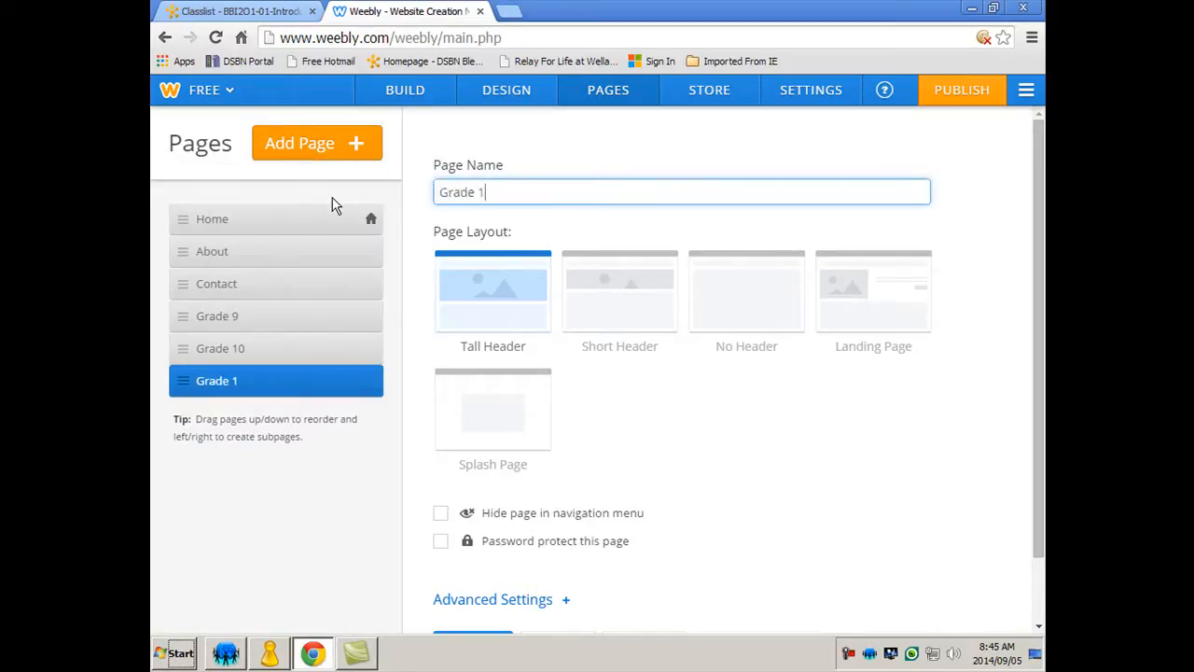
pyautogui.click(318, 143)
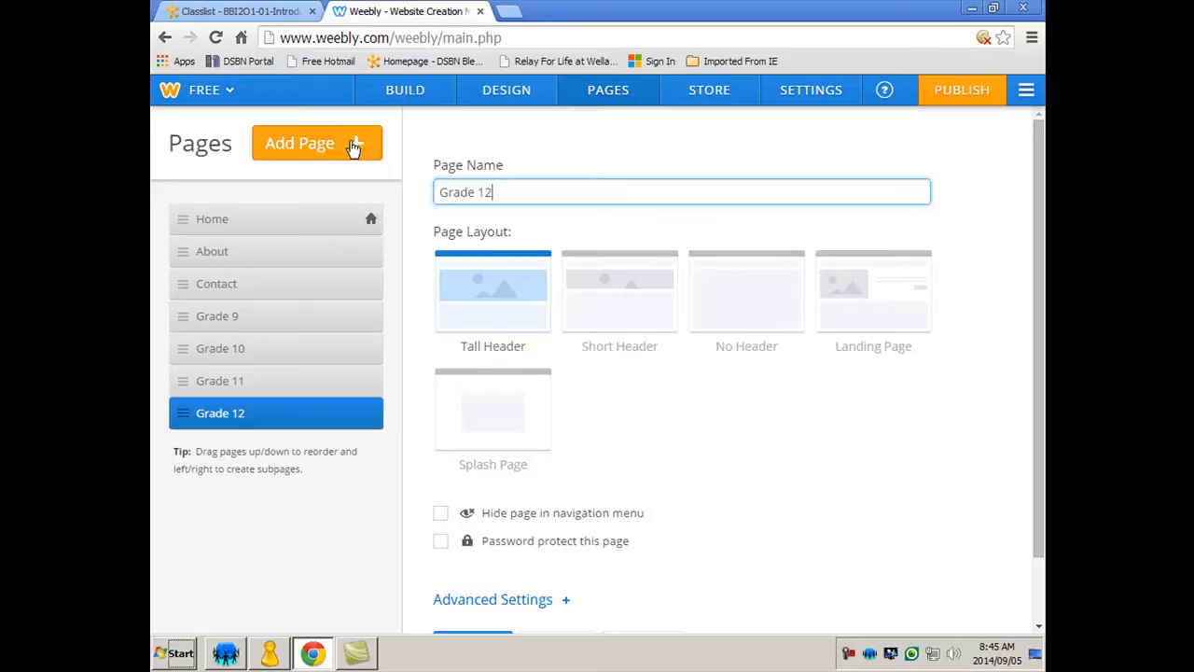
pyautogui.click(317, 143)
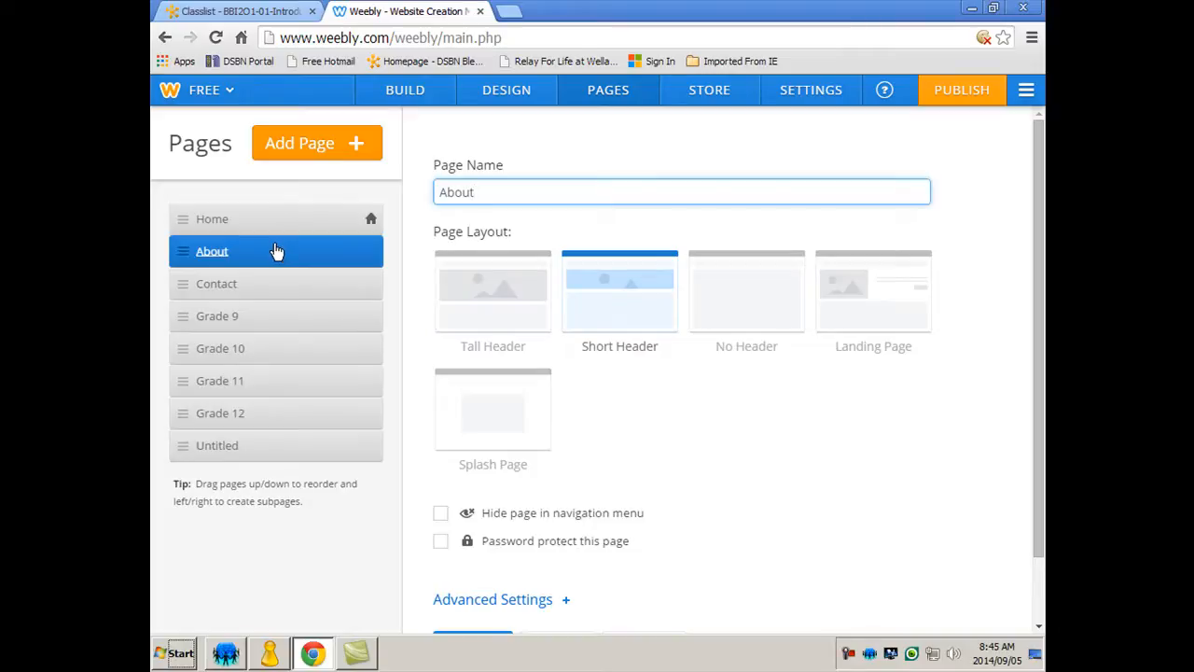
# - Delete the About page, confirming the deletion, and then delete the Contact page
pyautogui.scroll(-3)
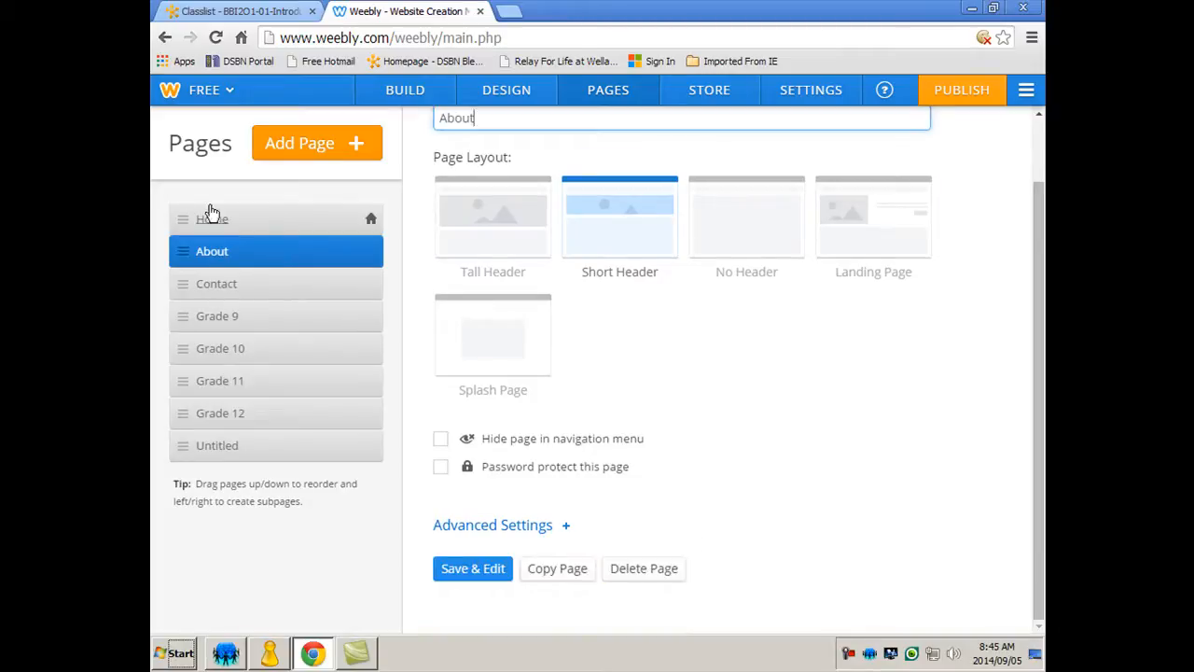
pyautogui.click(643, 568)
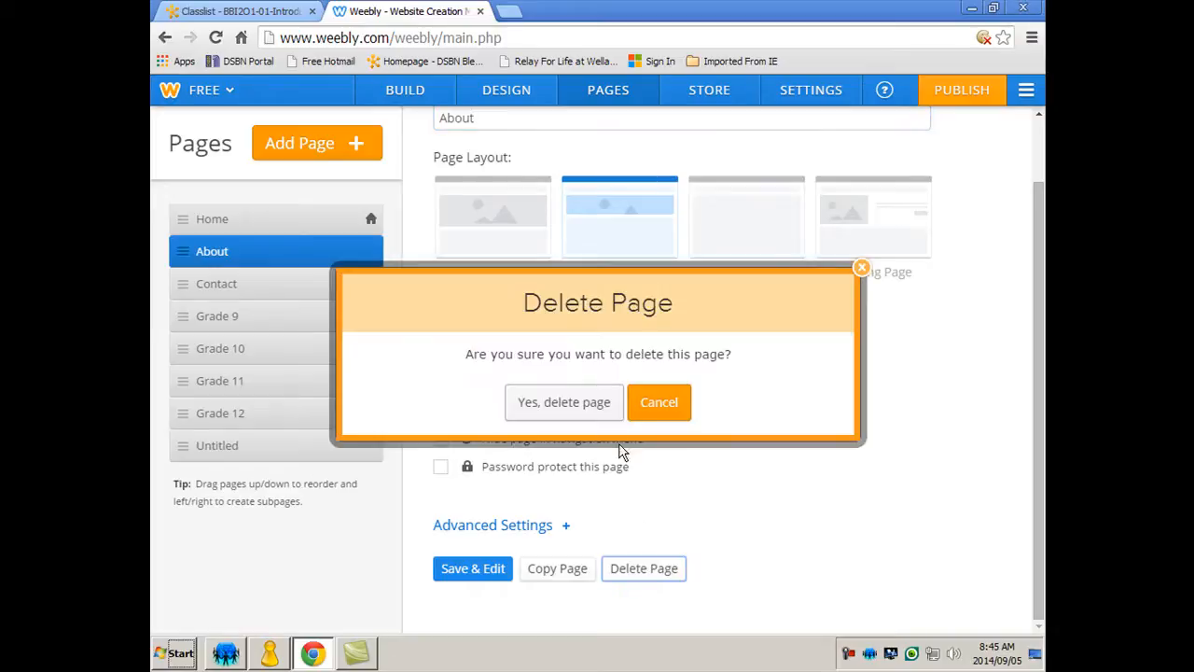
pyautogui.click(659, 402)
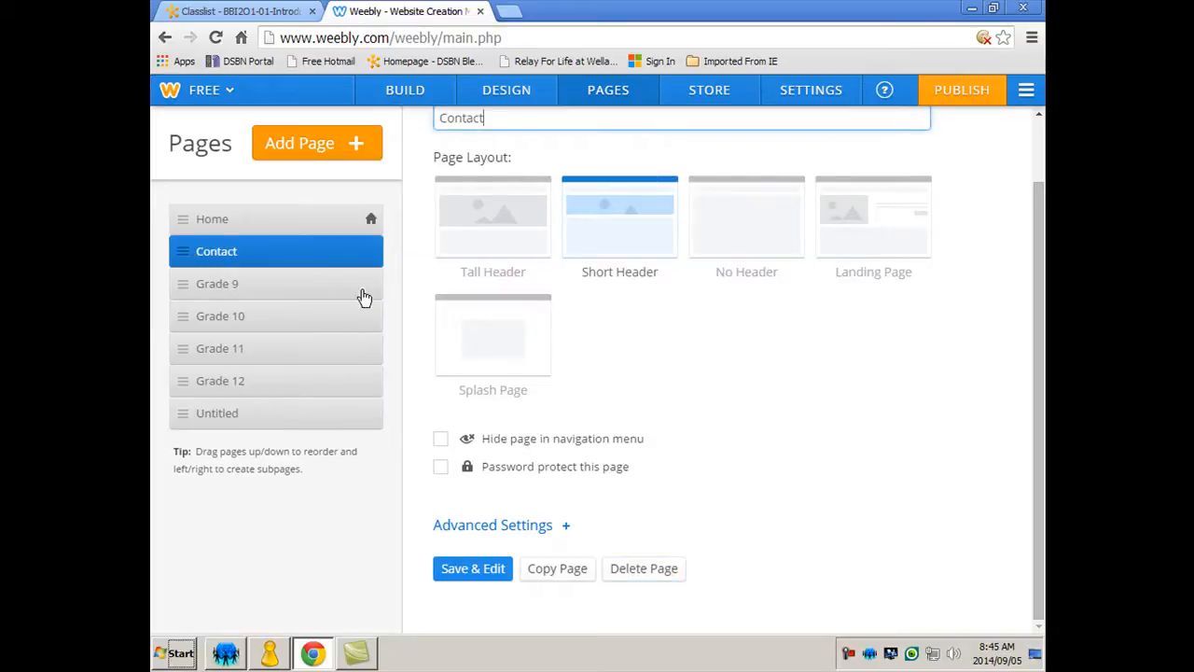
pyautogui.click(644, 568)
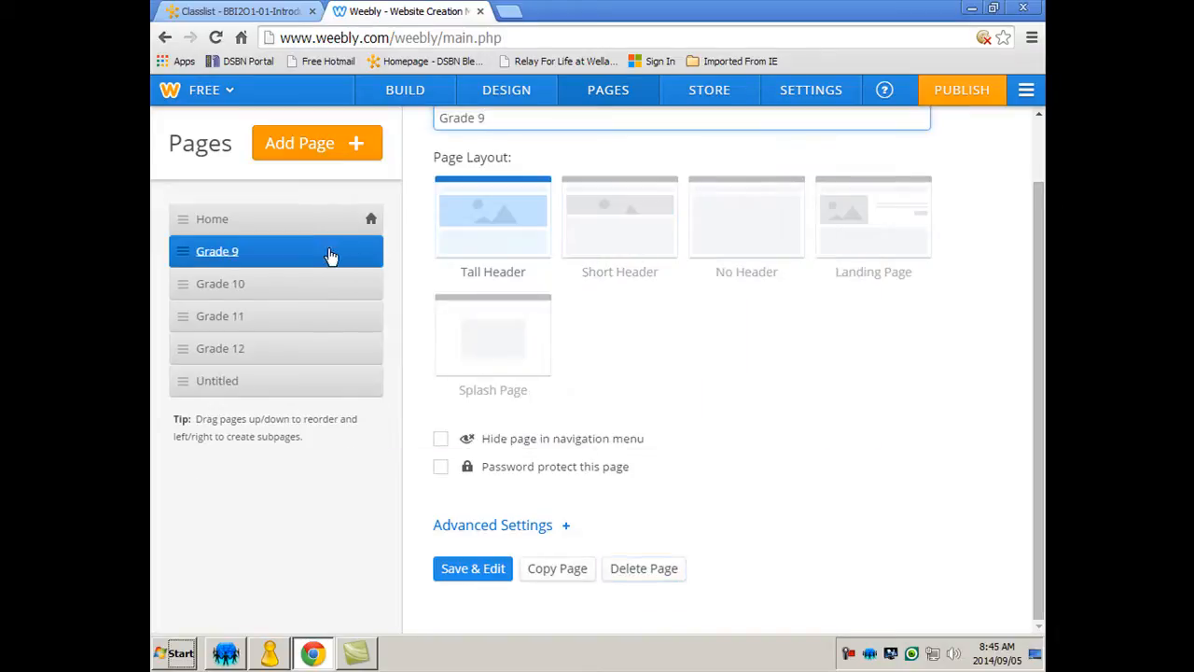
pyautogui.moveTo(438, 259)
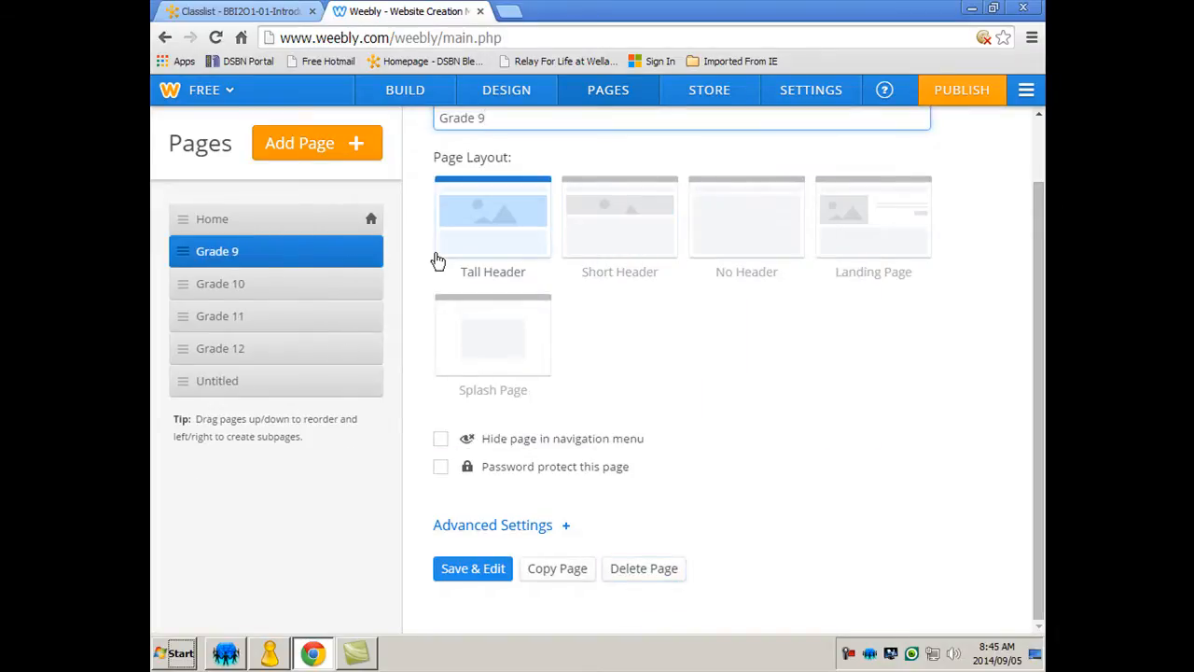
pyautogui.moveTo(317, 142)
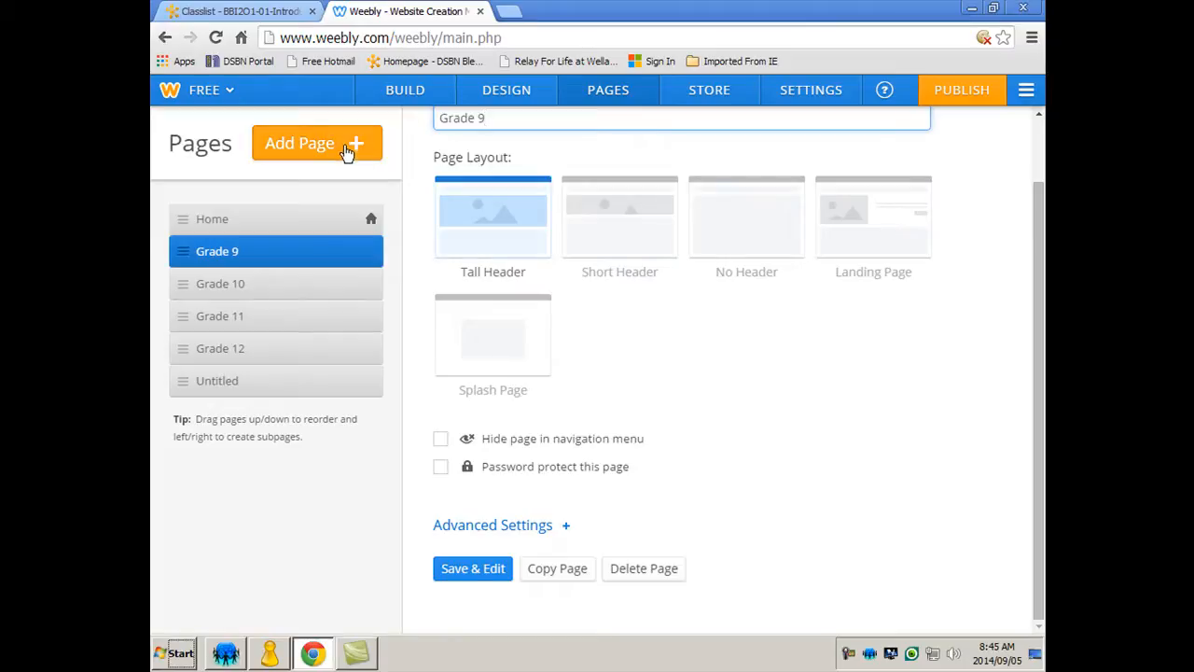
# - Add a Computer Apps page under Grade 9, then add another blank standard page
pyautogui.click(316, 142)
pyautogui.write('Computer')
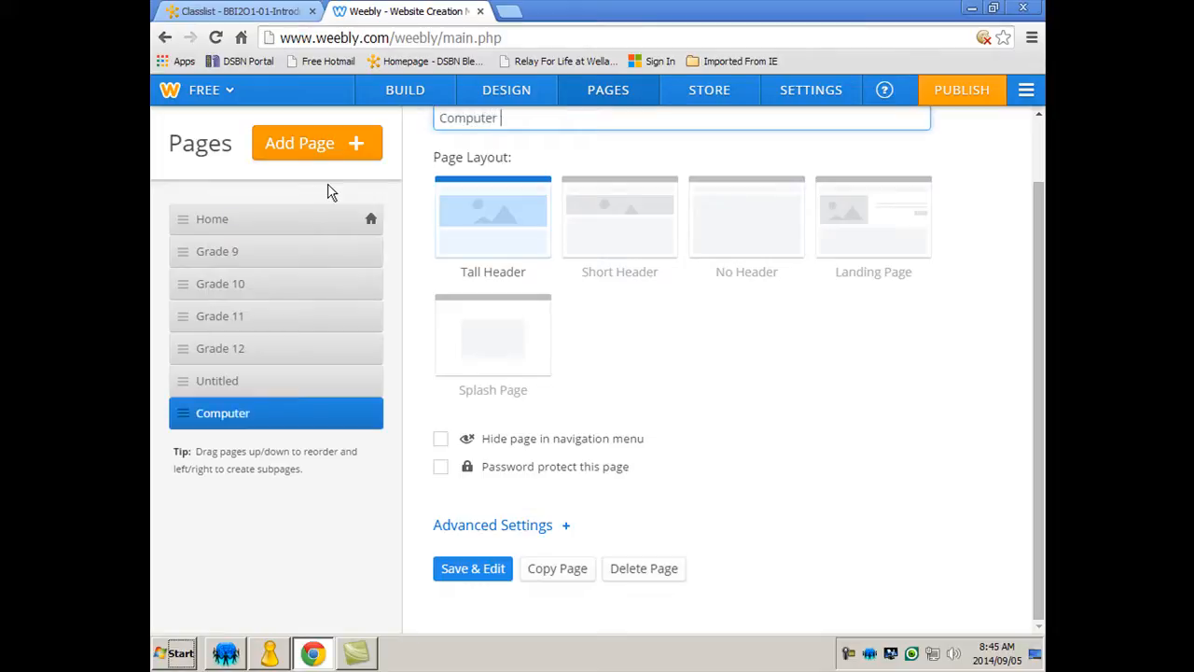
pyautogui.write('Apps')
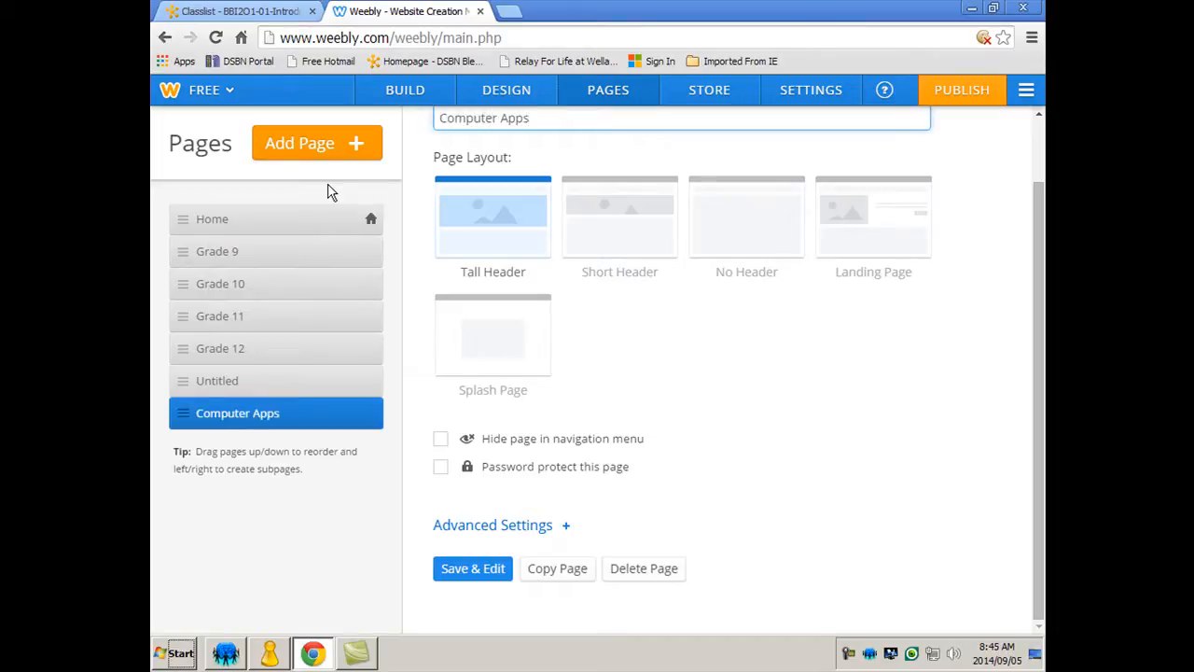
pyautogui.click(316, 143)
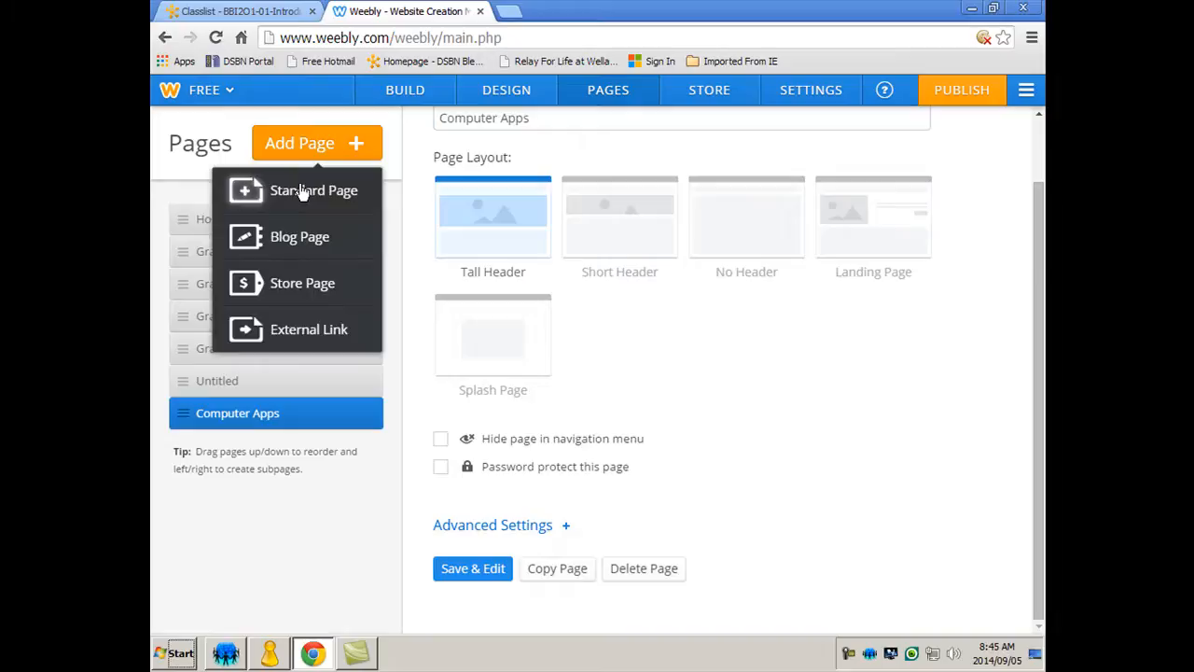
pyautogui.click(313, 190)
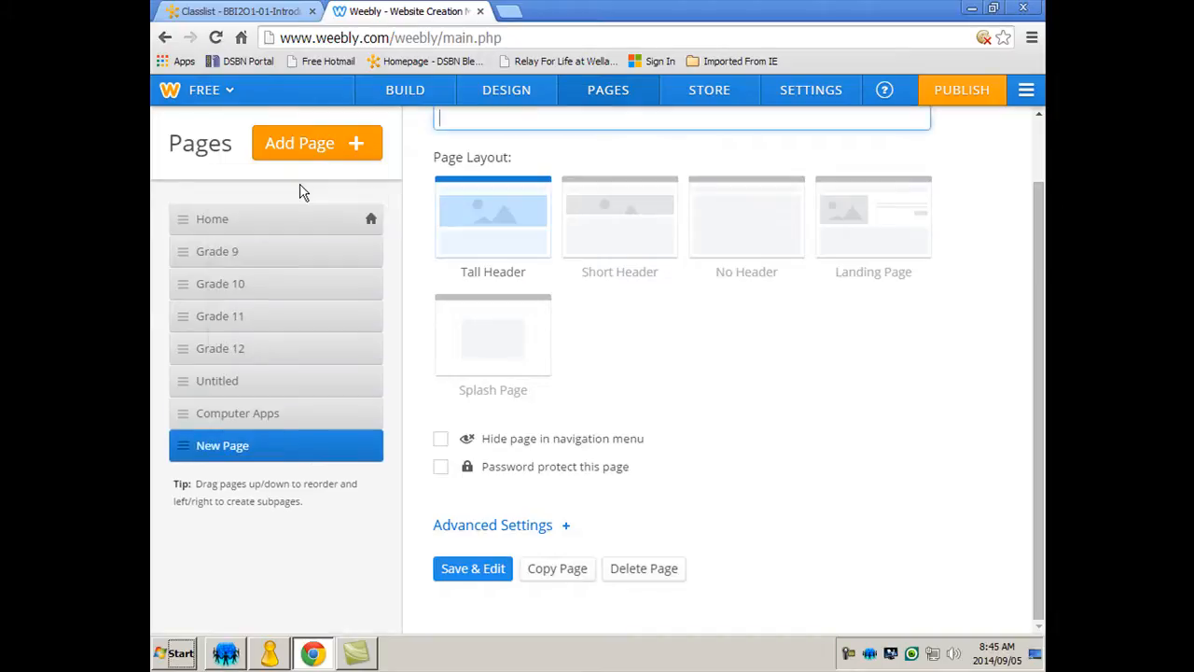
pyautogui.moveTo(228, 362)
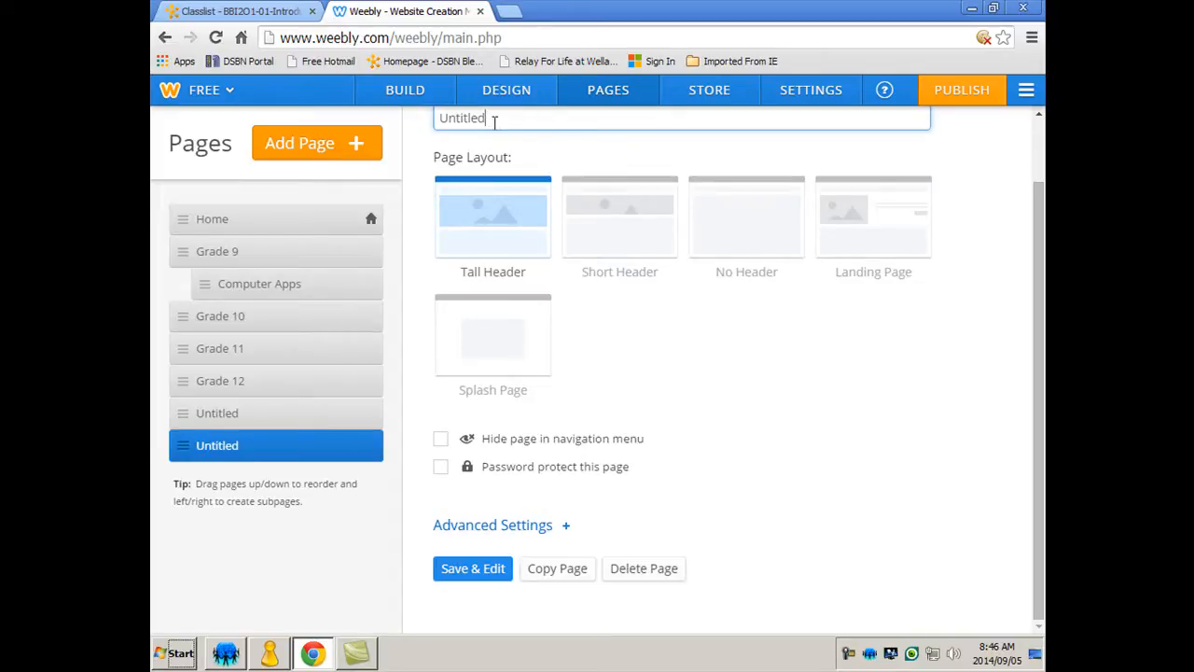
# - Rename Untitled to English, add a Math page, and add a History page renamed Geo
pyautogui.doubleClick(461, 118)
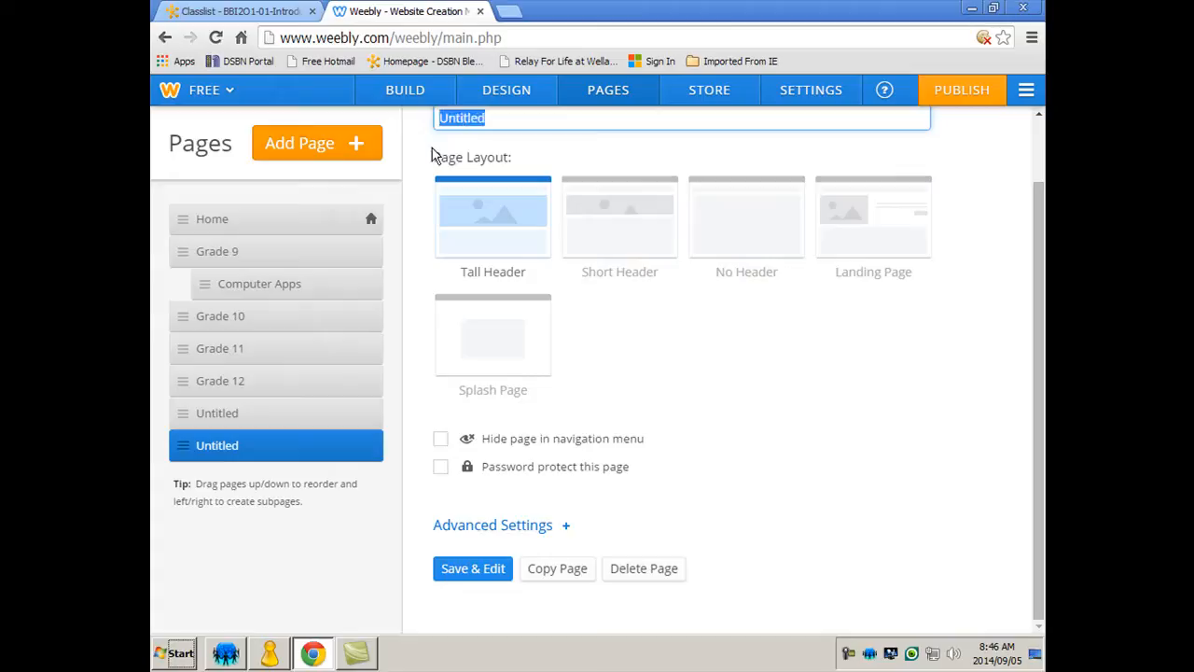
pyautogui.write('English')
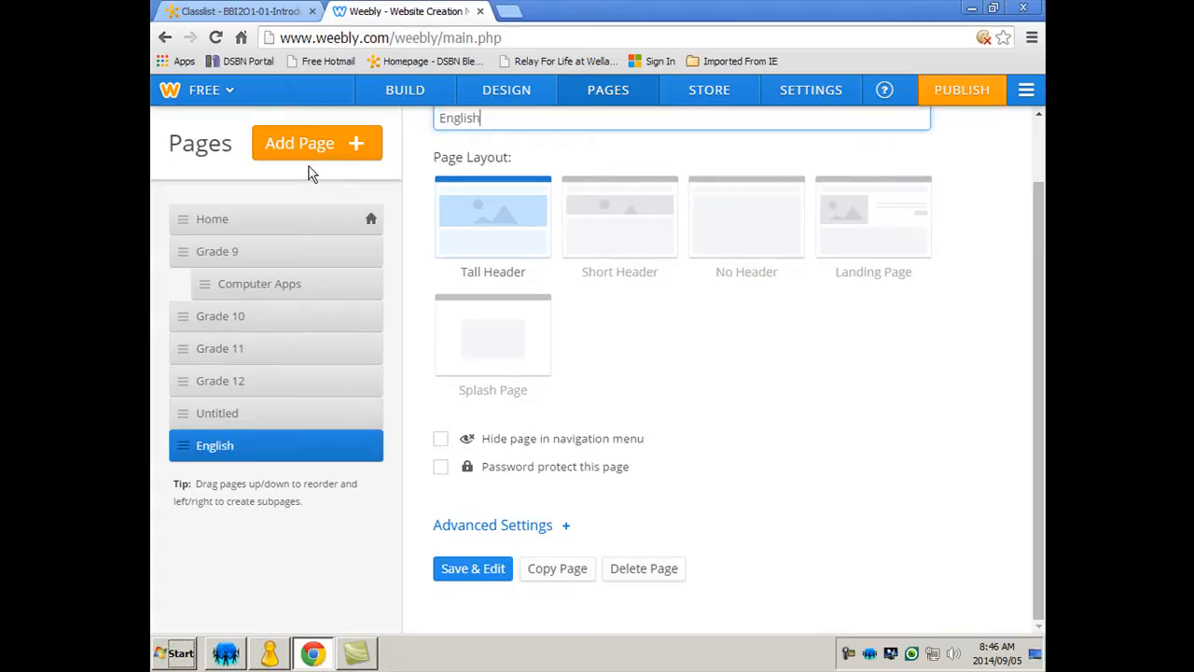
pyautogui.click(317, 142)
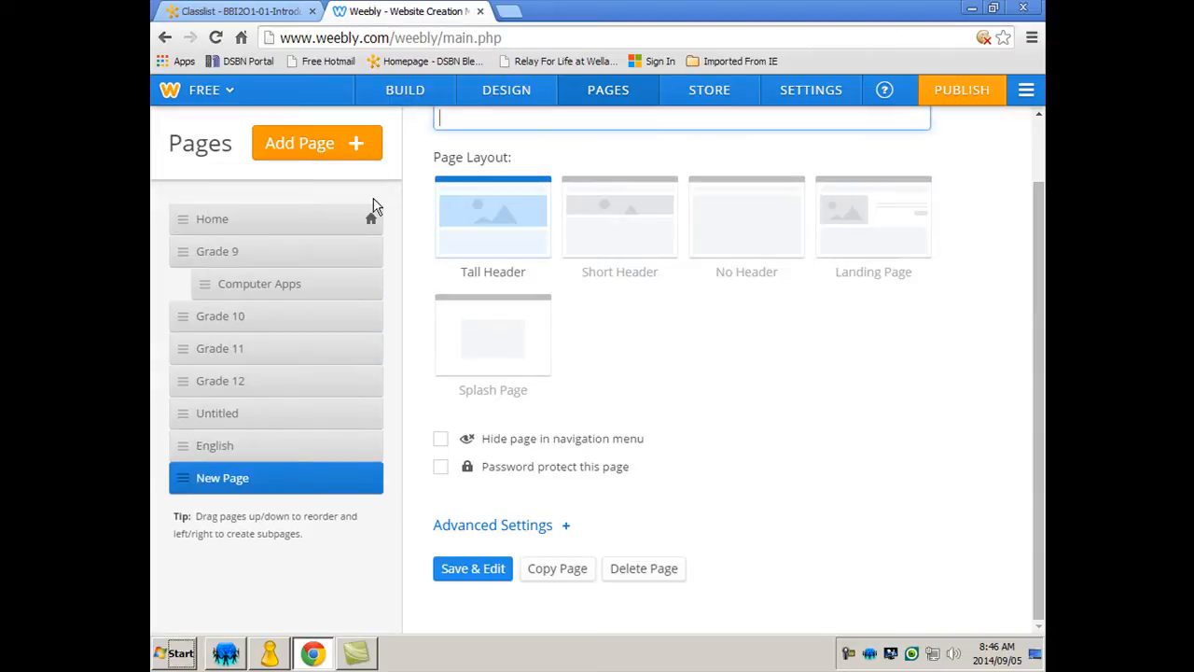
pyautogui.click(316, 143)
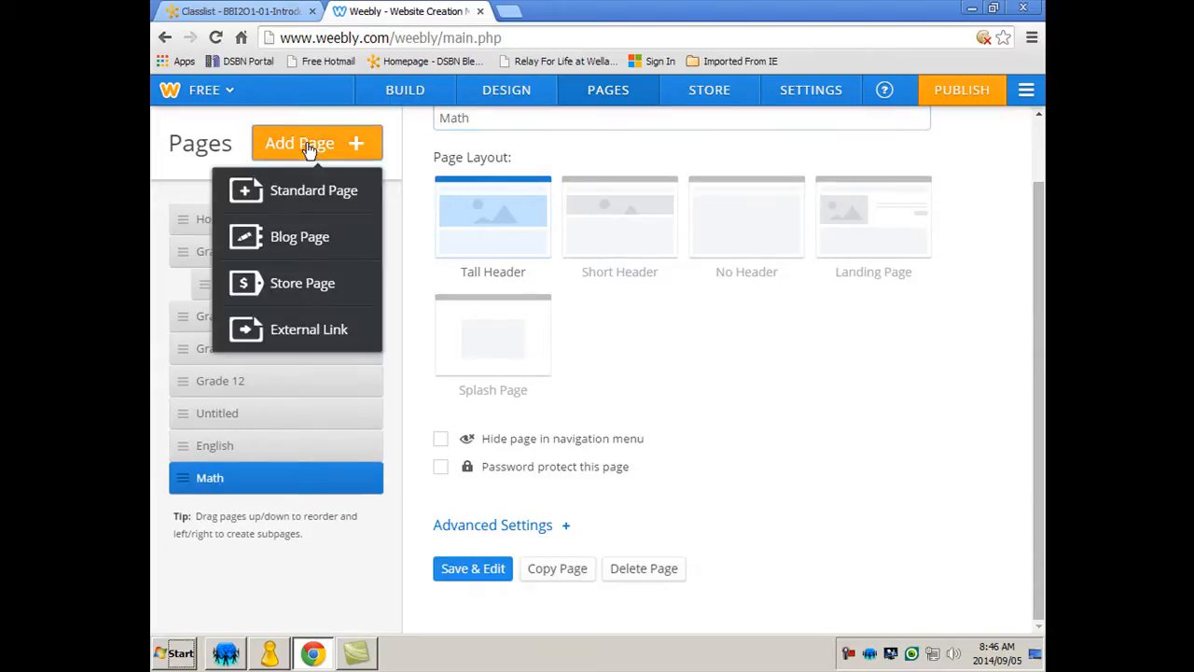
pyautogui.click(313, 191)
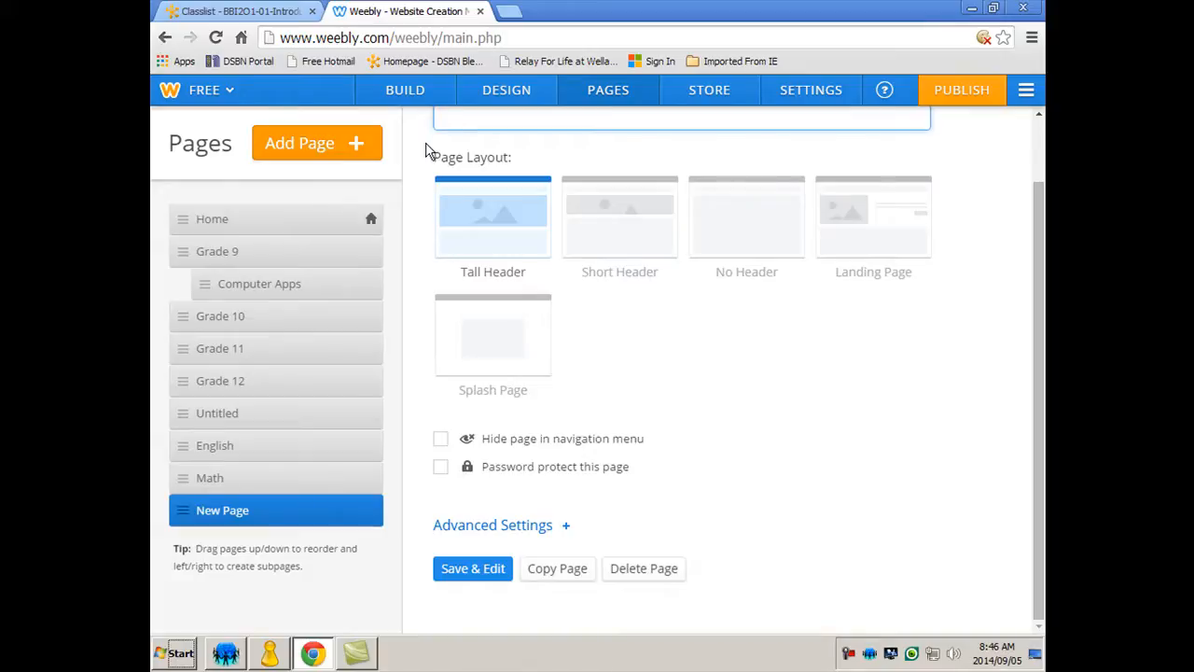
pyautogui.write('History')
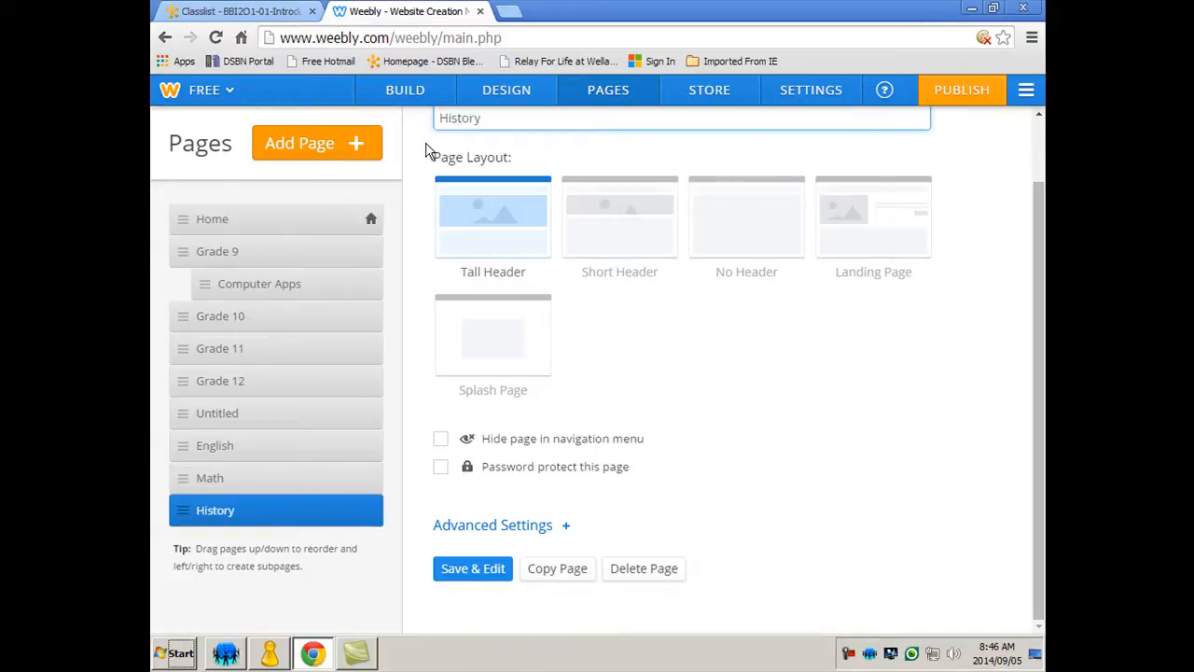
pyautogui.click(317, 142)
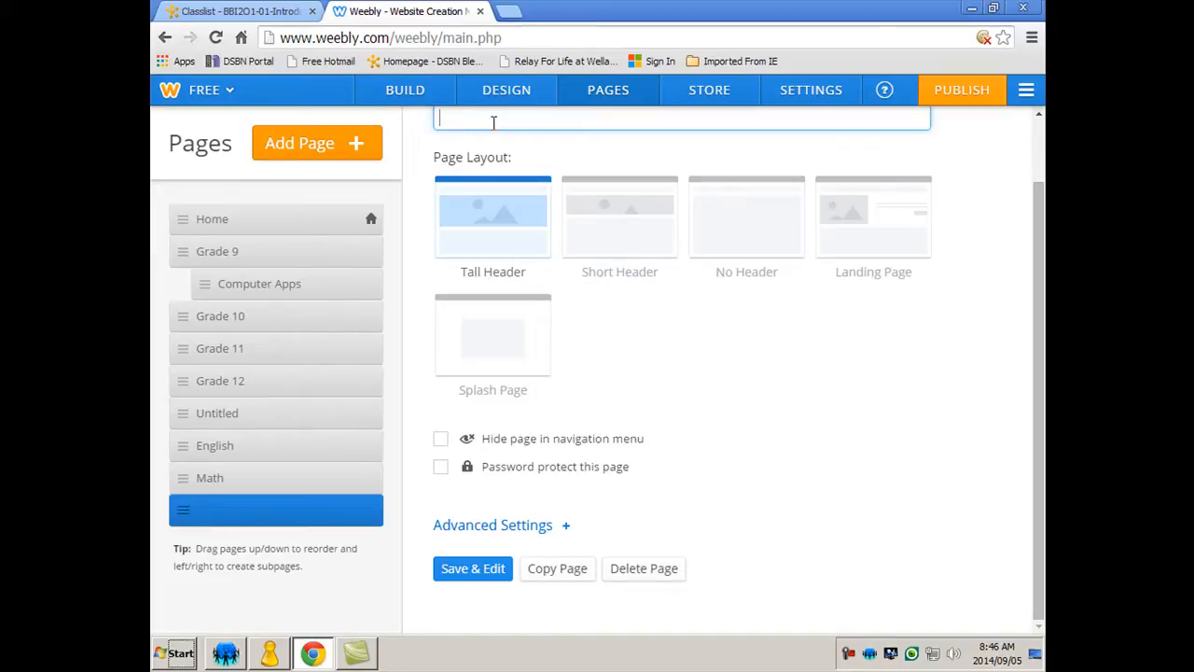
pyautogui.write('Geo')
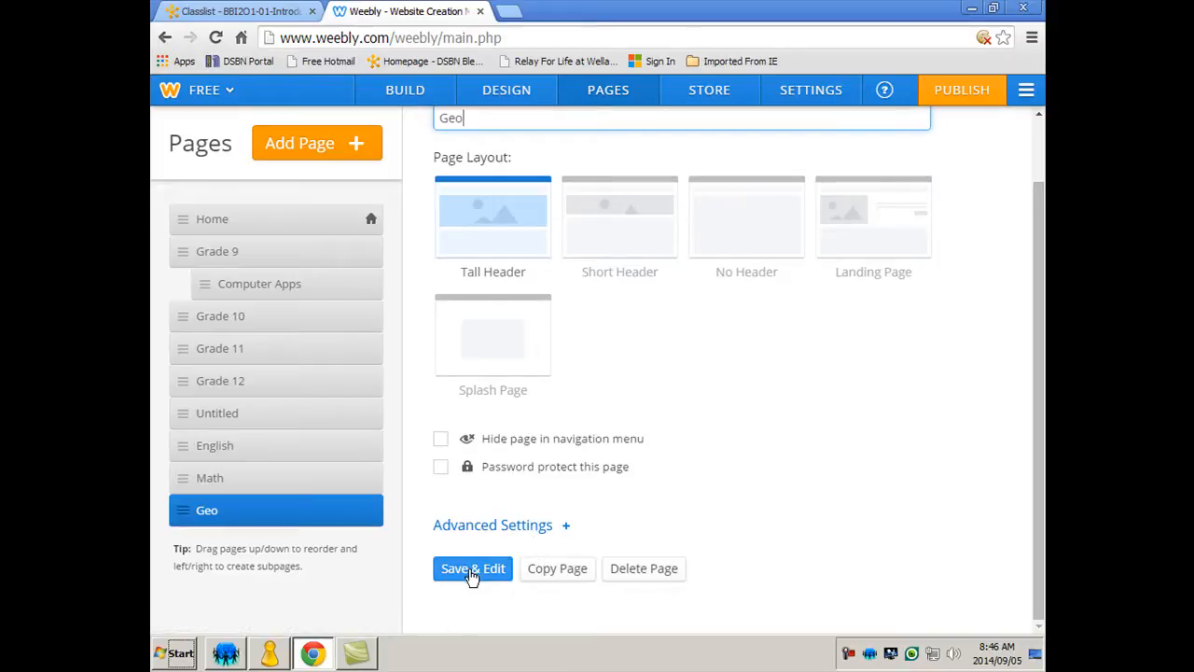
pyautogui.moveTo(247, 440)
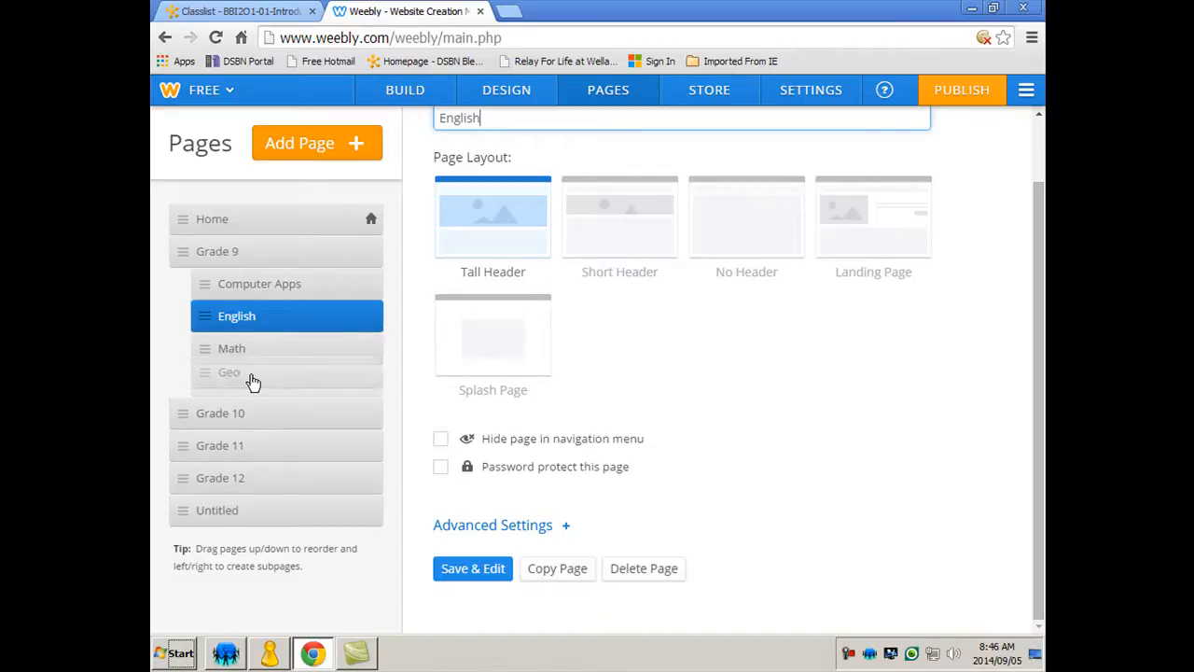
pyautogui.moveTo(269, 376)
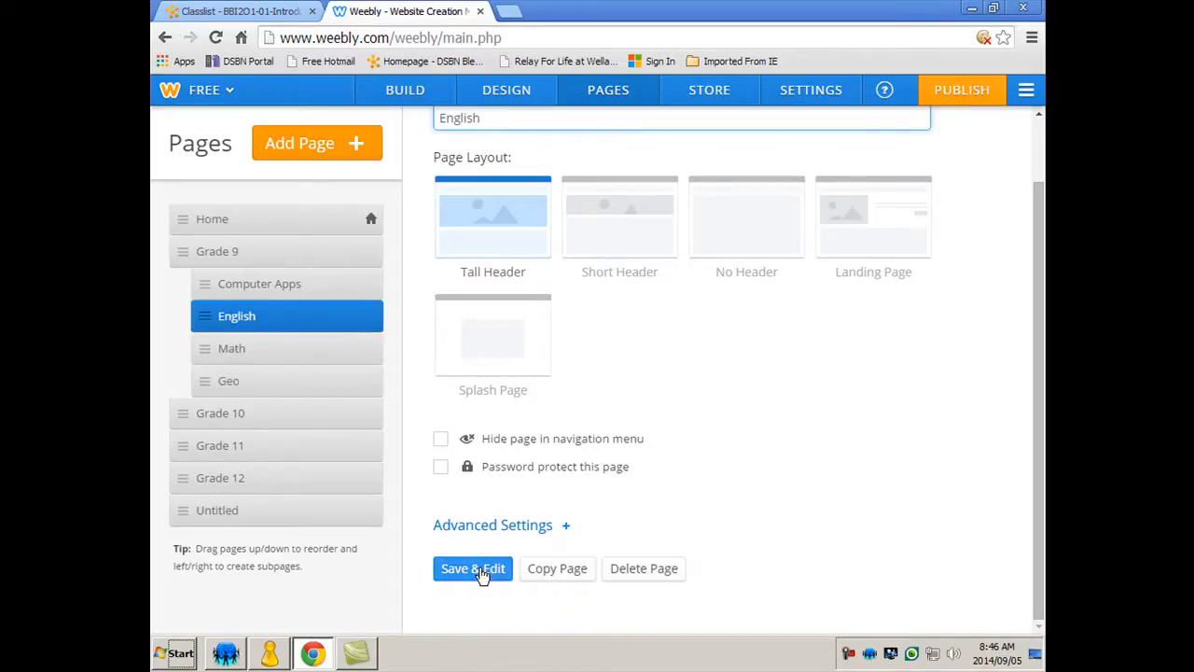
# - Save the English page settings with Save & Edit to return to the editor
pyautogui.click(472, 568)
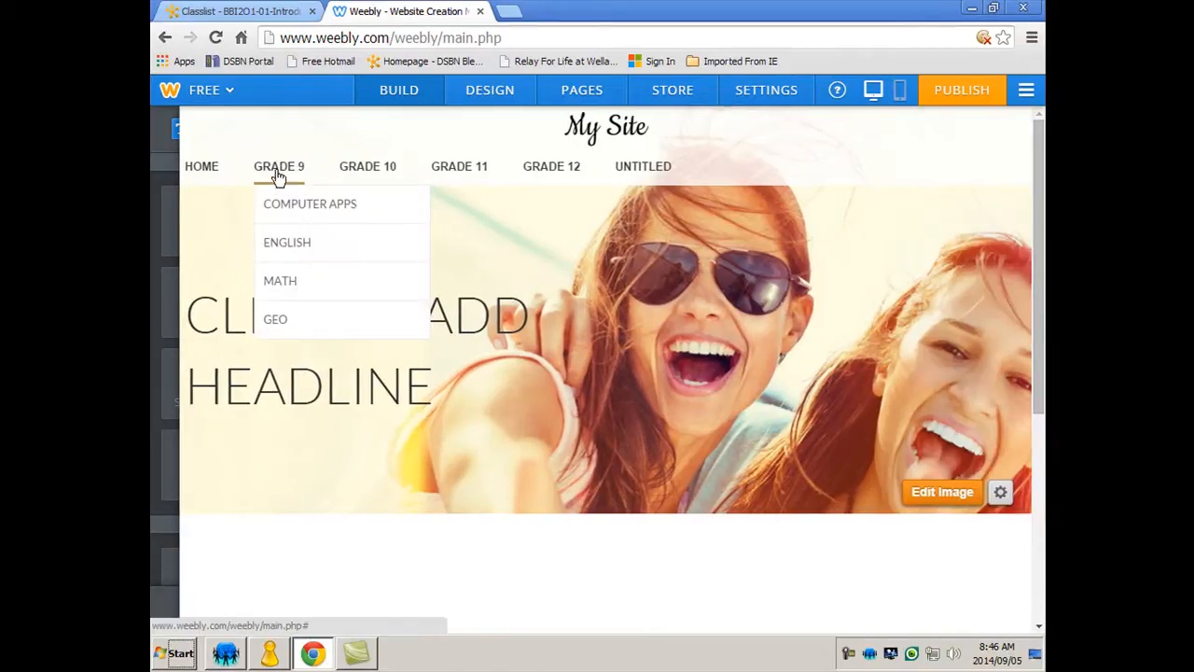
pyautogui.moveTo(283, 252)
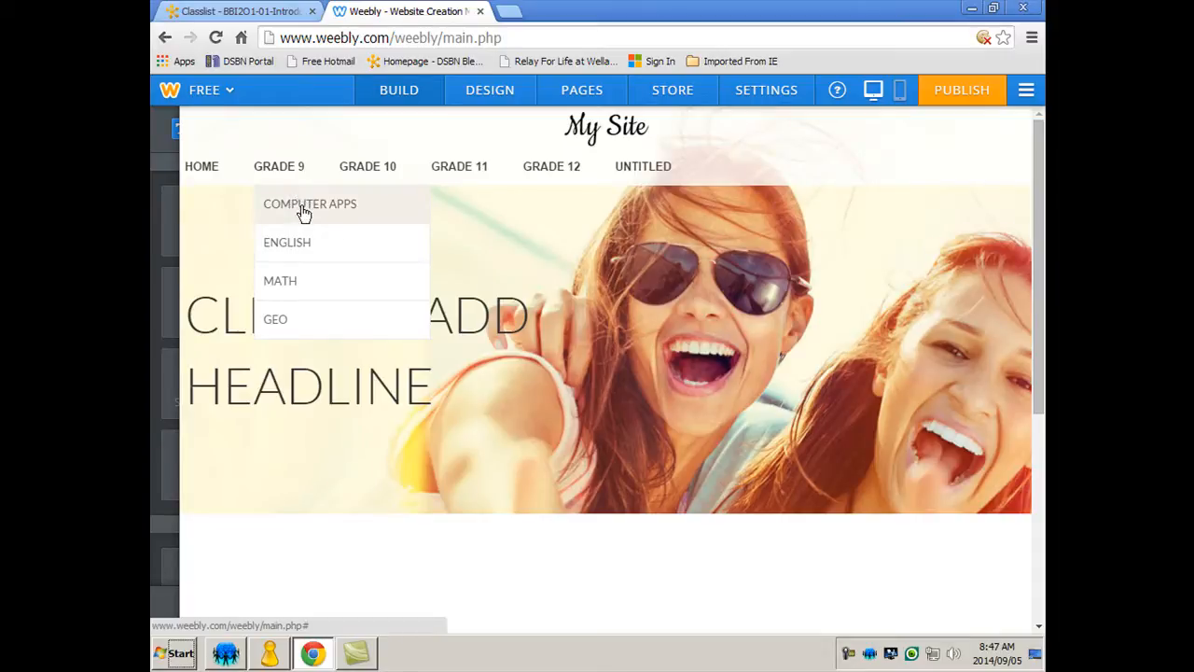
pyautogui.click(398, 89)
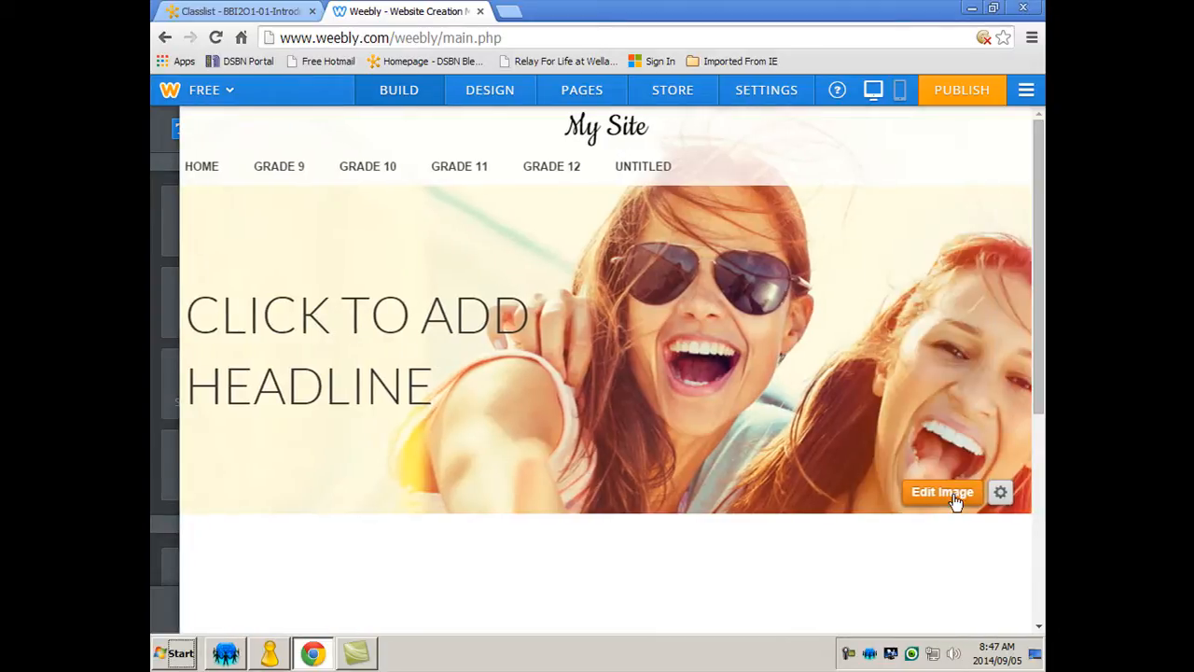
pyautogui.moveTo(534, 310)
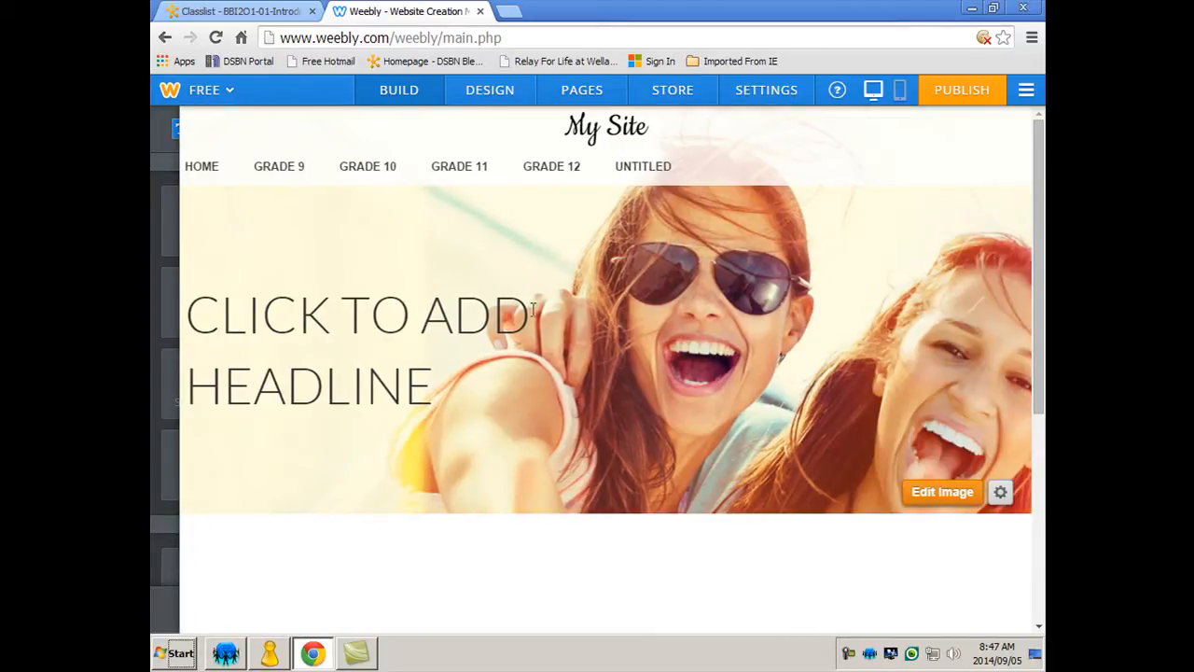
pyautogui.moveTo(546, 289)
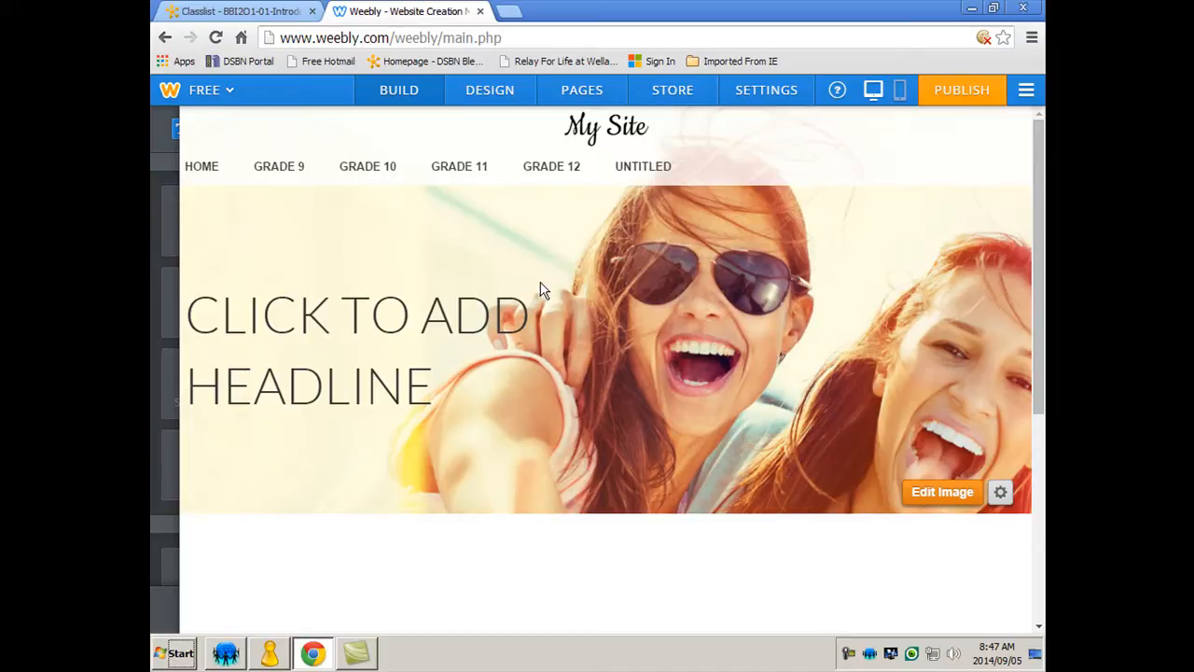
pyautogui.moveTo(499, 232)
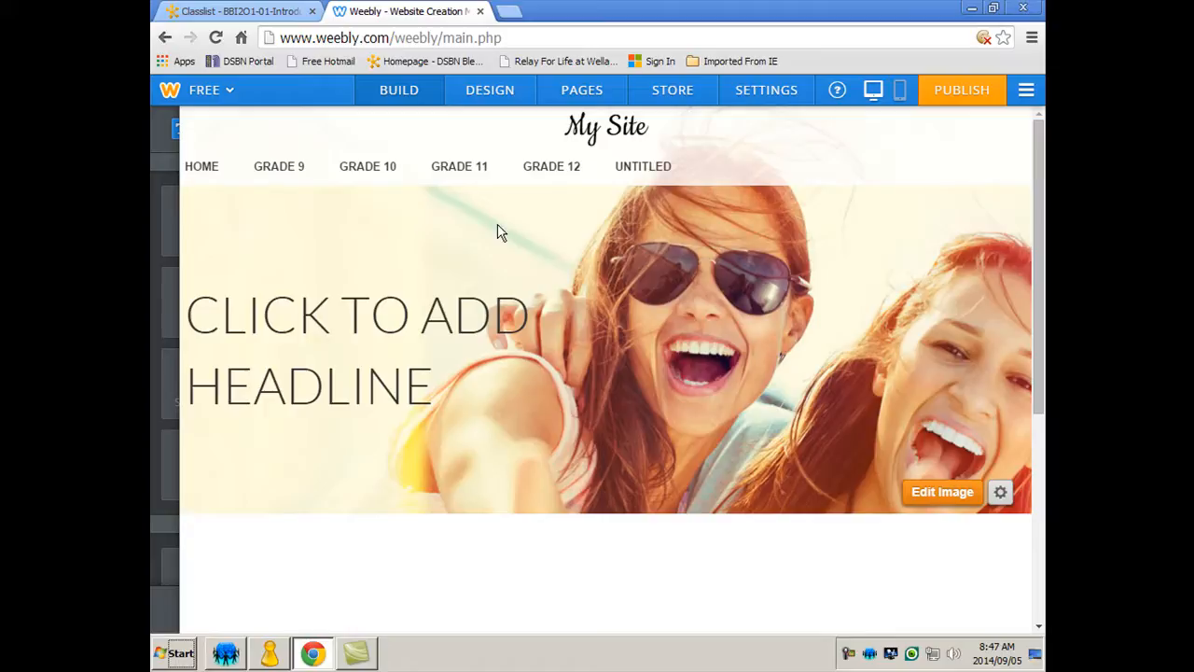
pyautogui.moveTo(943, 491)
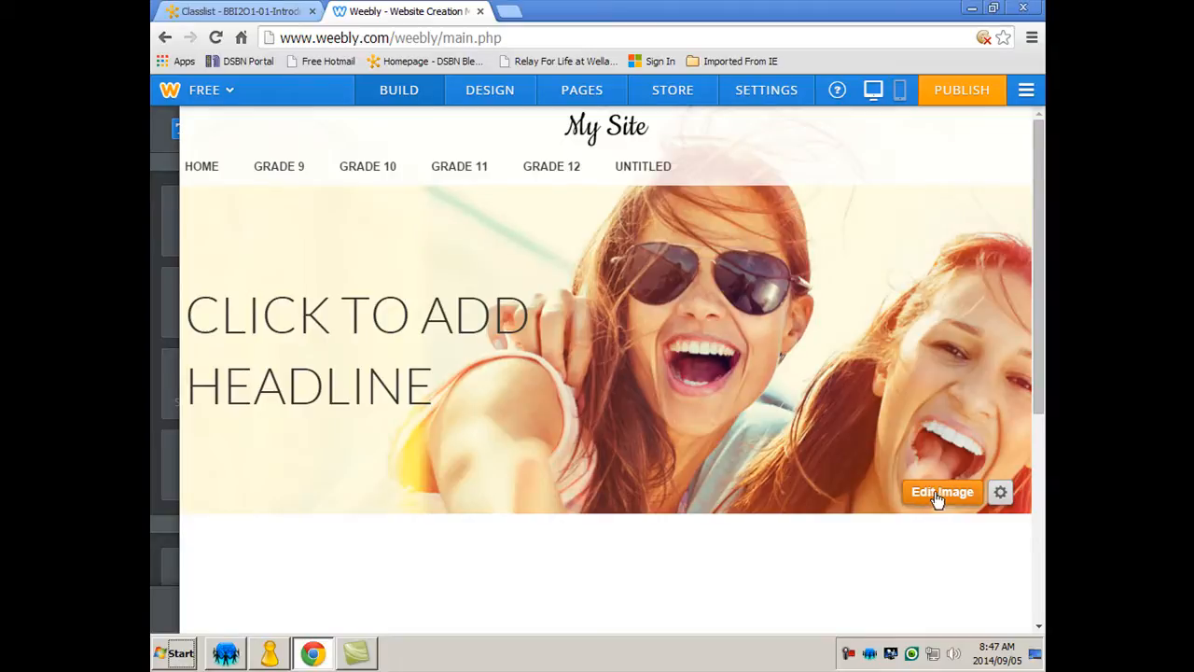
pyautogui.moveTo(769, 464)
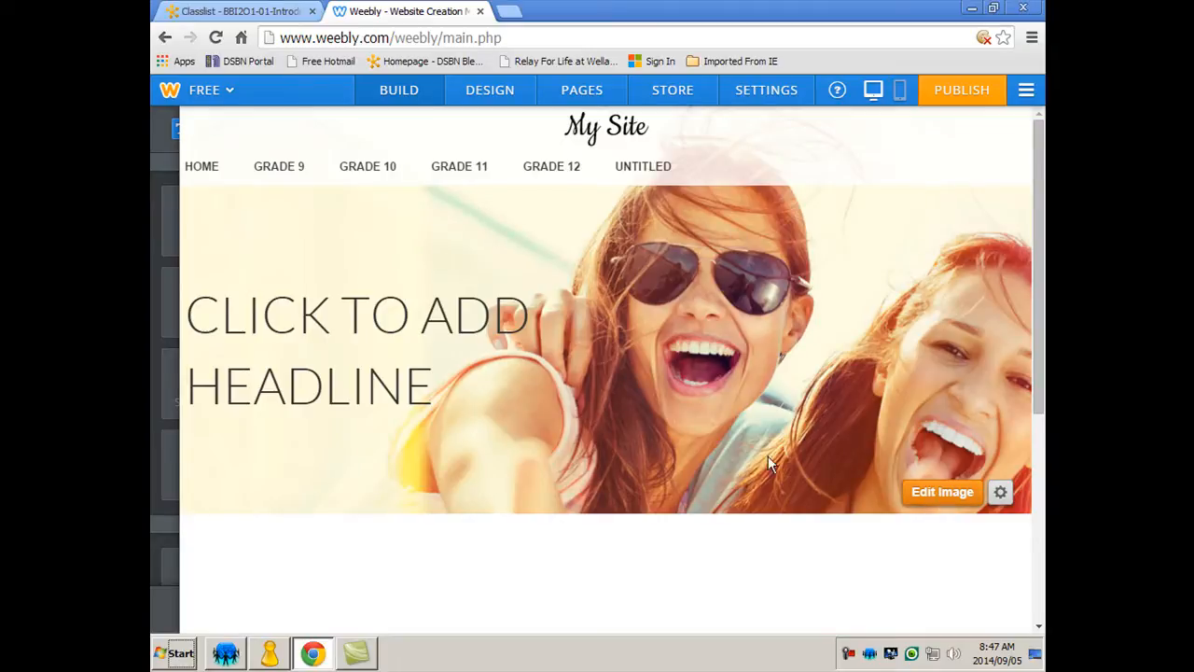
pyautogui.moveTo(942, 491)
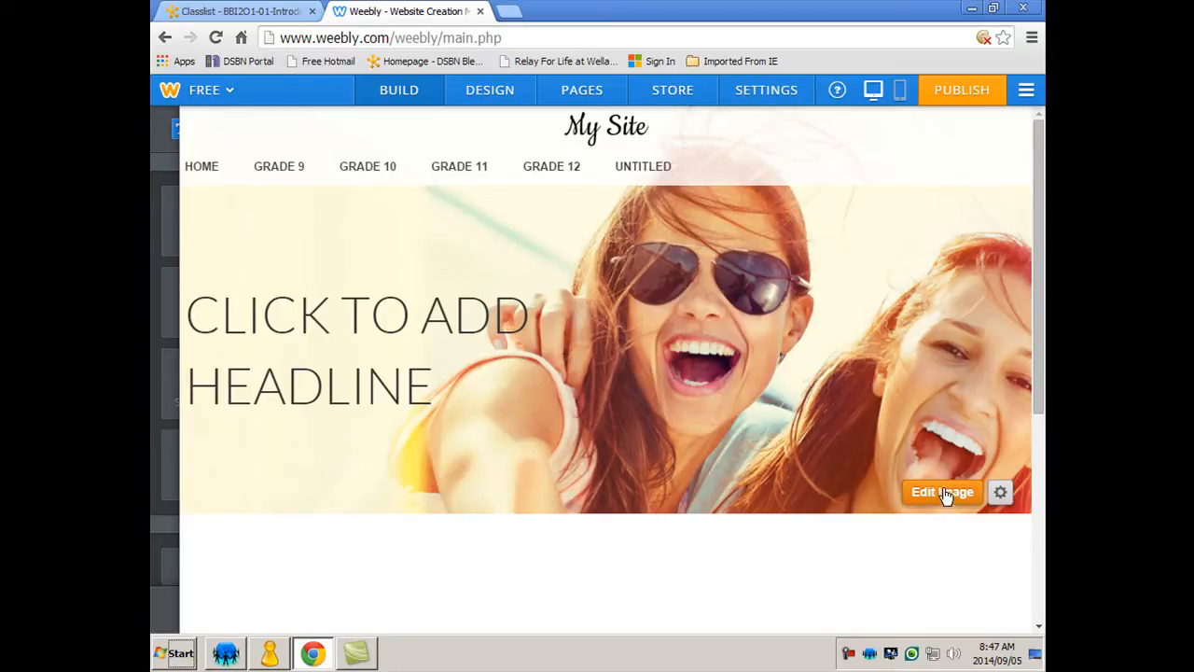
# - Edit the header image, browse Select Background, and choose to upload your own picture
pyautogui.click(942, 491)
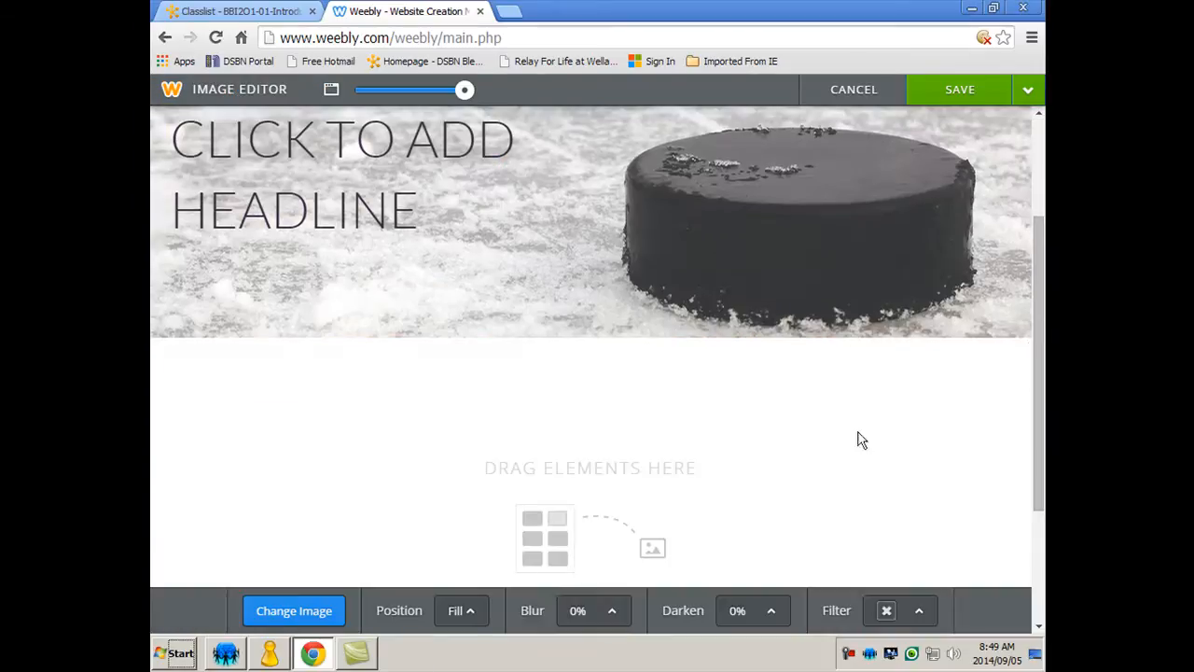
pyautogui.moveTo(667, 317)
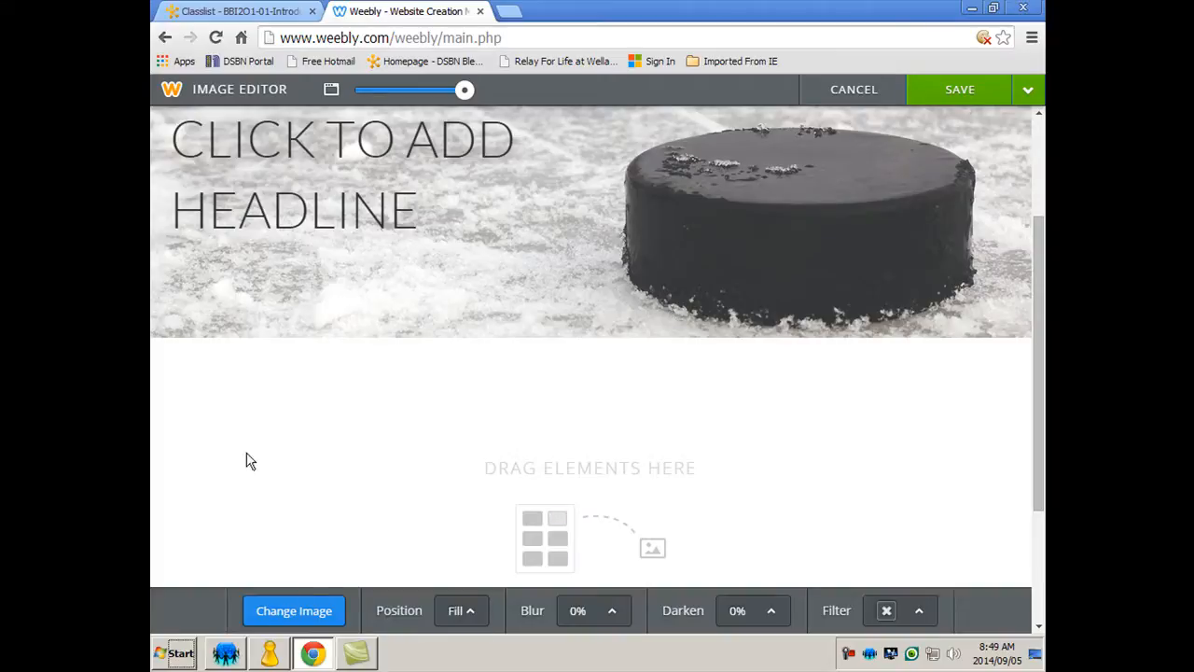
pyautogui.click(293, 610)
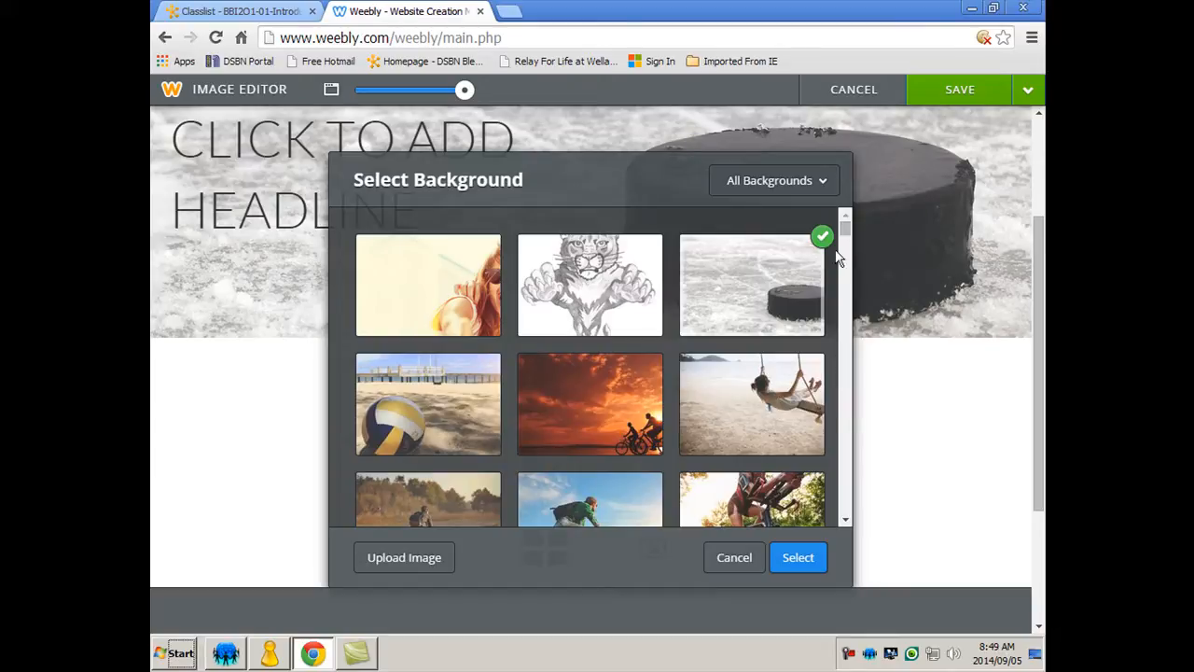
pyautogui.moveTo(791, 459)
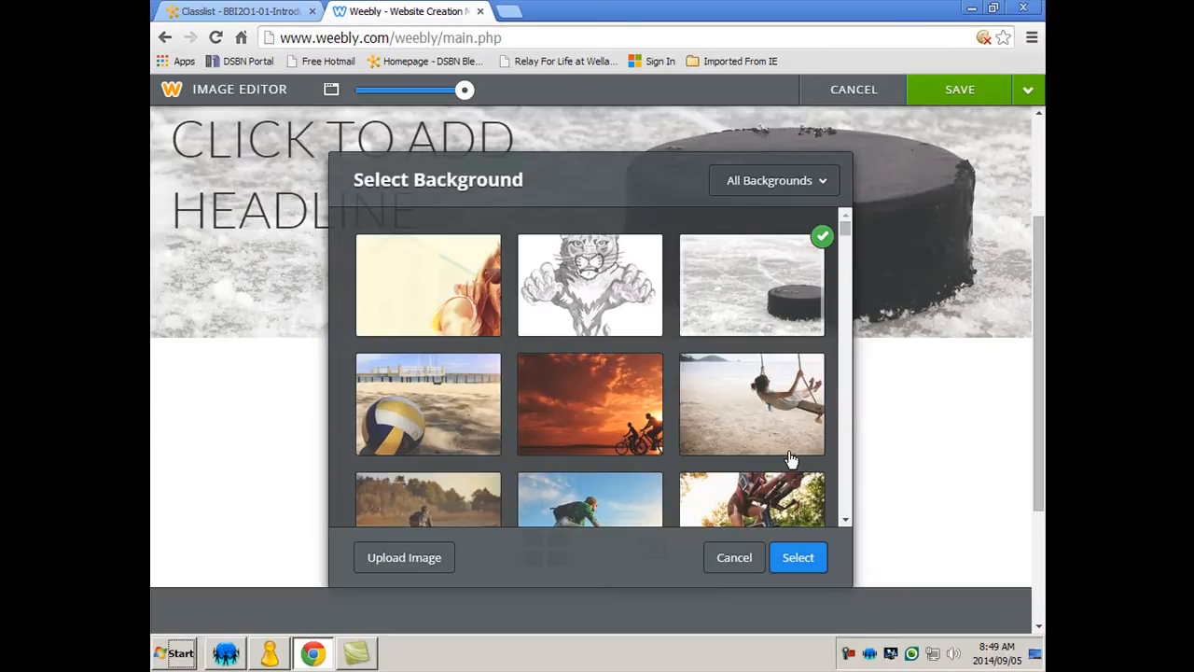
pyautogui.scroll(-3)
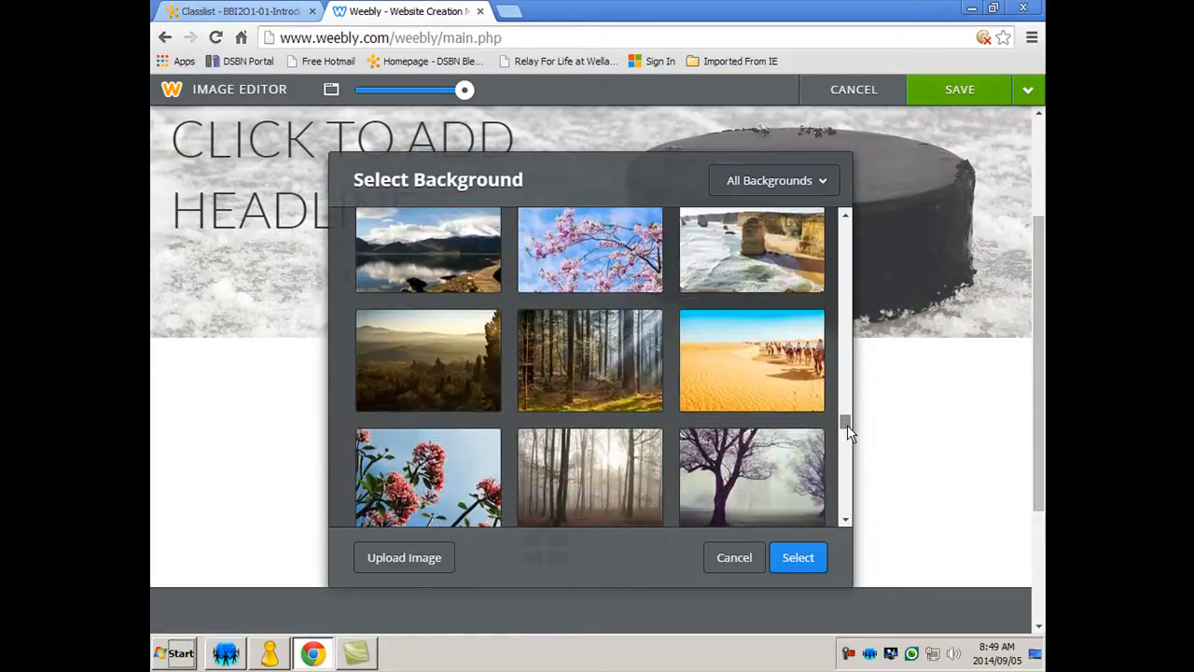
pyautogui.scroll(-3)
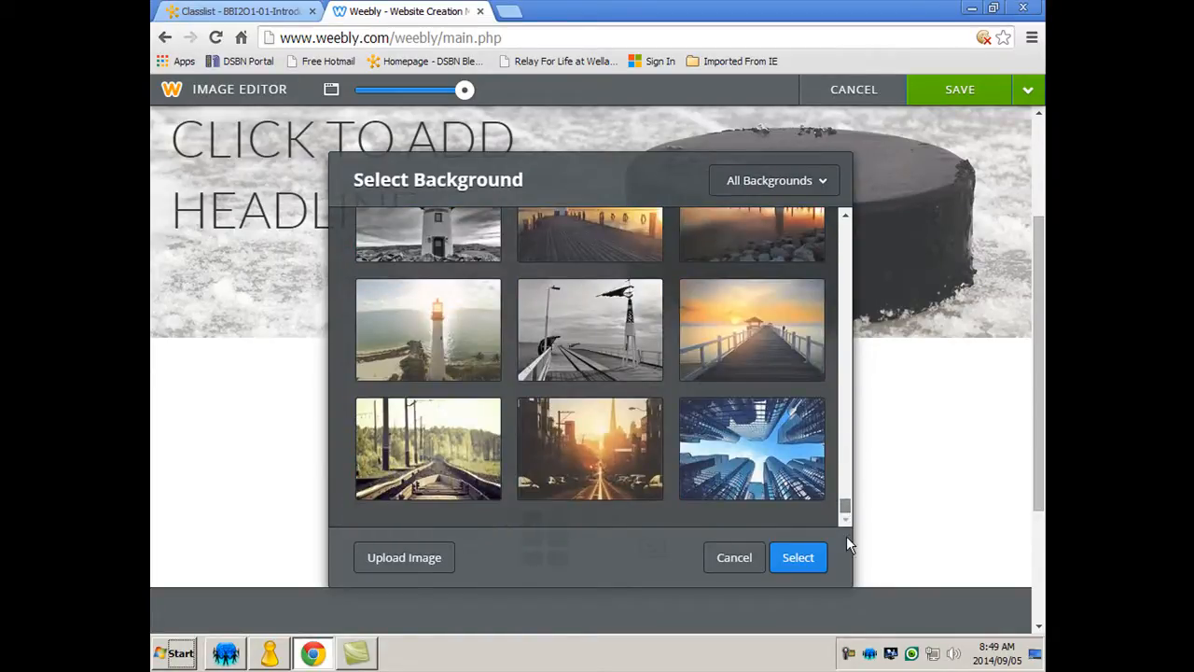
pyautogui.scroll(-3)
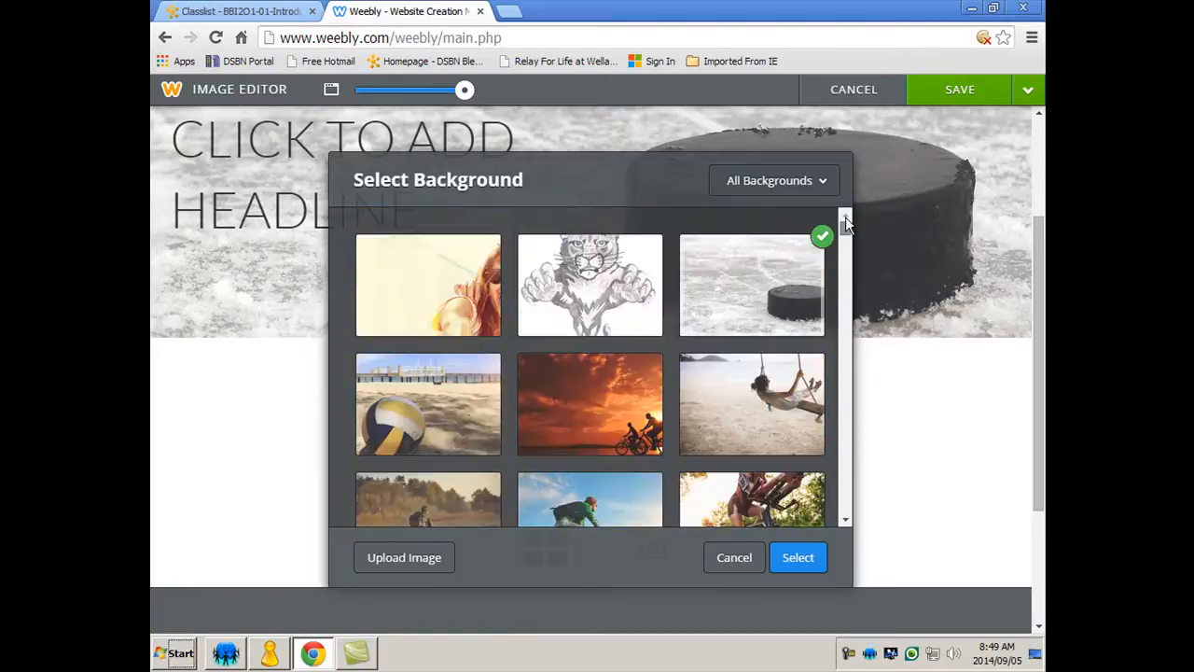
pyautogui.click(404, 557)
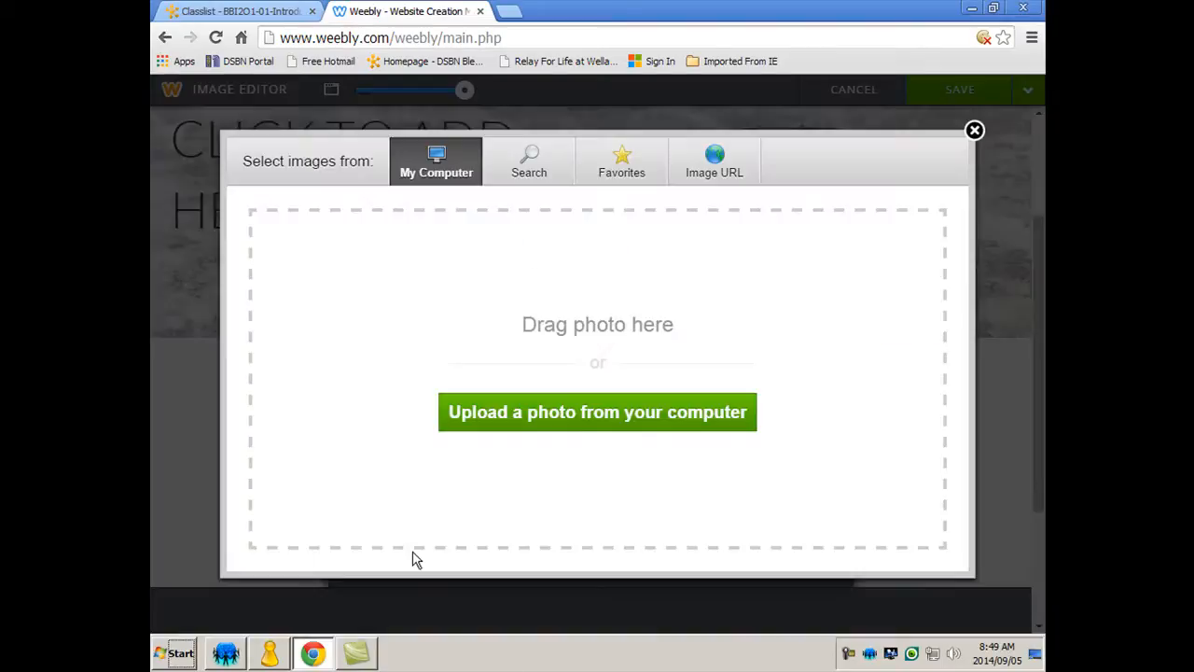
# - Upload the cougarweb pencil drawing from the computer as the header image
pyautogui.click(597, 412)
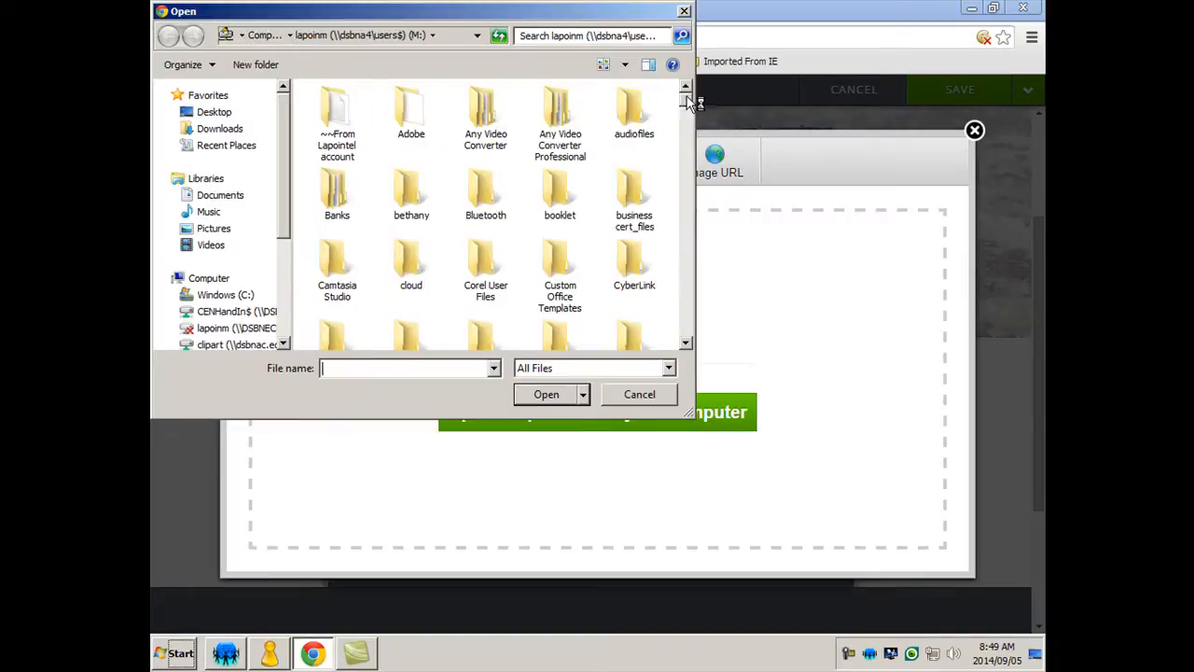
pyautogui.scroll(-3)
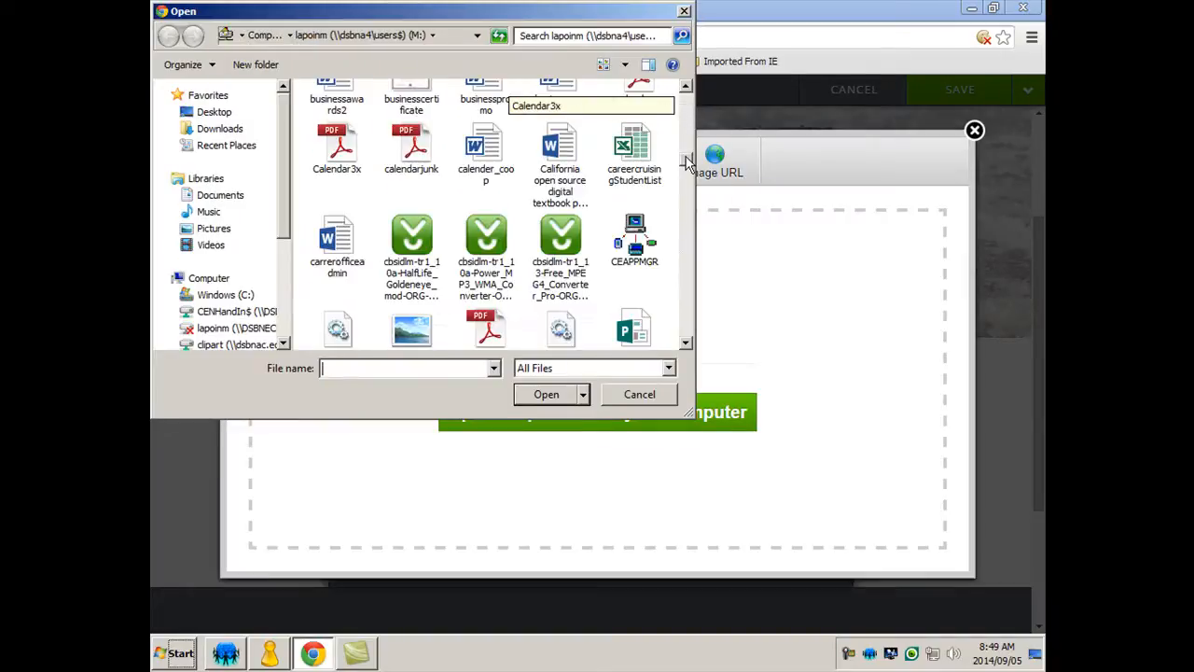
pyautogui.scroll(-3)
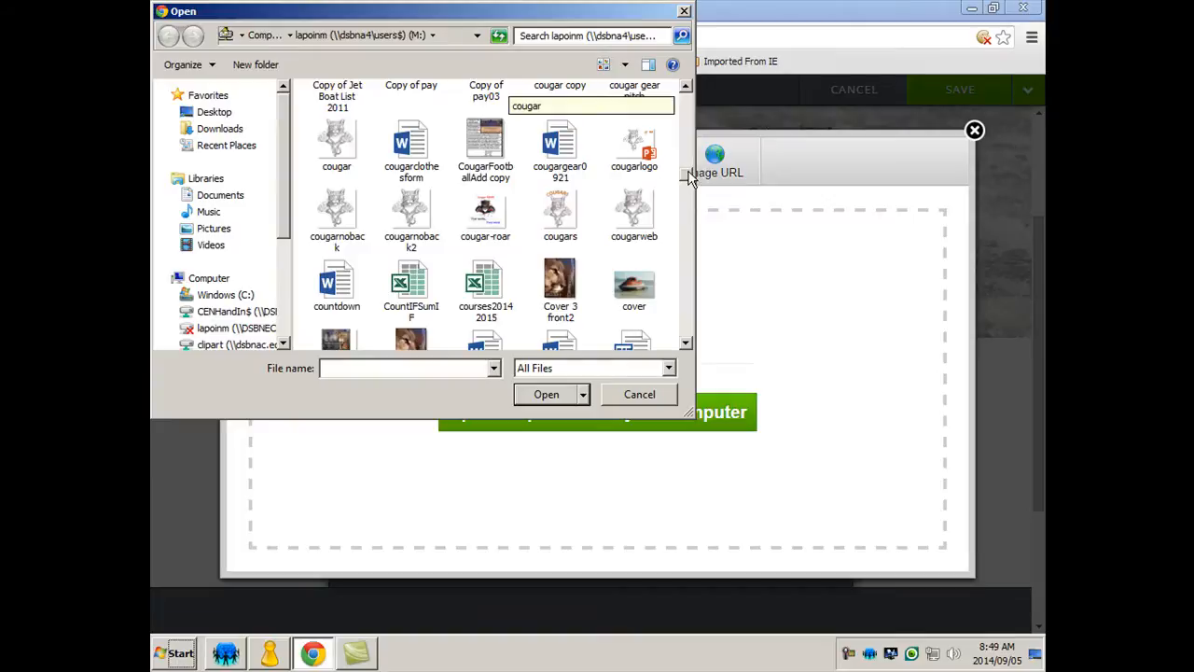
pyautogui.click(634, 214)
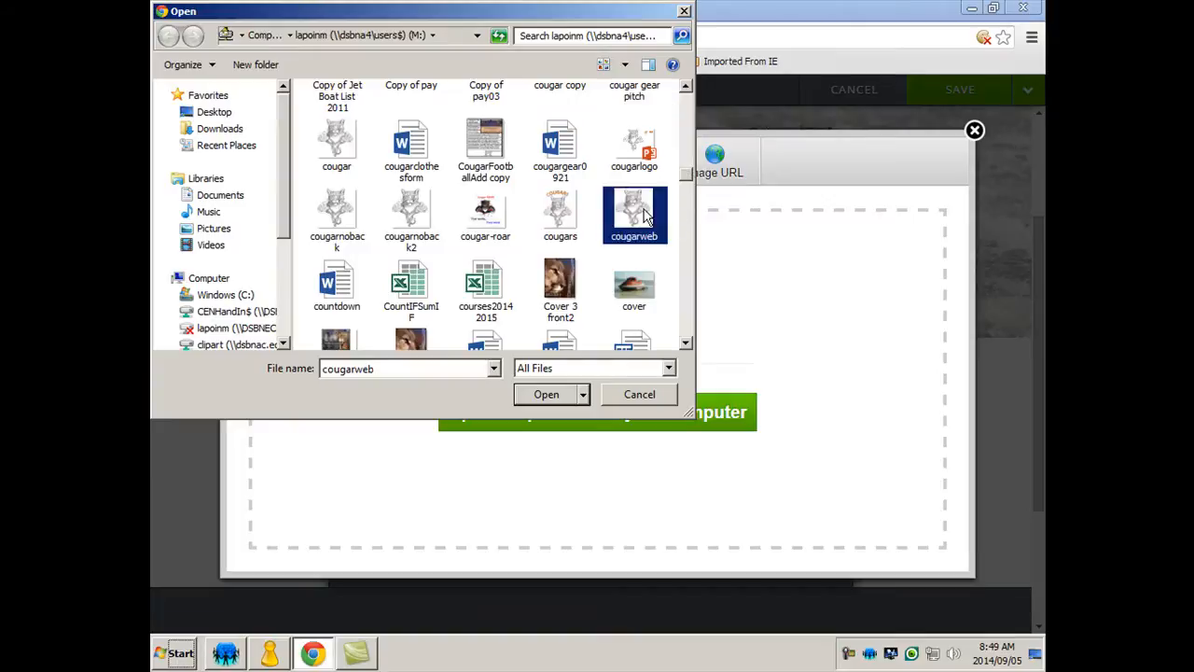
pyautogui.click(546, 394)
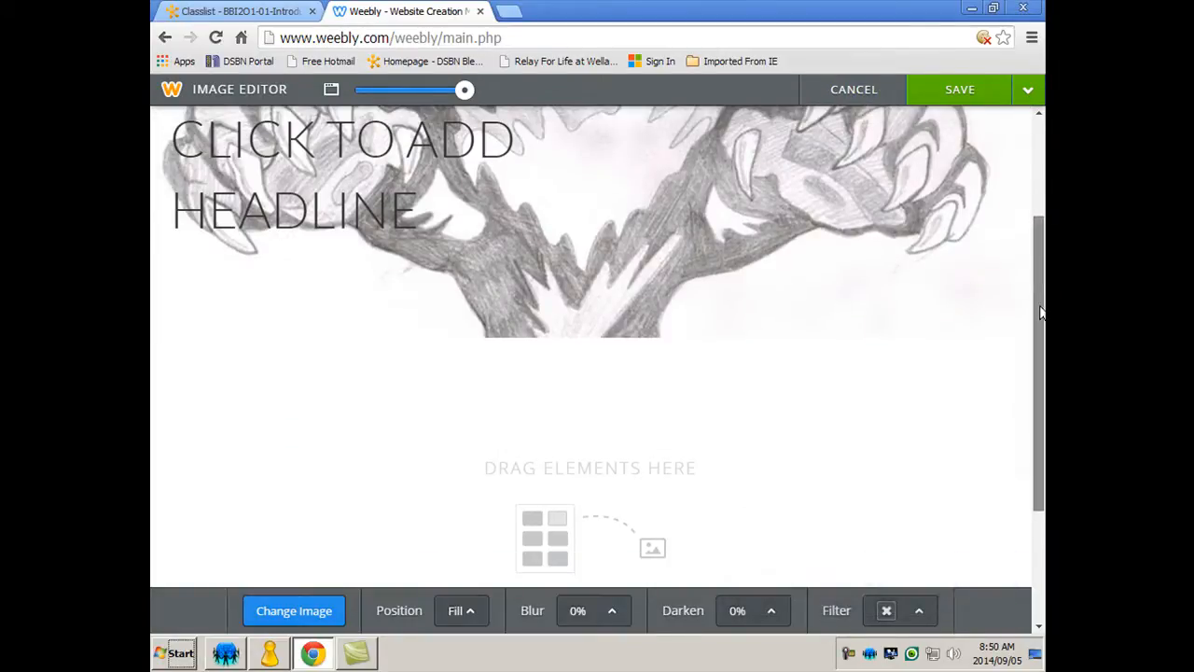
# - Set the header image position to Center so the cougar's full face shows
pyautogui.scroll(3)
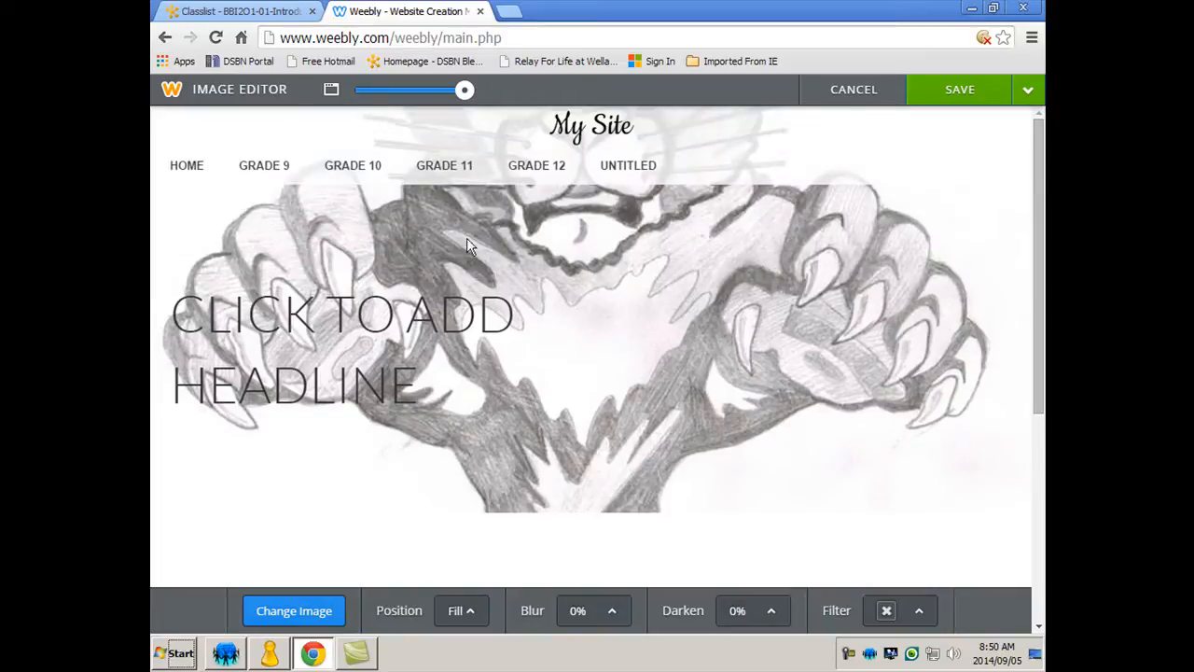
pyautogui.moveTo(565, 346)
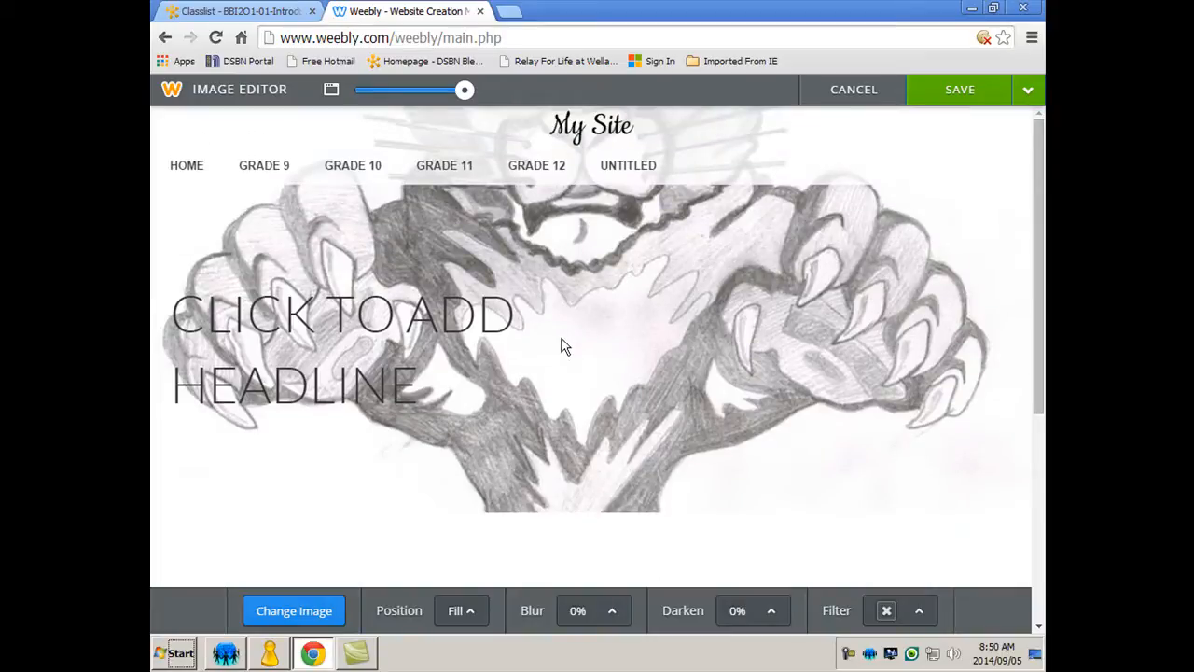
pyautogui.click(461, 610)
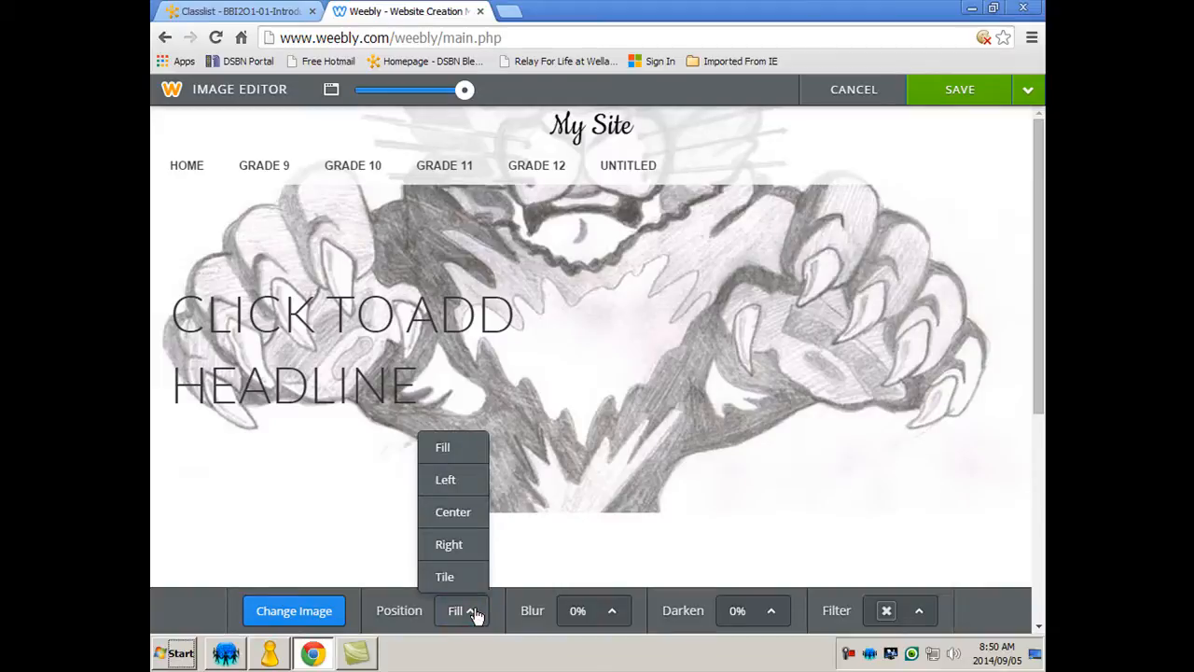
pyautogui.click(453, 511)
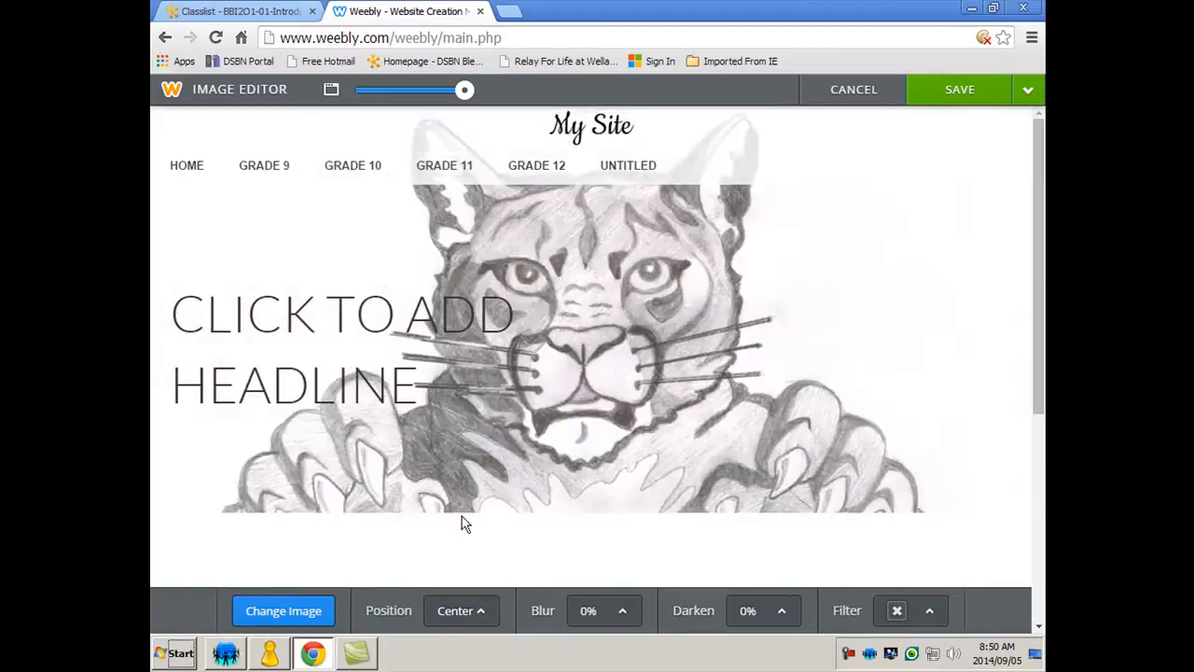
pyautogui.moveTo(783, 475)
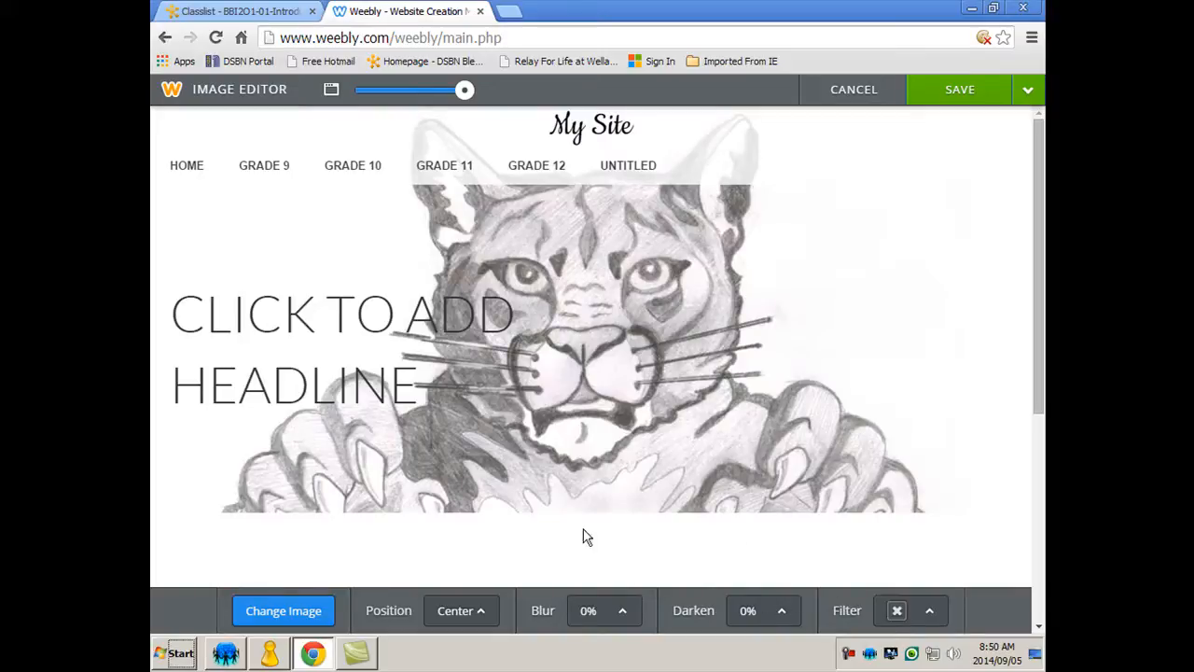
pyautogui.moveTo(693, 337)
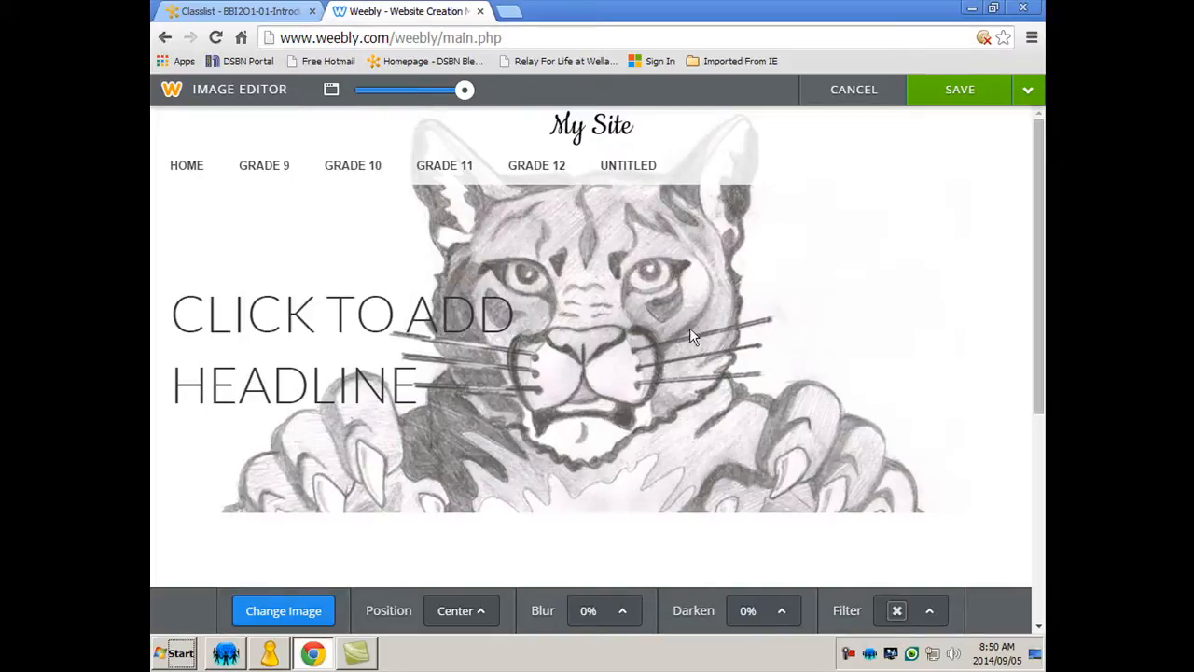
pyautogui.moveTo(639, 298)
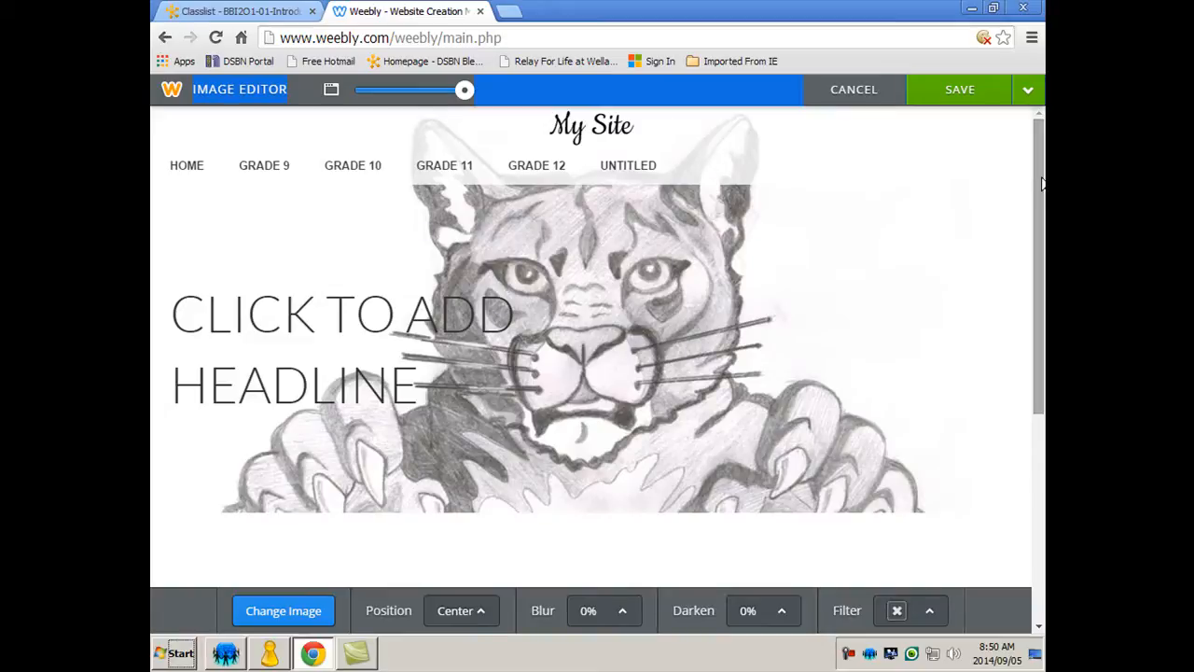
pyautogui.moveTo(504, 166)
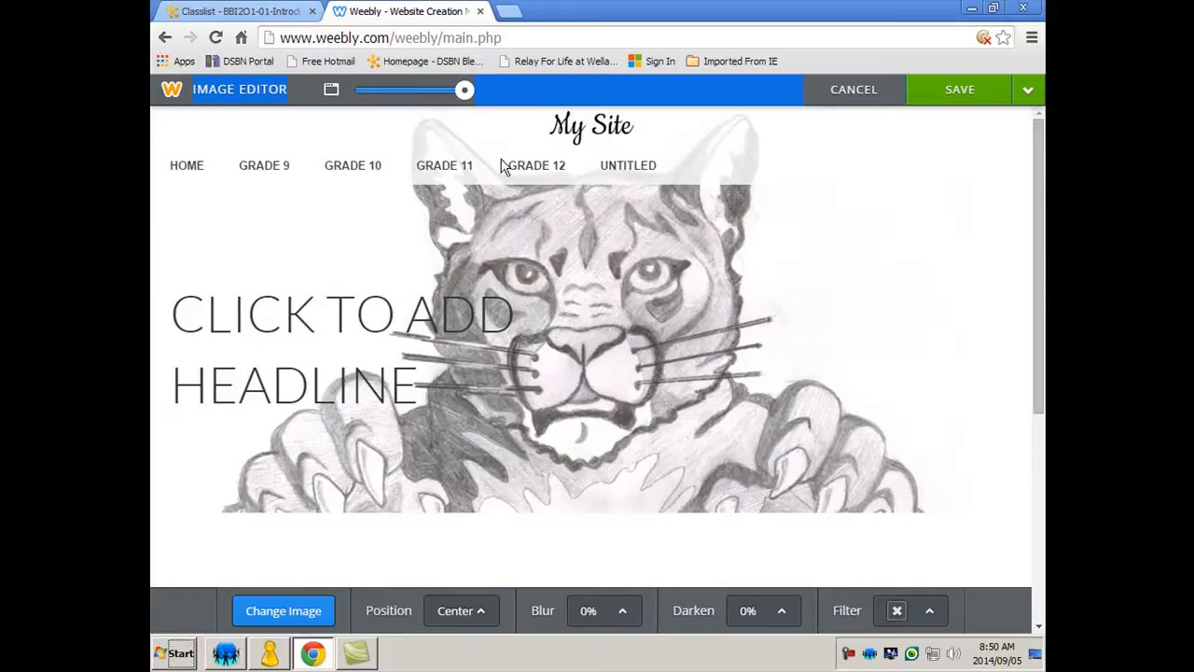